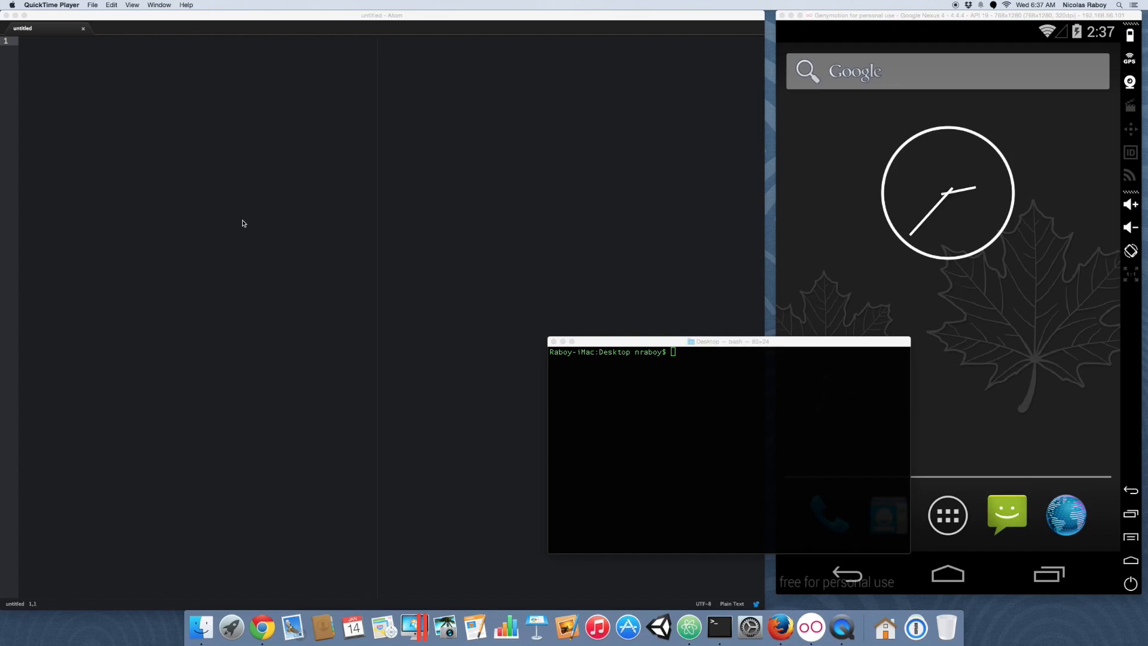
pyautogui.moveTo(260, 263)
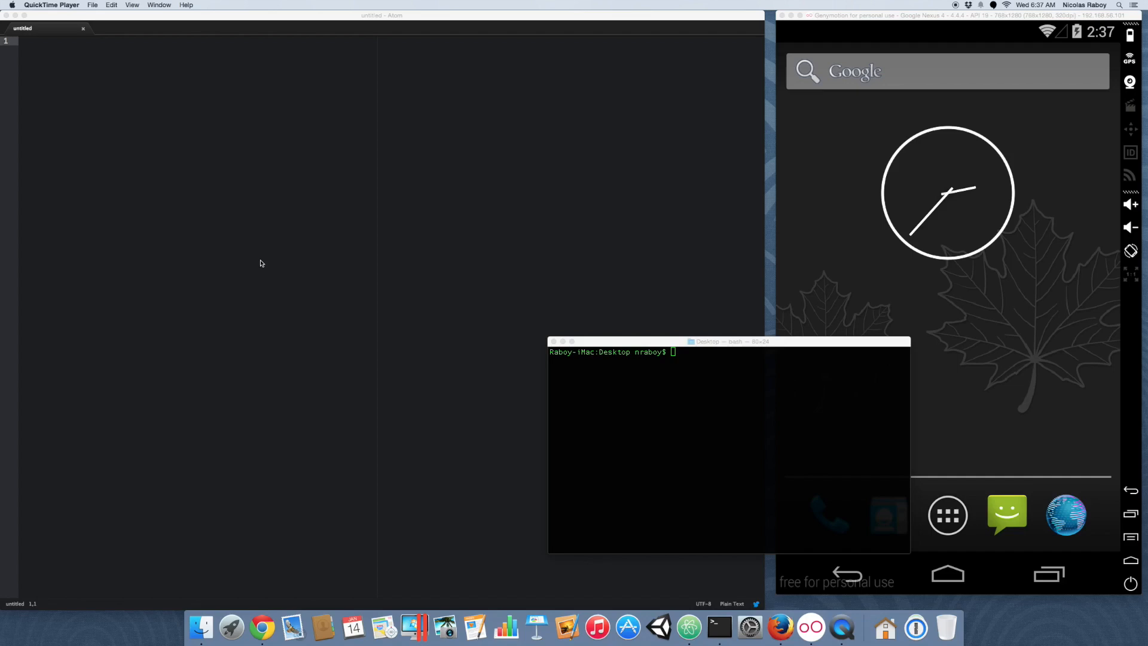
pyautogui.moveTo(294, 255)
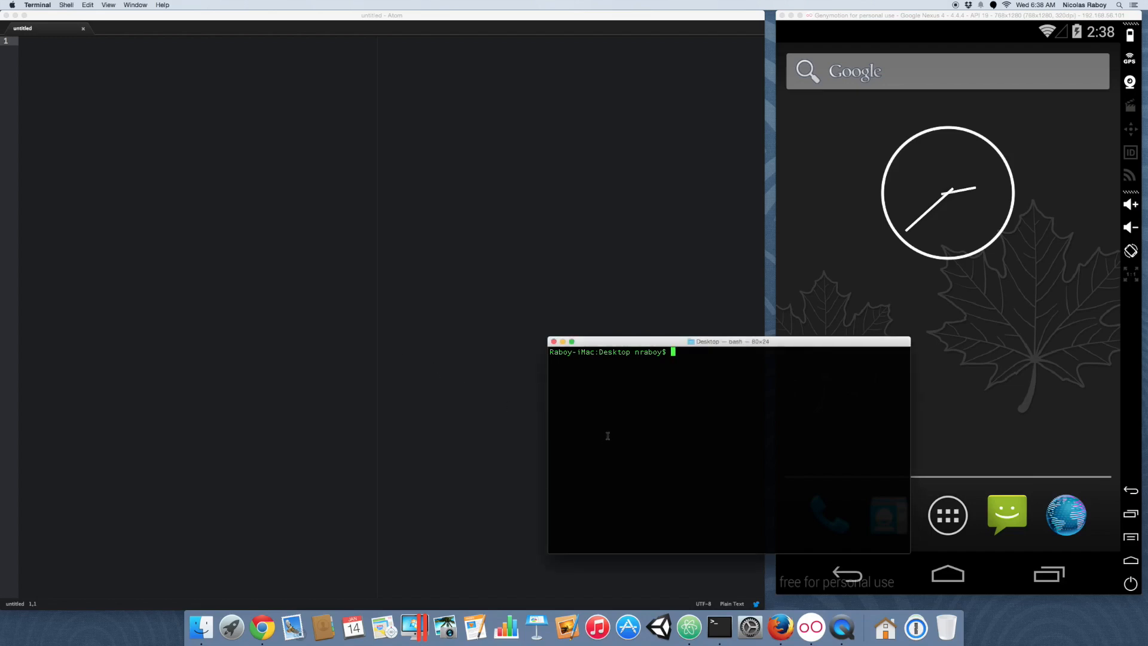
# Create the ExampleProject Ionic app with ionic start and change into its directory
pyautogui.write('ion')
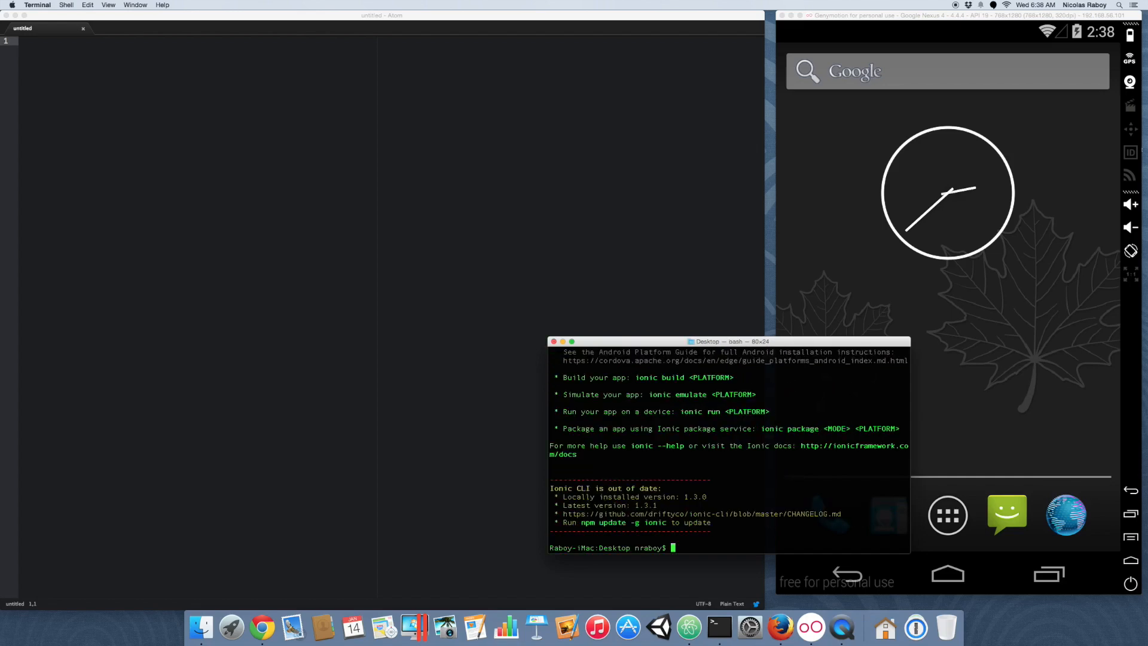
pyautogui.write('cd')
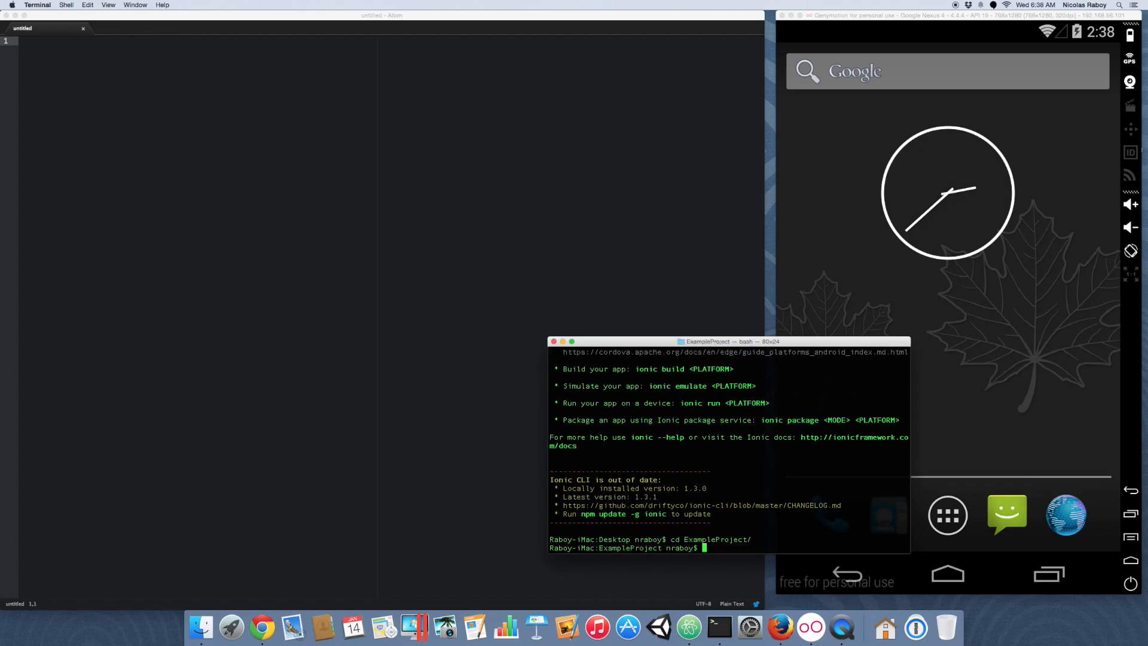
# Add the Android platform with ionic platform add android, then clear the terminal
pyautogui.write('ionic p')
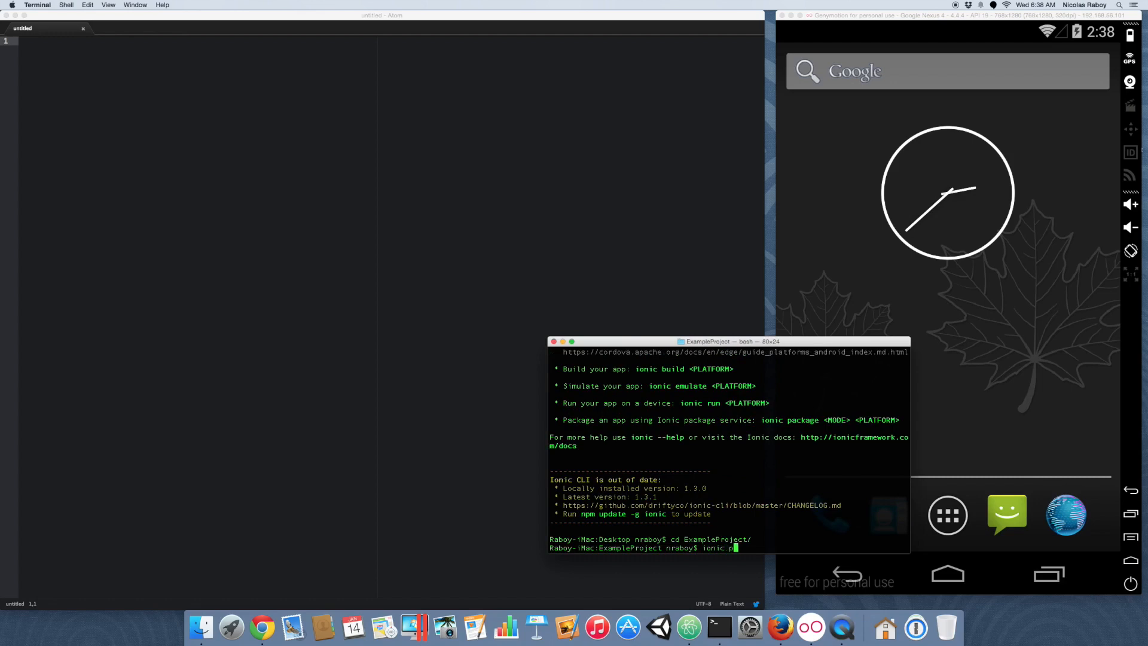
pyautogui.write('latform add android')
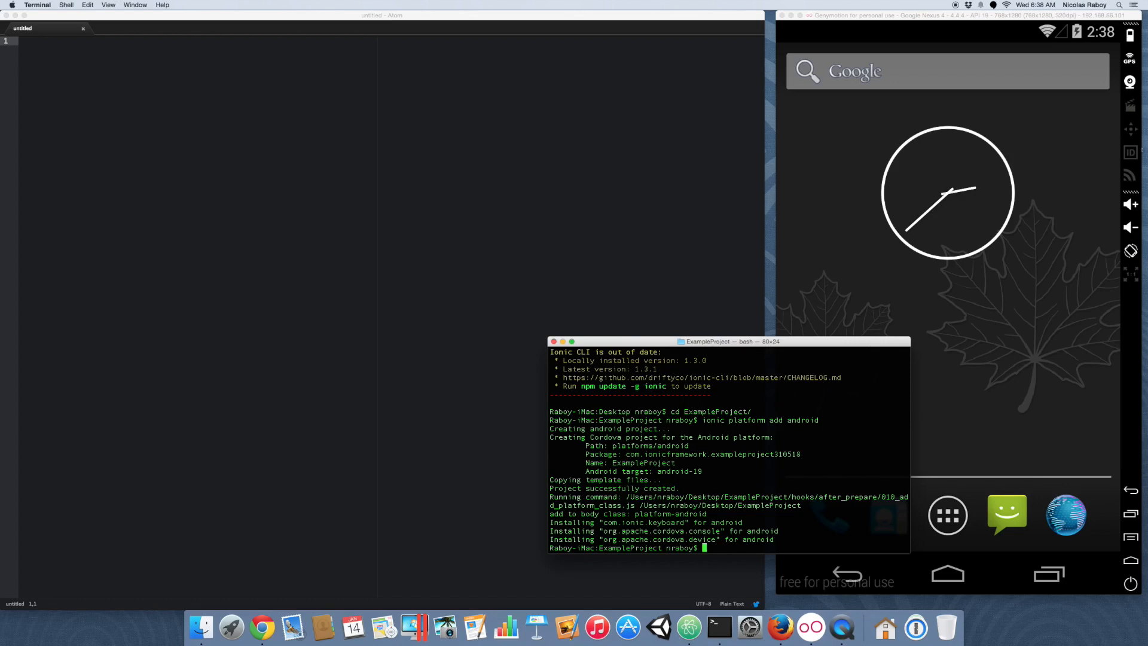
pyautogui.write('c')
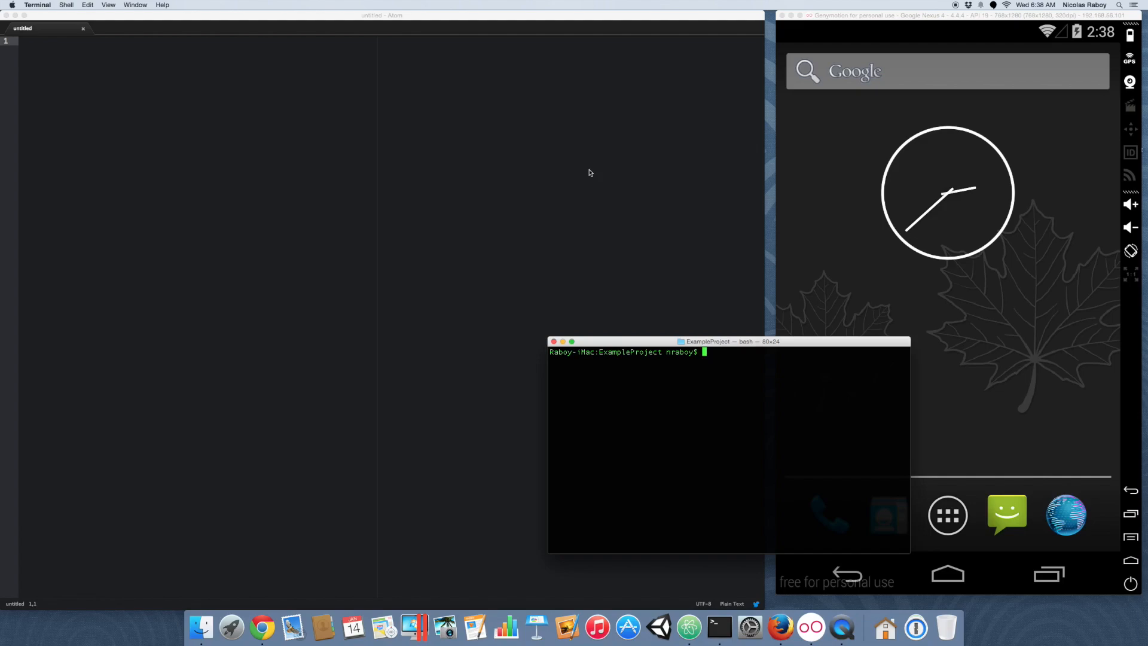
pyautogui.moveTo(635, 166)
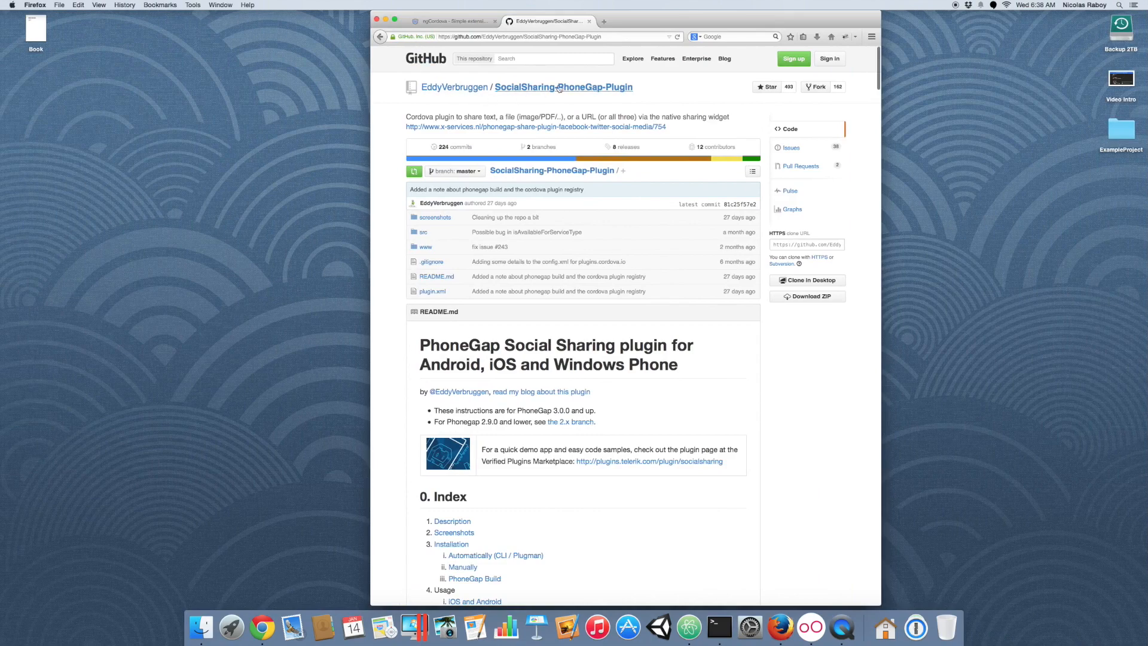
# Scroll to the Installation section and select the cordova plugin add command for copying
pyautogui.scroll(-3)
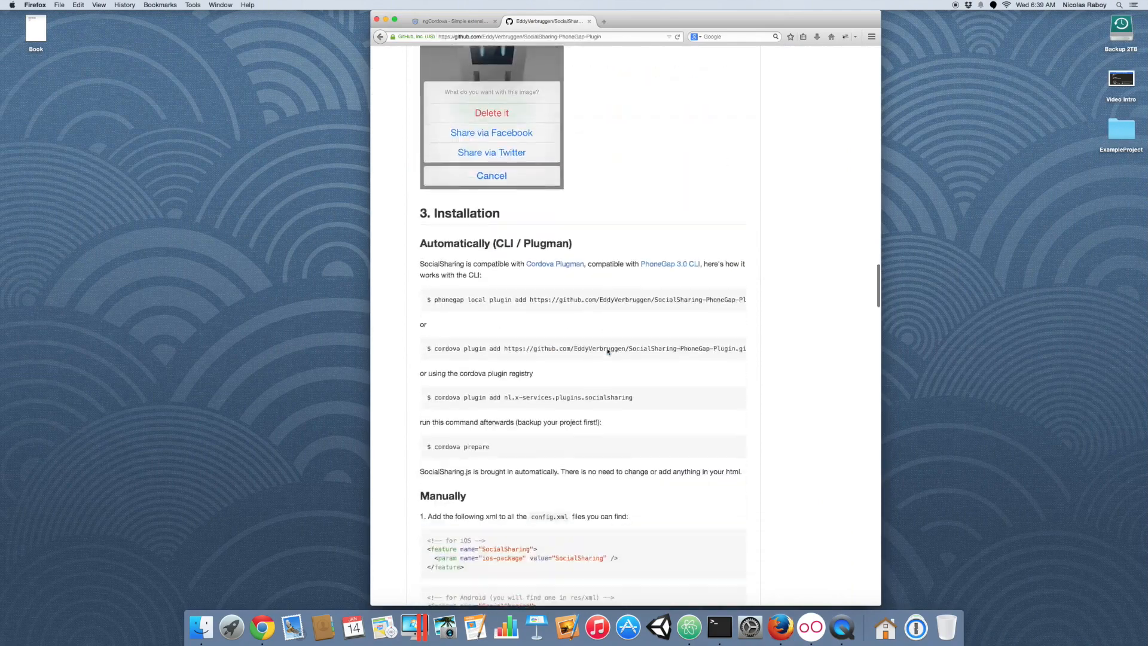
pyautogui.scroll(-3)
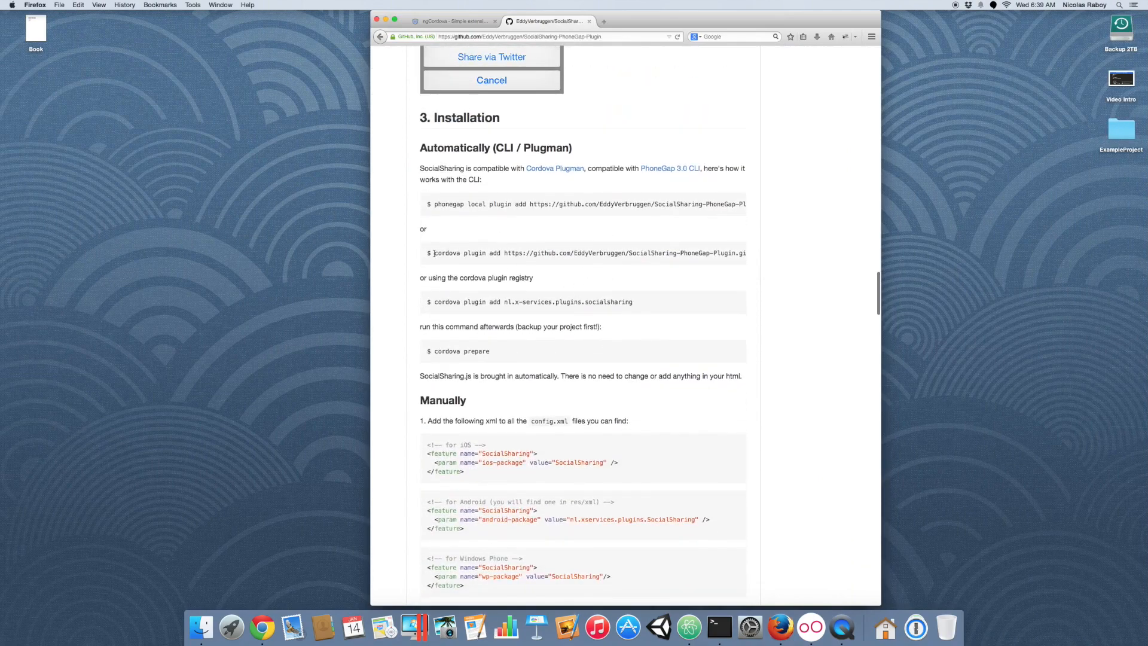
pyautogui.moveTo(431, 252); pyautogui.dragTo(763, 576)
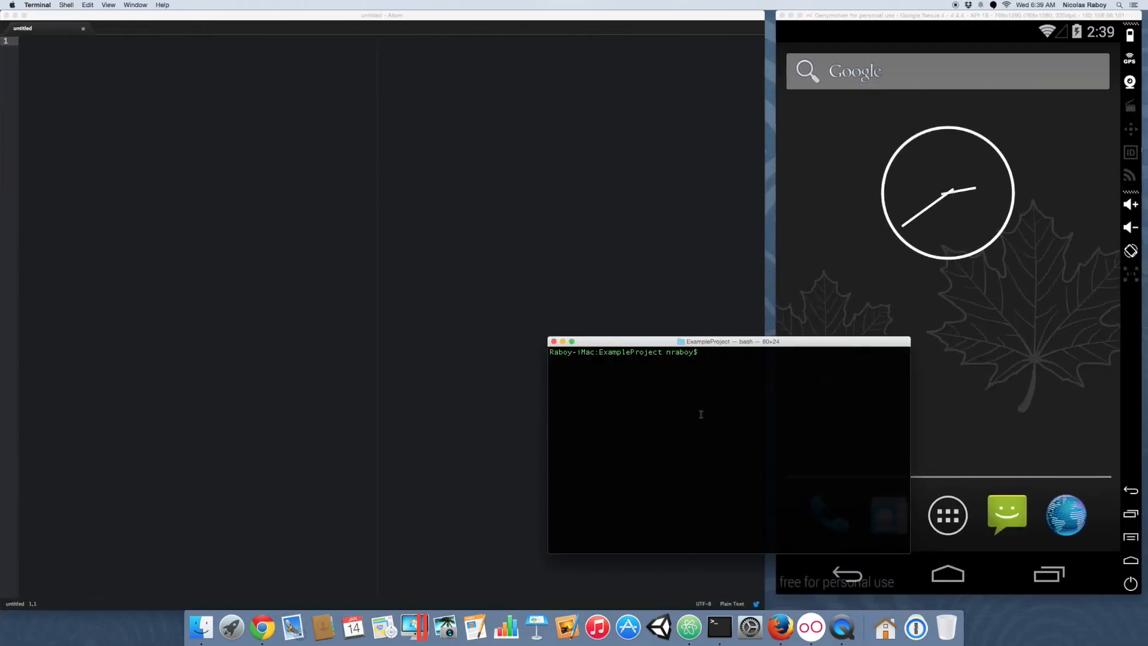
# Run cordova plugin add with the SocialSharing-PhoneGap-Plugin GitHub URL, then clear the terminal
pyautogui.write('cordova plugin add https://github.com/EddyVerruggen/SocialSharing-PhoneGap-Plugin.git')
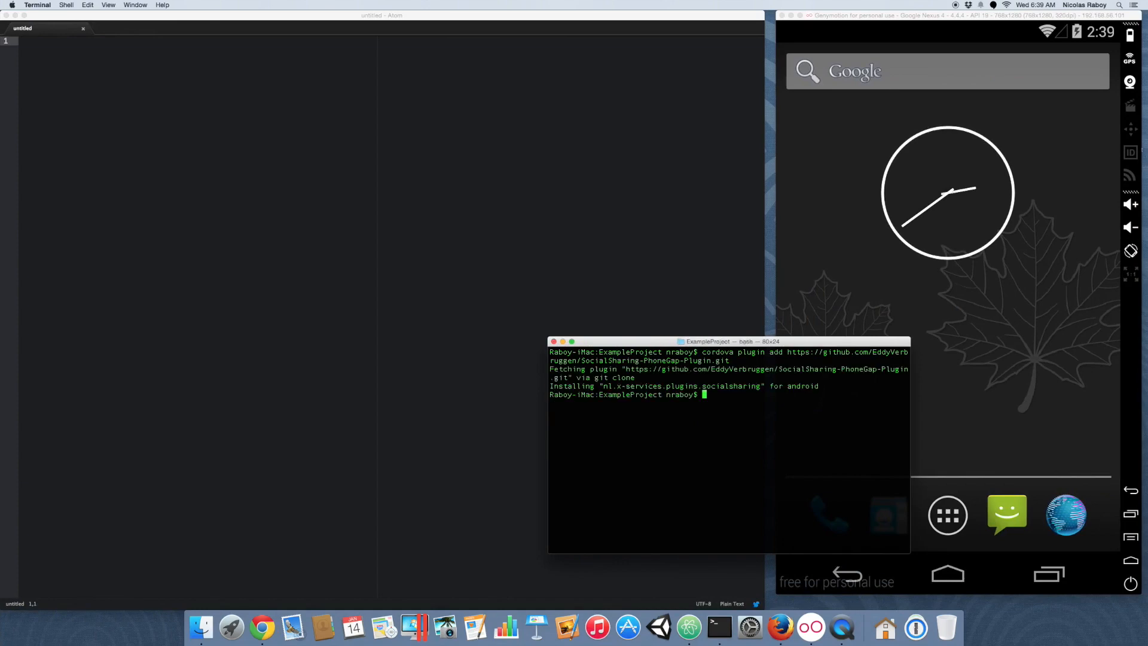
pyautogui.write('cl')
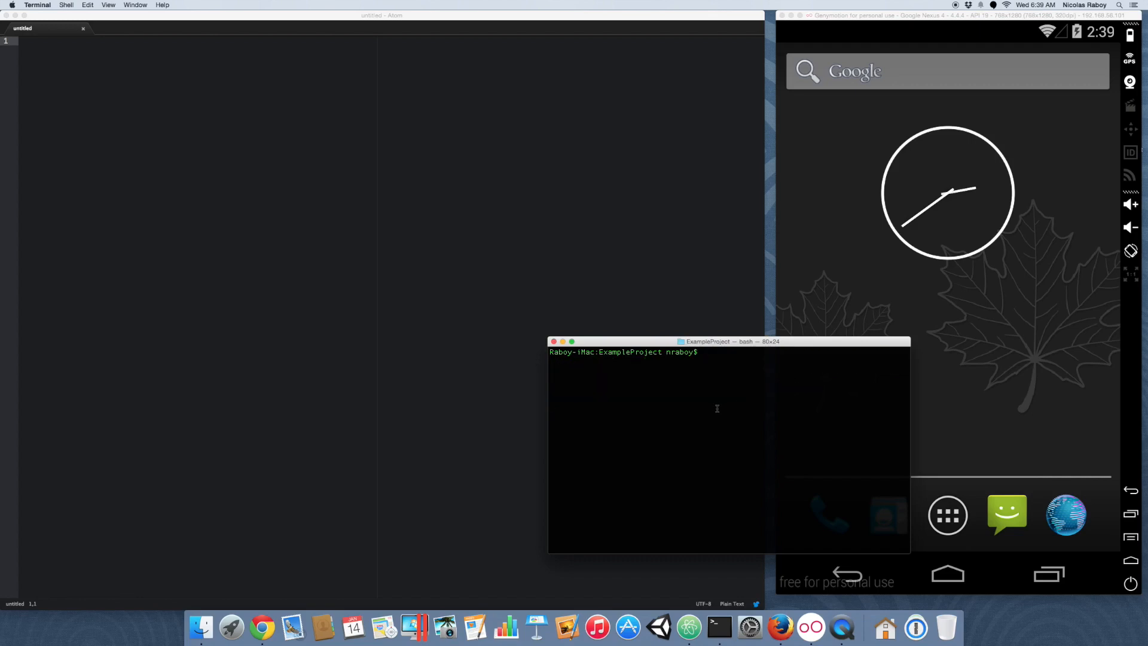
pyautogui.moveTo(674, 375)
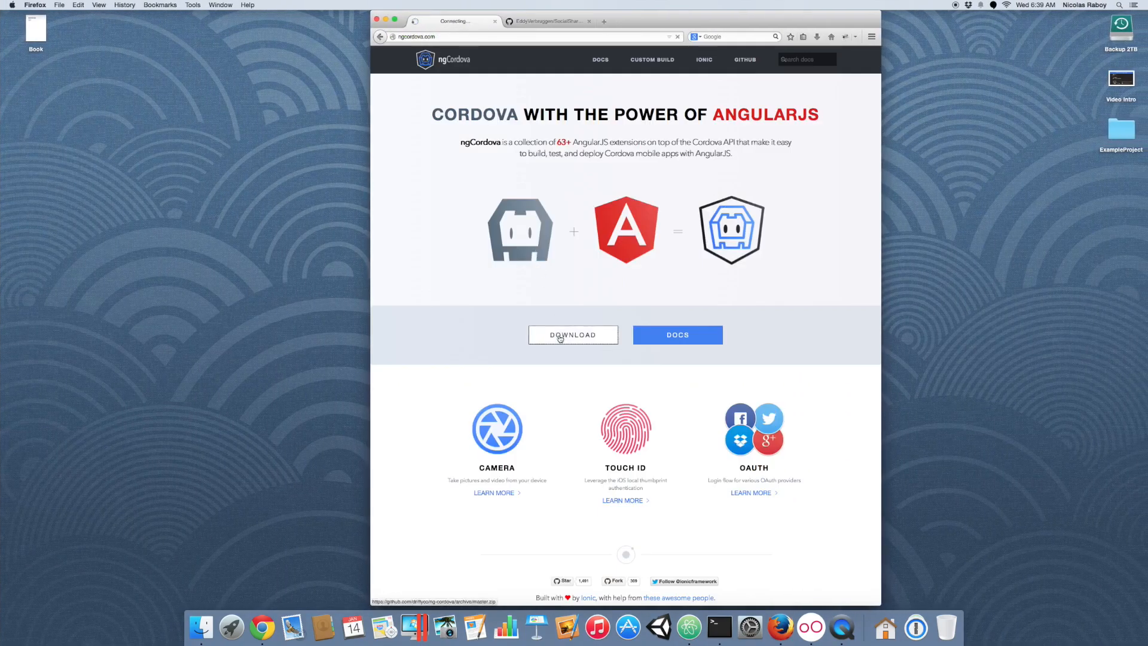
# Download the ngCordova master zip from ngcordova.com, saving the file
pyautogui.click(572, 334)
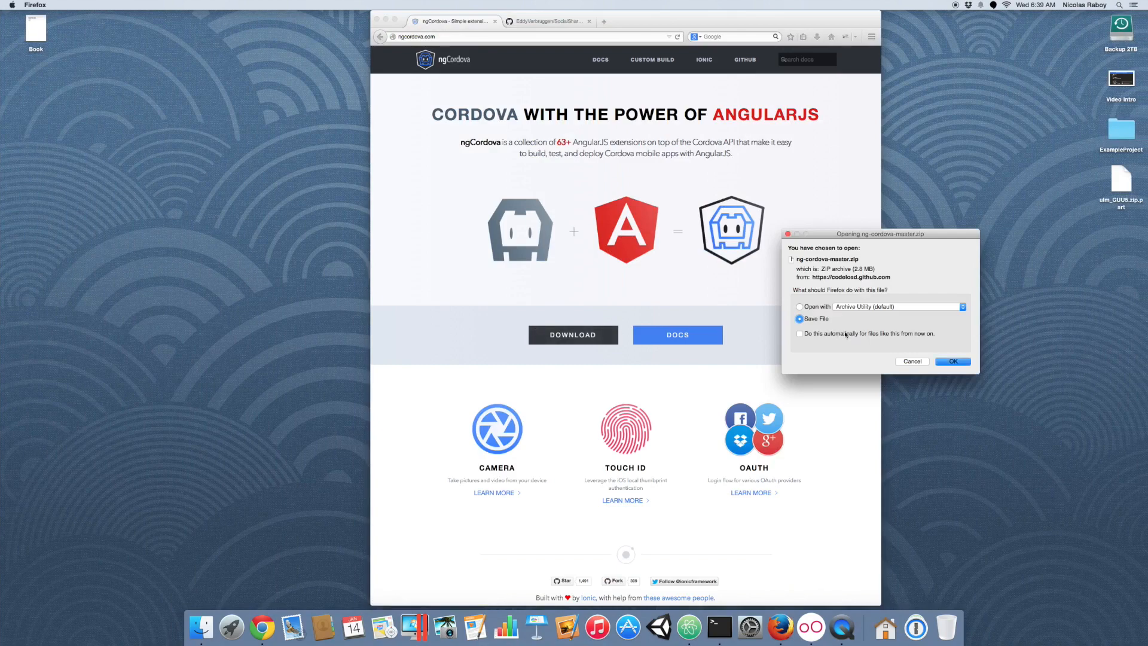
pyautogui.click(952, 361)
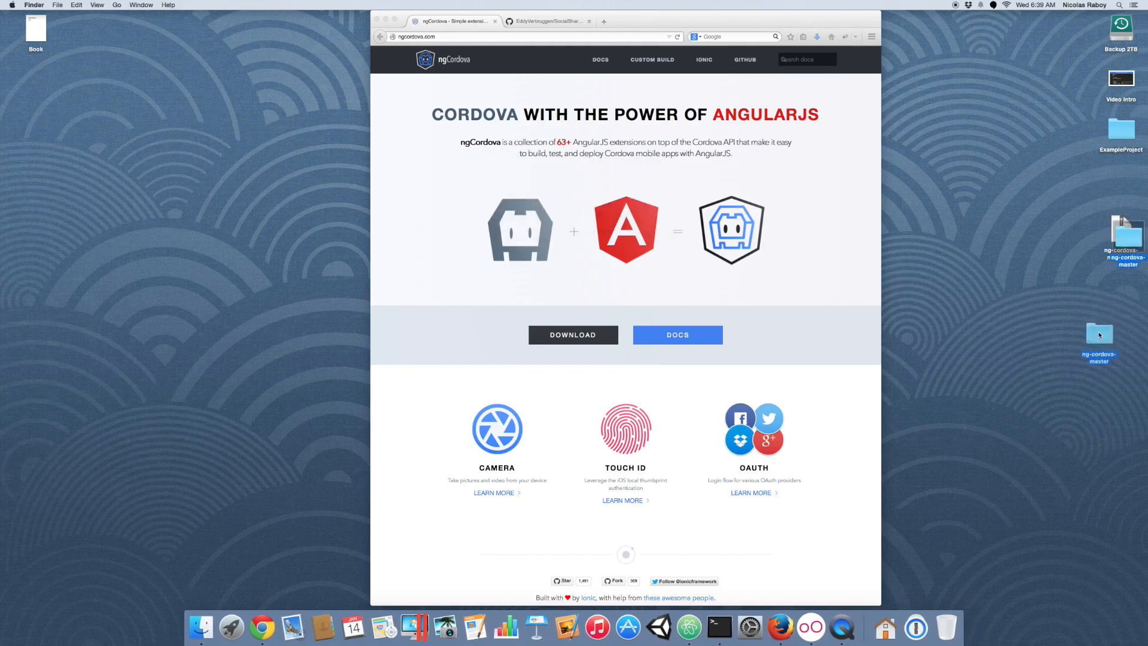
# Browse into ng-cordova-master's dist folder to find the built library files
pyautogui.doubleClick(1098, 333)
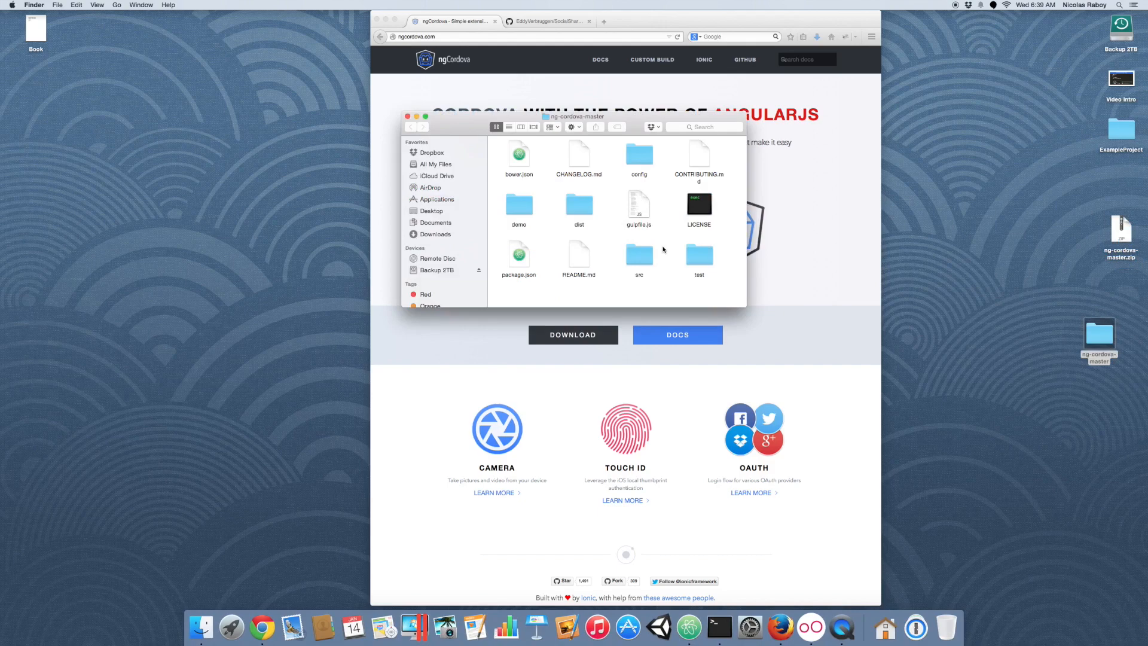
pyautogui.doubleClick(578, 205)
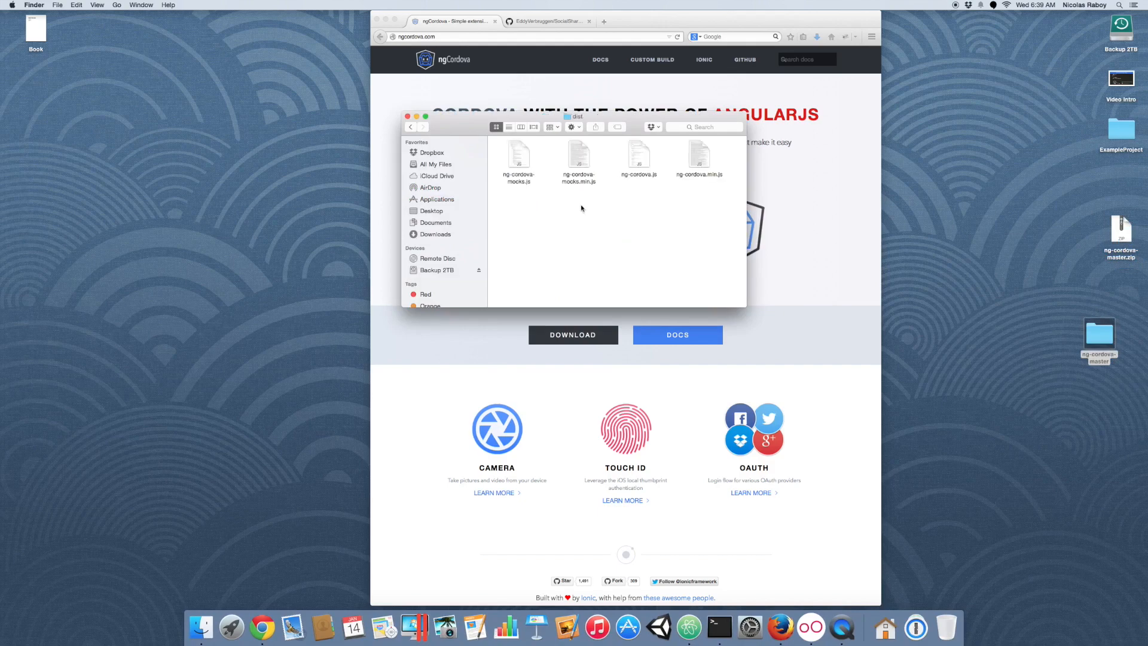
pyautogui.click(699, 156)
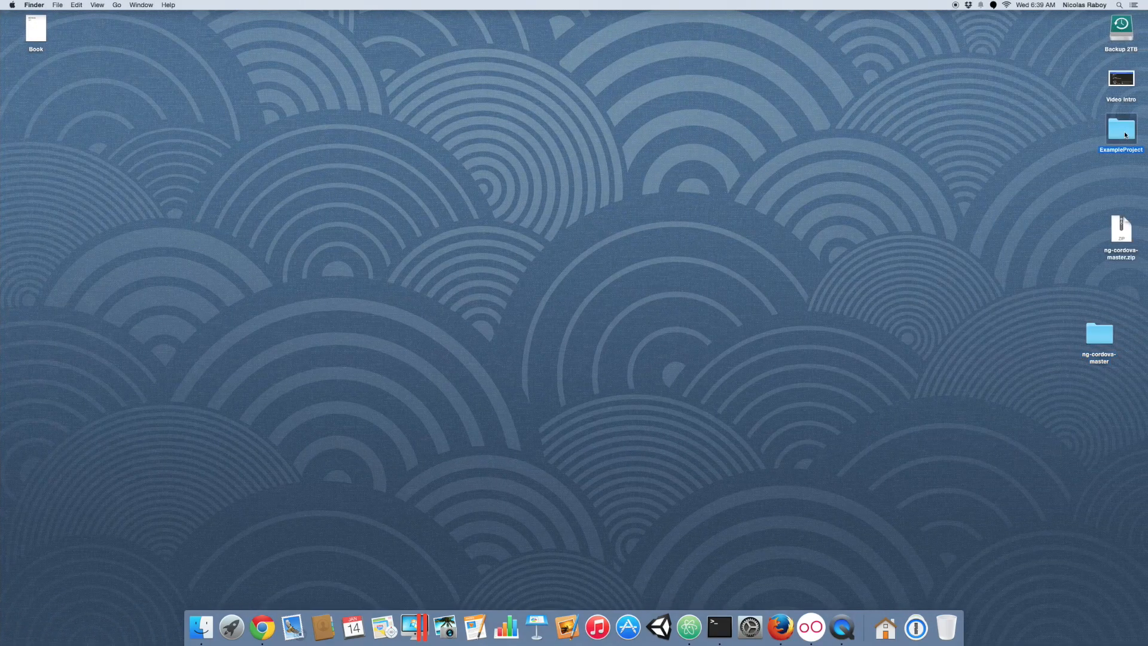
# Open the ExampleProject folder on the desktop and go into its www folder
pyautogui.doubleClick(1121, 128)
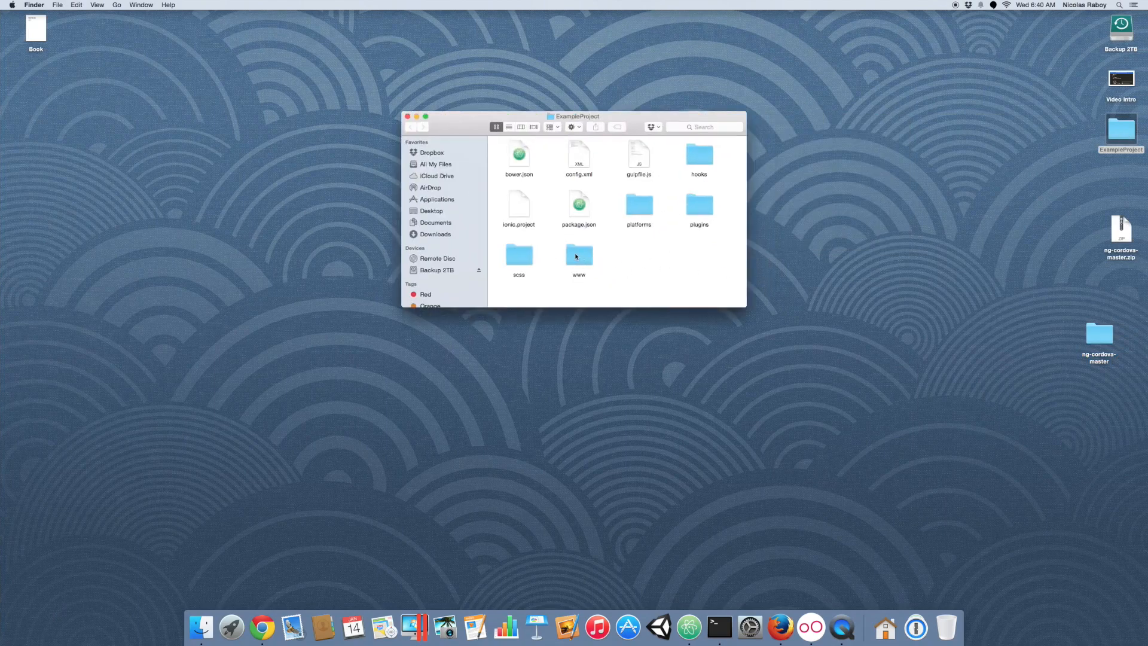
pyautogui.doubleClick(579, 257)
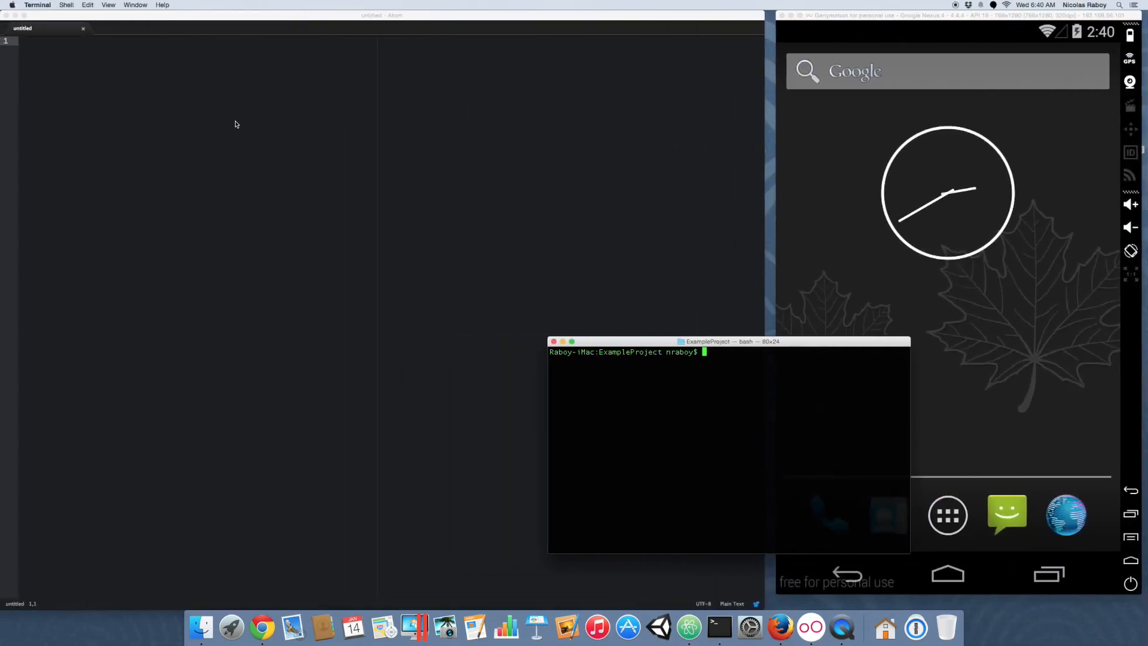
# Open ExampleProject as the Atom project folder and close the empty untitled document
pyautogui.click(54, 5)
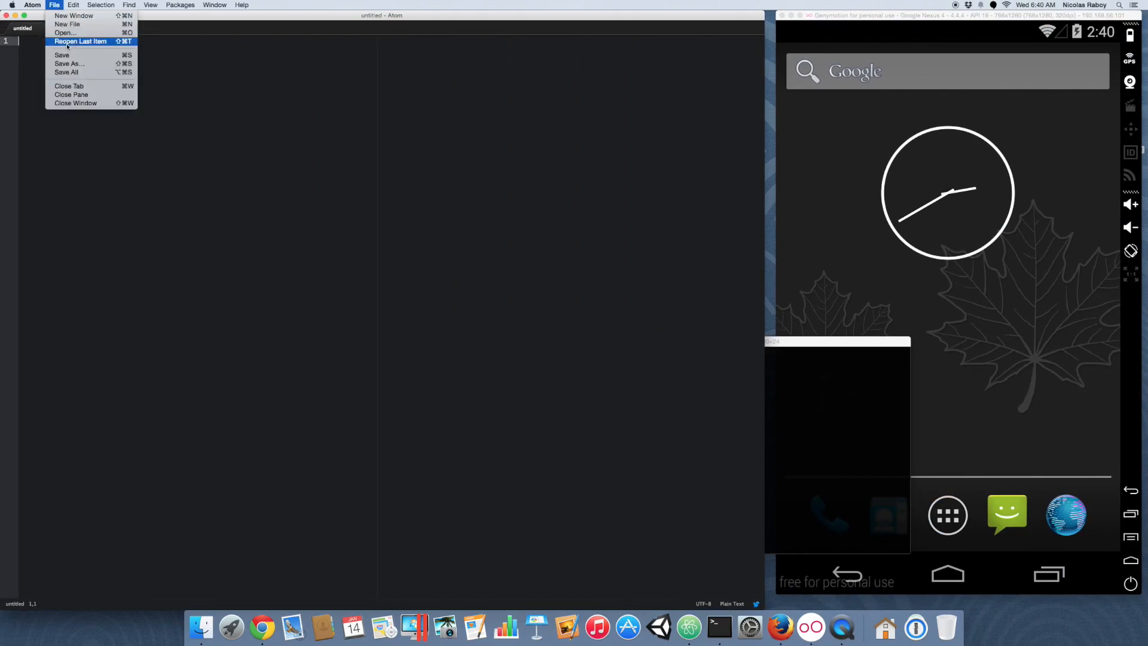
pyautogui.click(64, 32)
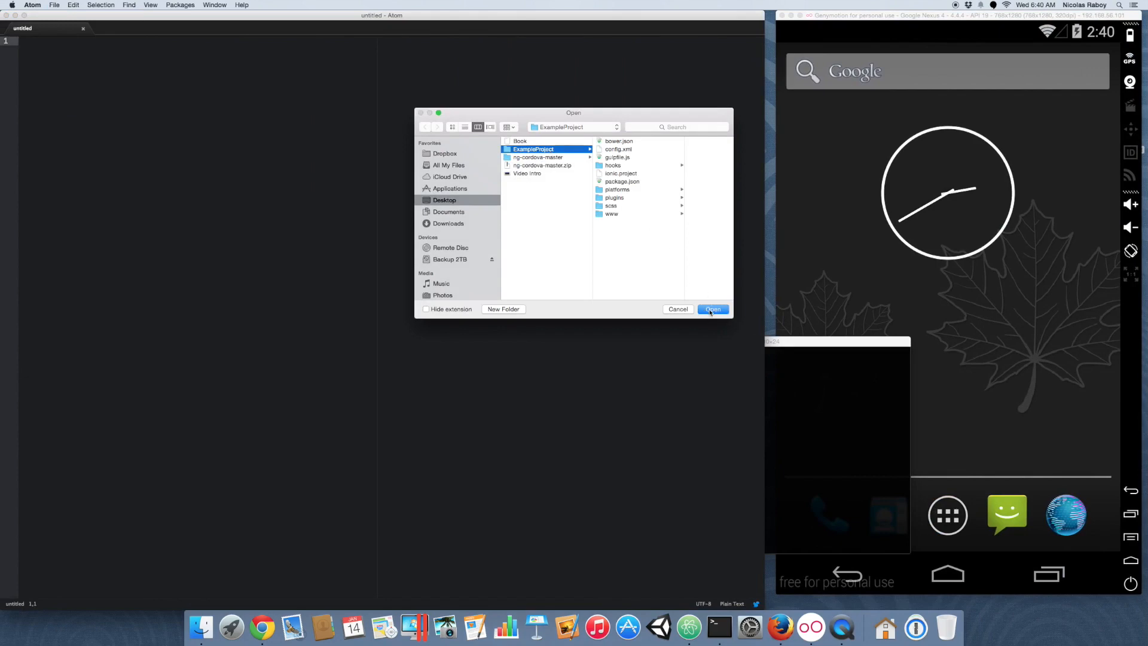
pyautogui.click(711, 308)
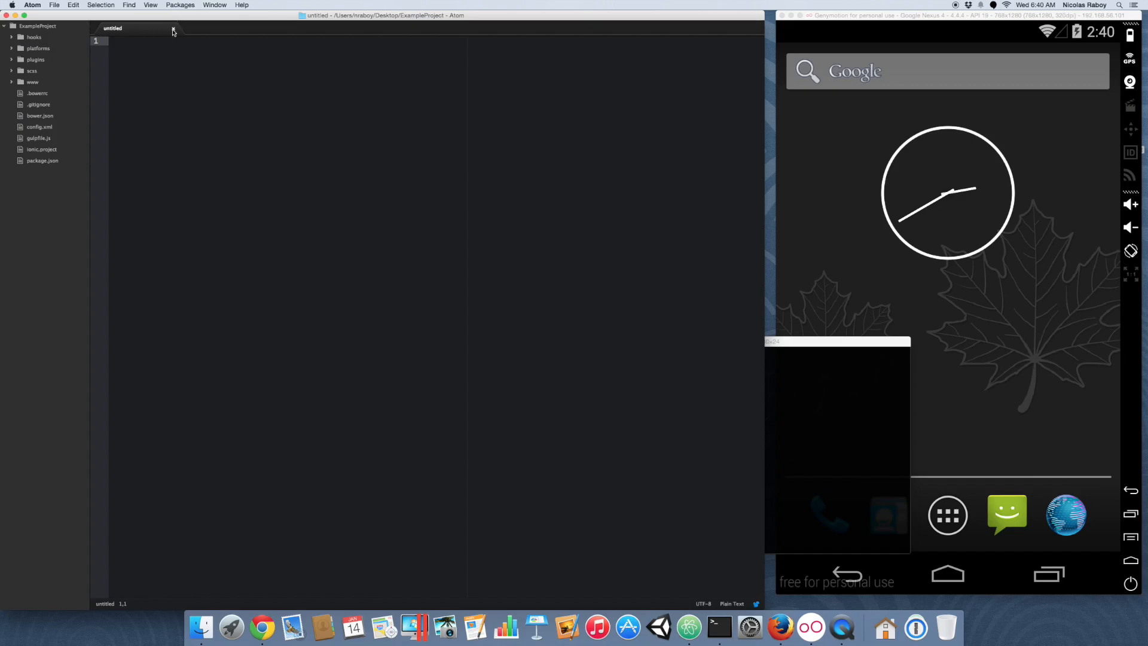
pyautogui.click(173, 30)
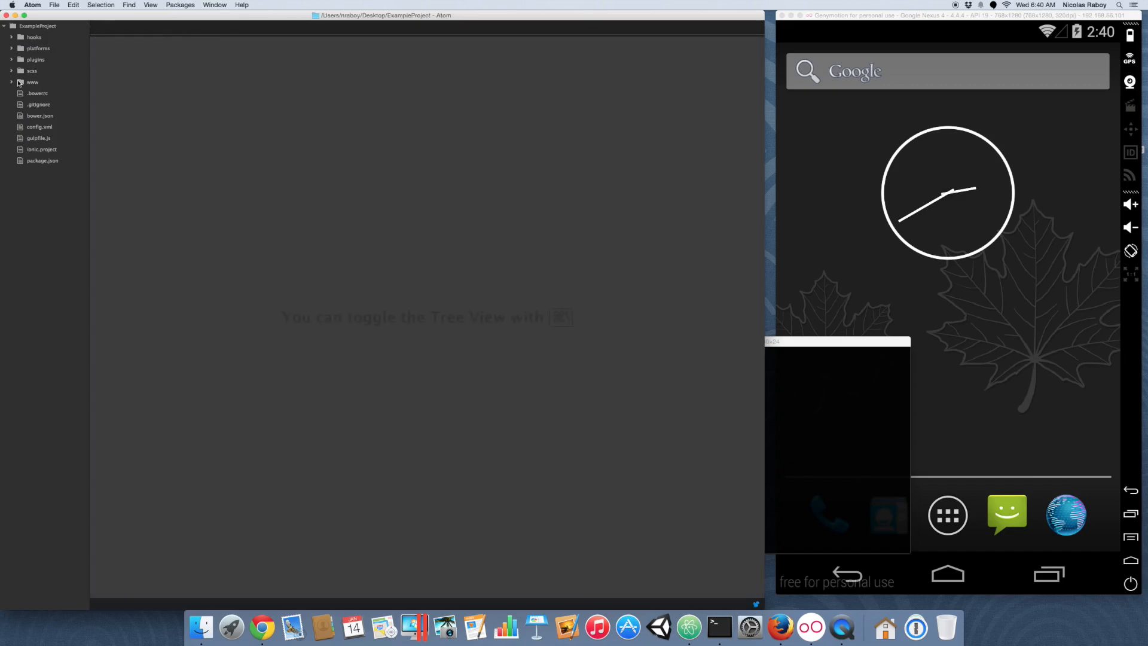
# In www/index.html add <script src="js/ng-cordova.min.js"></script> above the cordova.js include
pyautogui.click(32, 81)
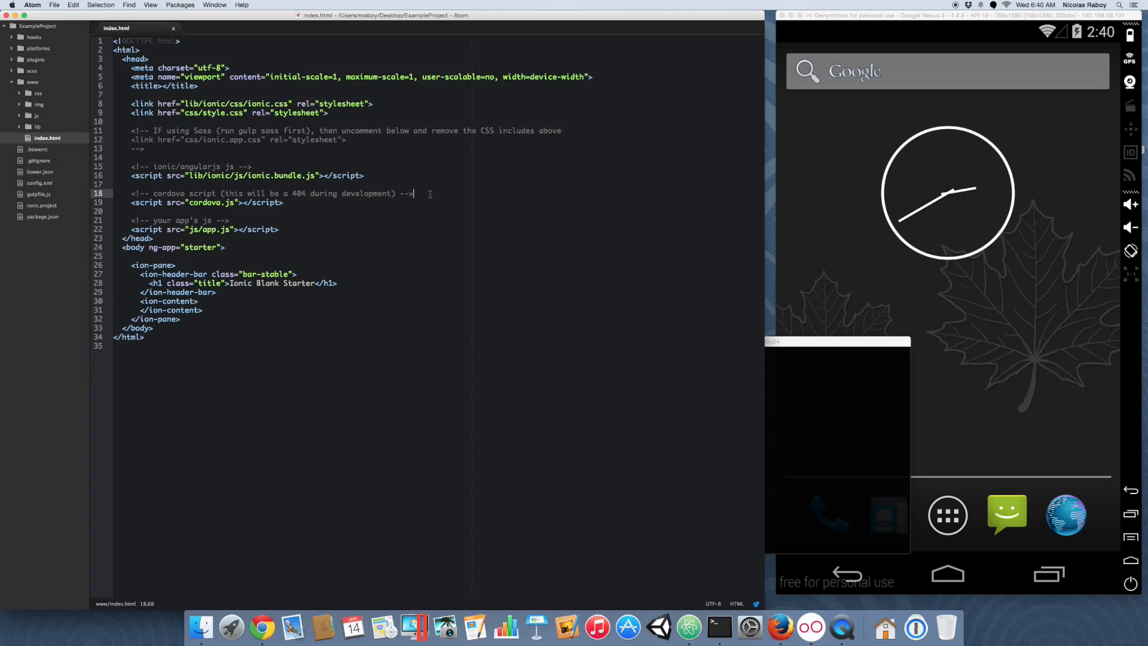
pyautogui.press('enter')
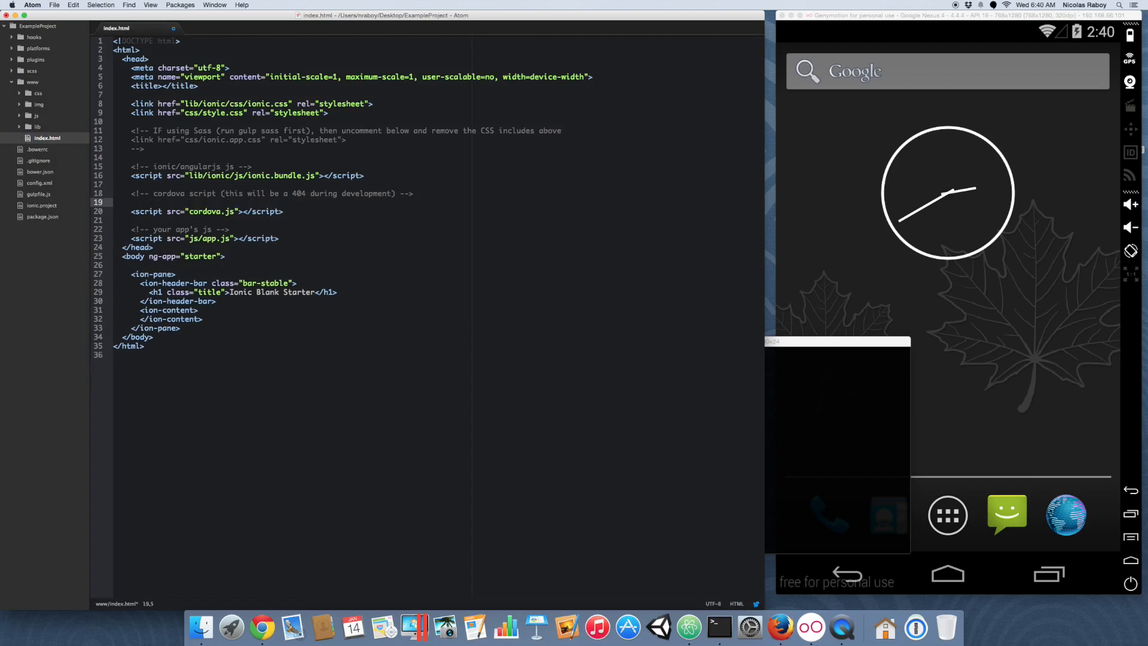
pyautogui.write('<')
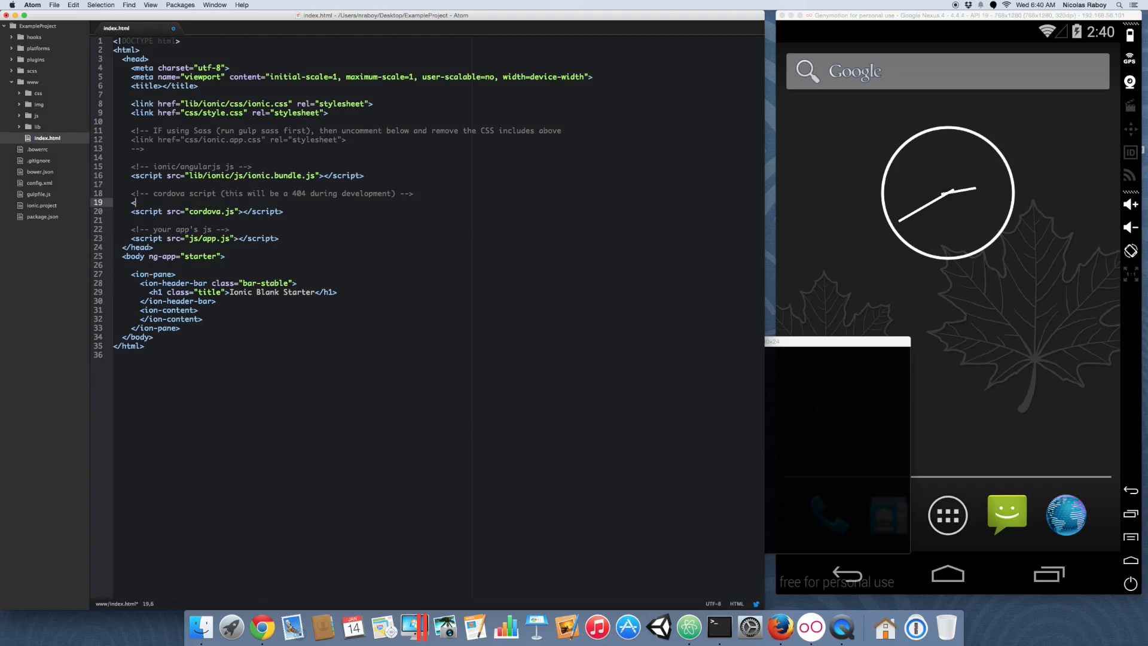
pyautogui.write('script src="js/ng-cordova.min.js')
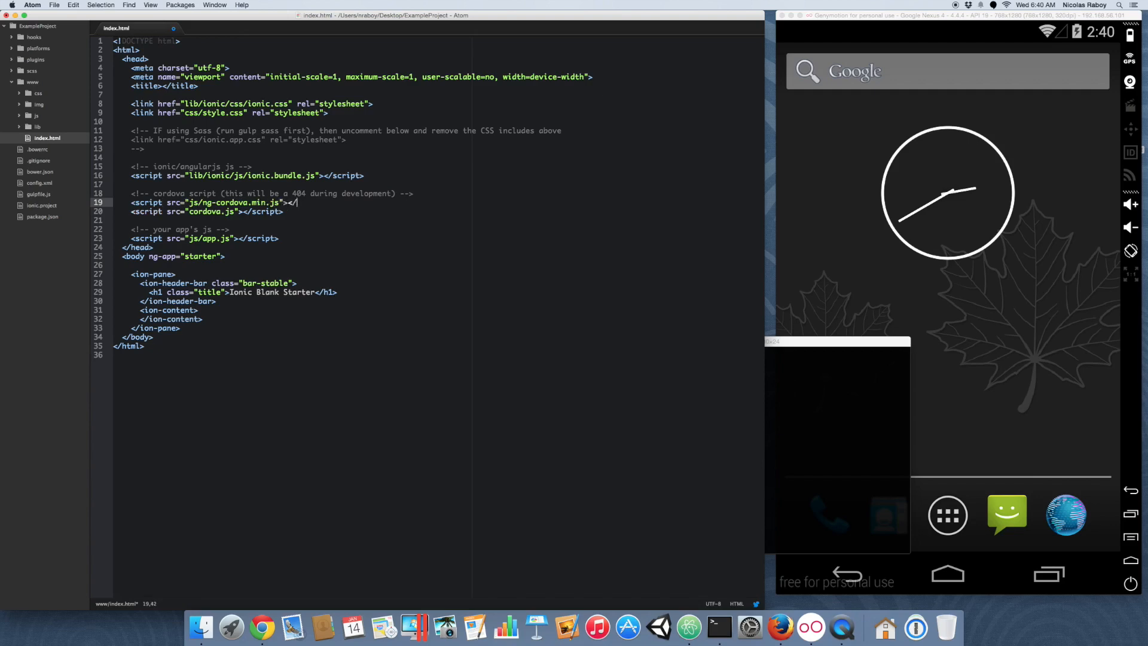
pyautogui.write('></script>')
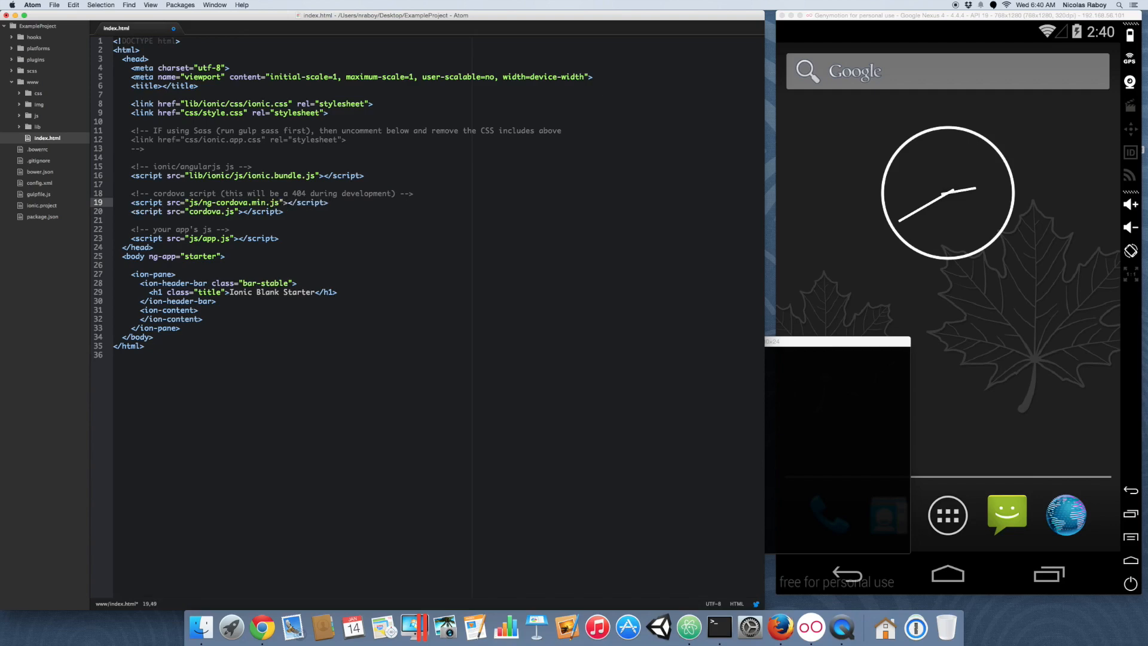
# In www/js/app.js add 'ngCordova' to the starter module's dependency array
pyautogui.click(329, 203)
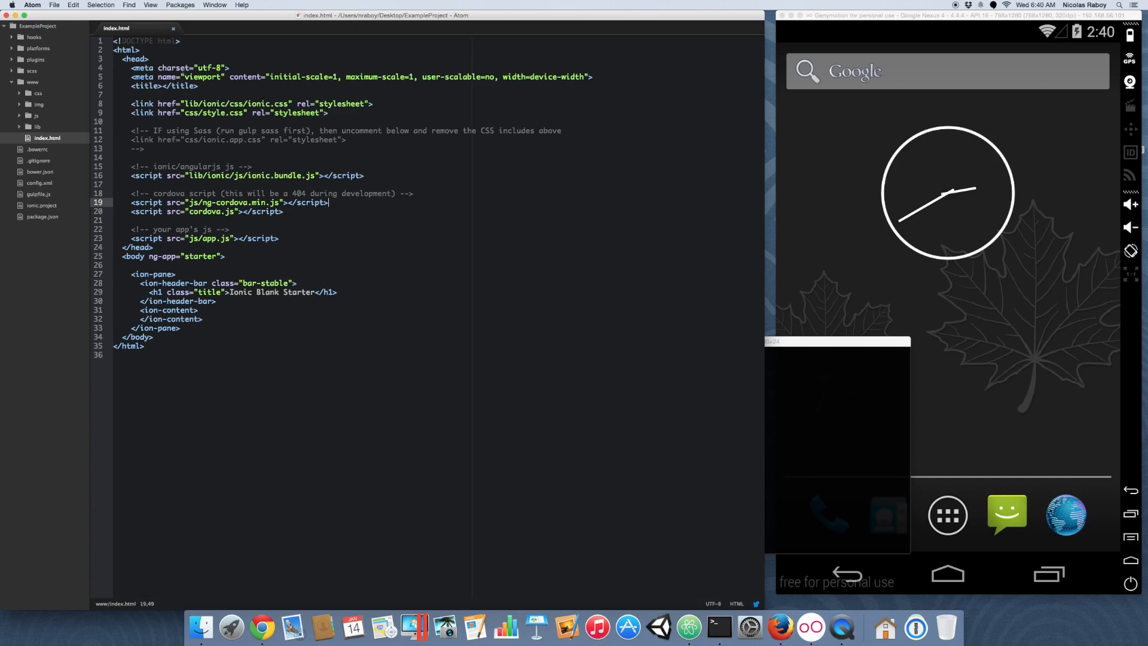
pyautogui.click(35, 115)
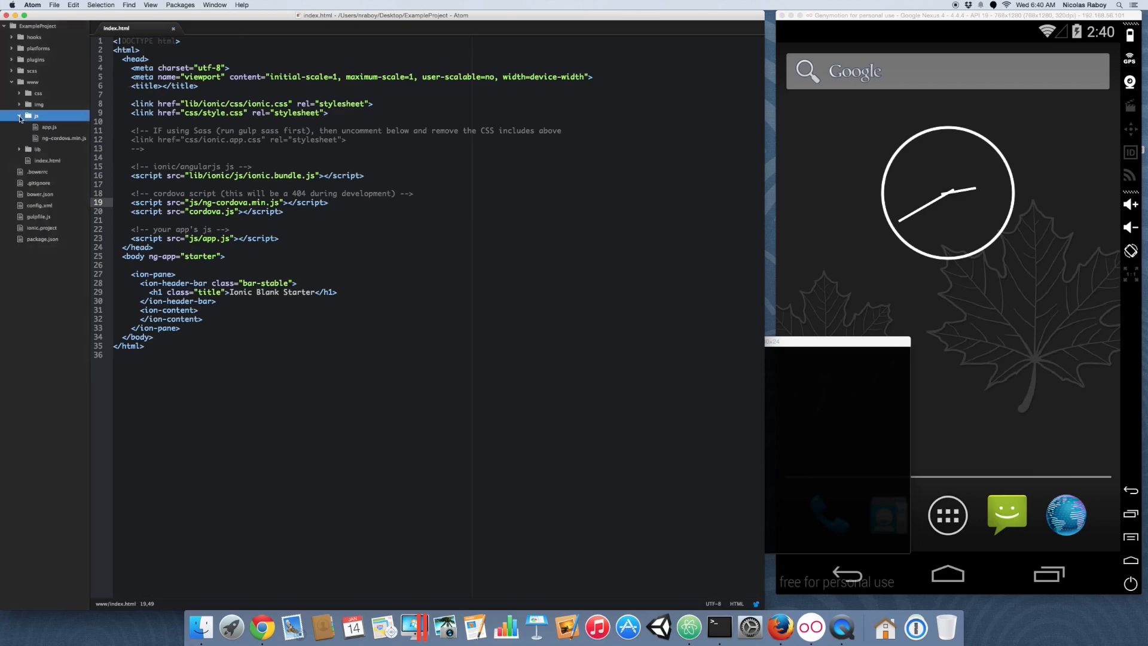
pyautogui.click(49, 127)
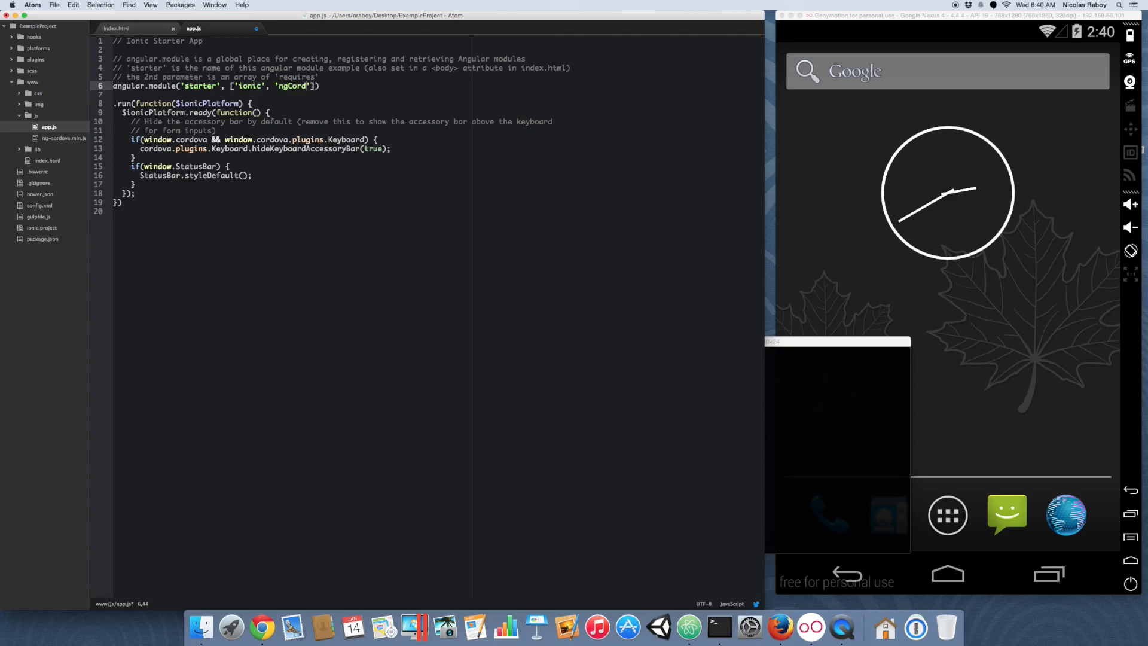
pyautogui.write('ova')
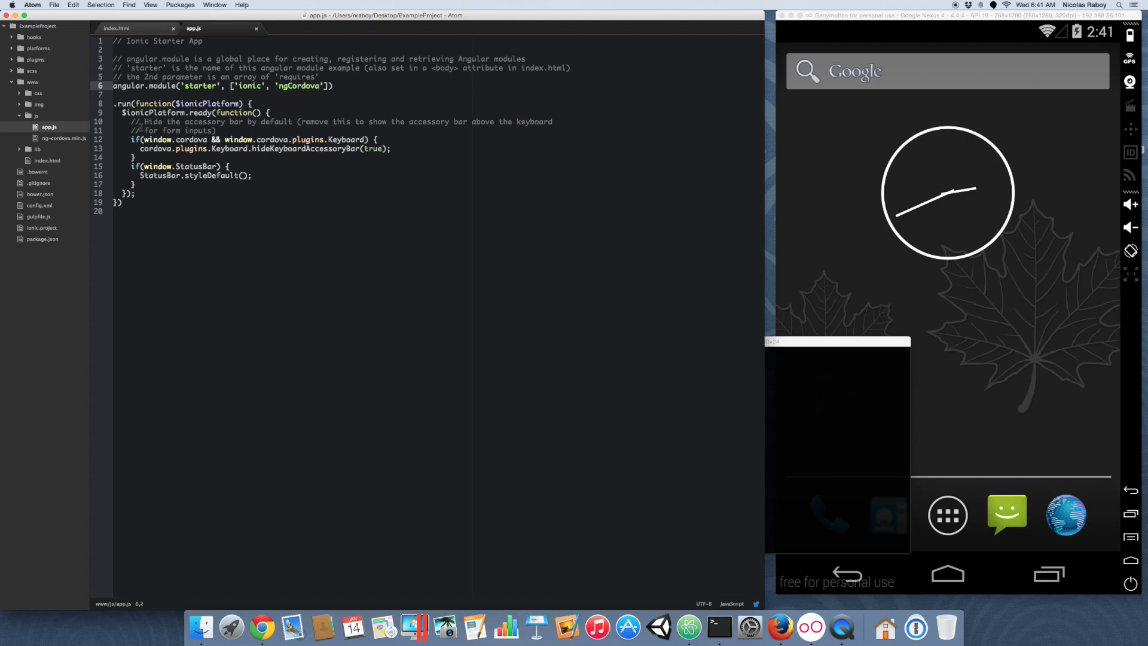
# Assign the module to var example = and add blank lines below the run block
pyautogui.write('var example')
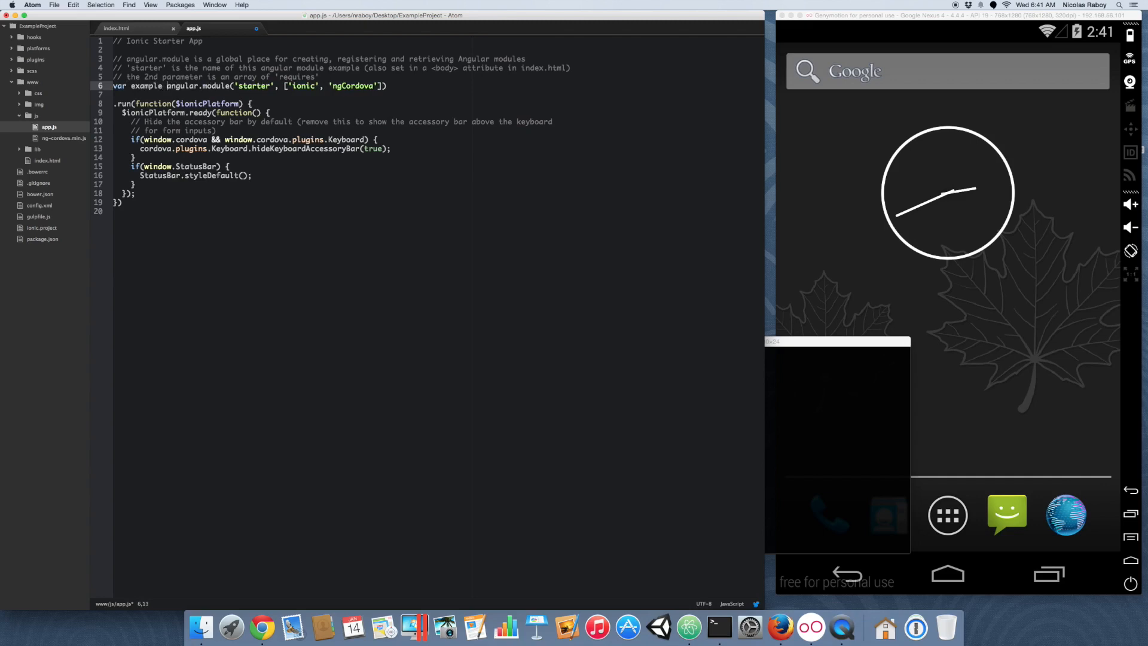
pyautogui.write('=')
pyautogui.click(437, 202)
pyautogui.write(';')
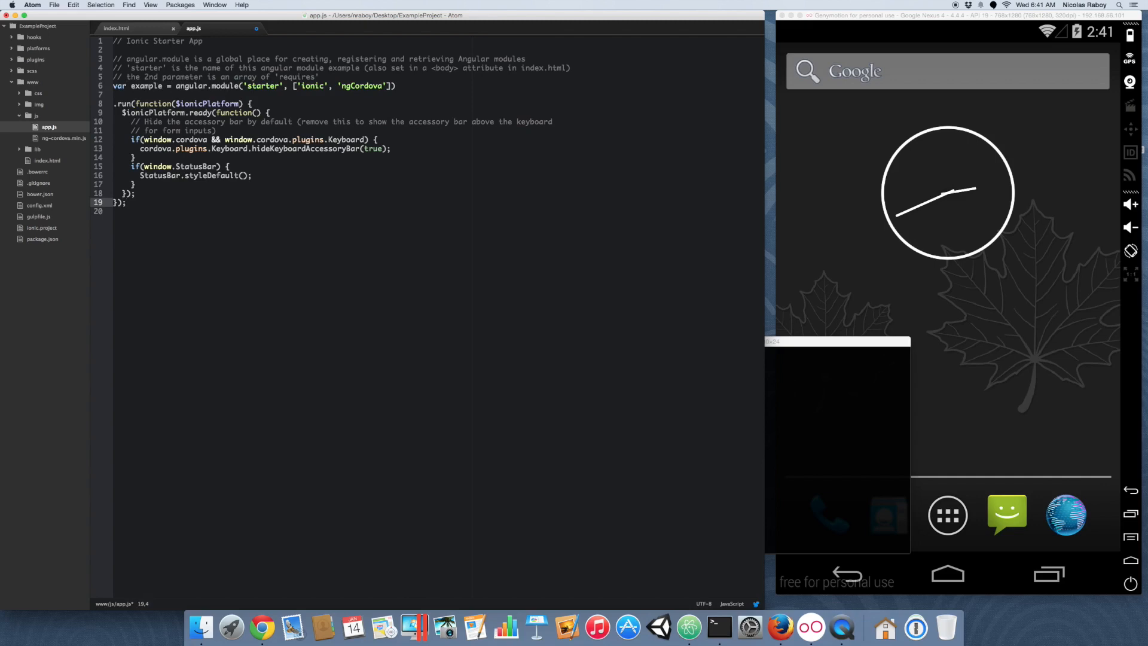
pyautogui.press('enter')
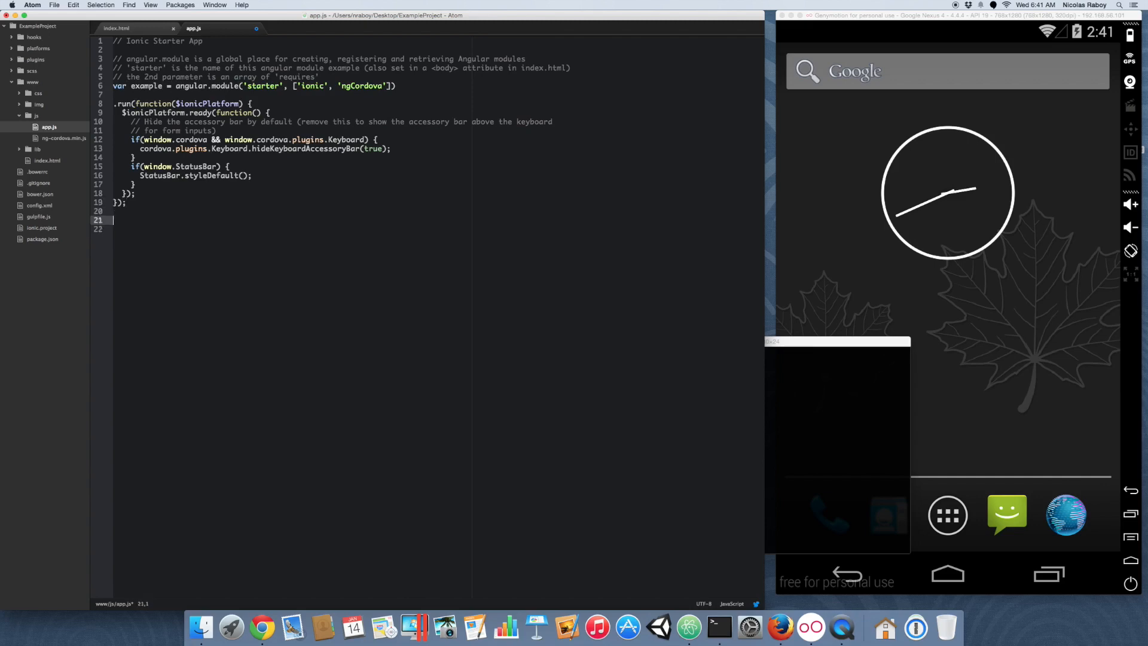
pyautogui.moveTo(198, 246)
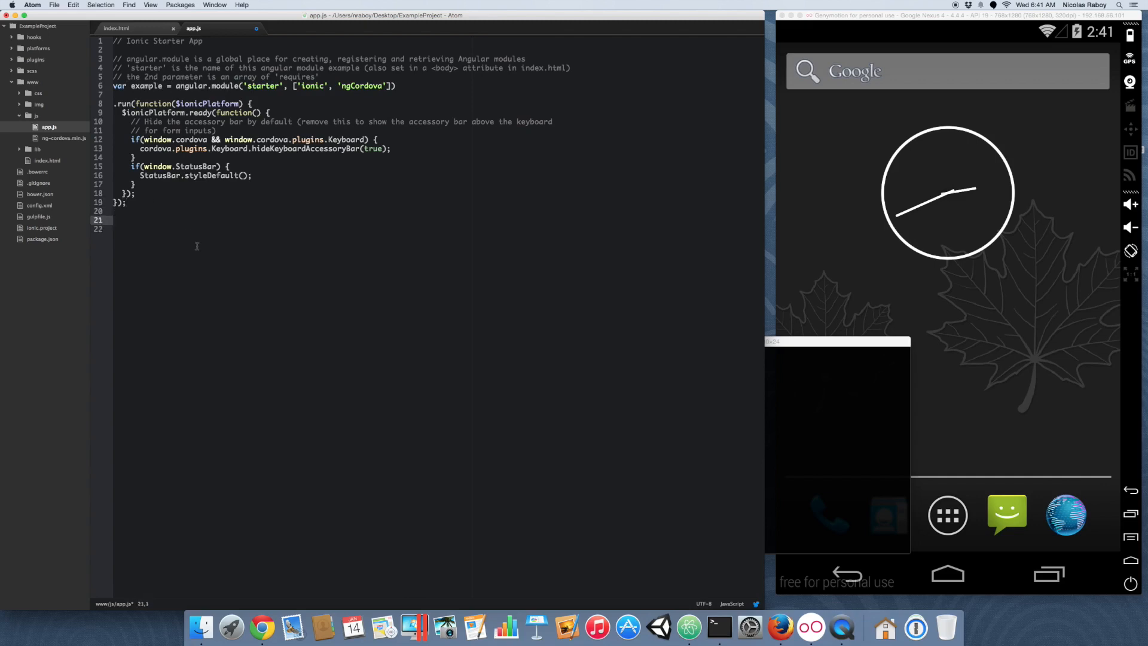
# Define example.controller("ExampleController", function($scope, $cordovaSocialSharing) { }) with an empty body
pyautogui.write('e')
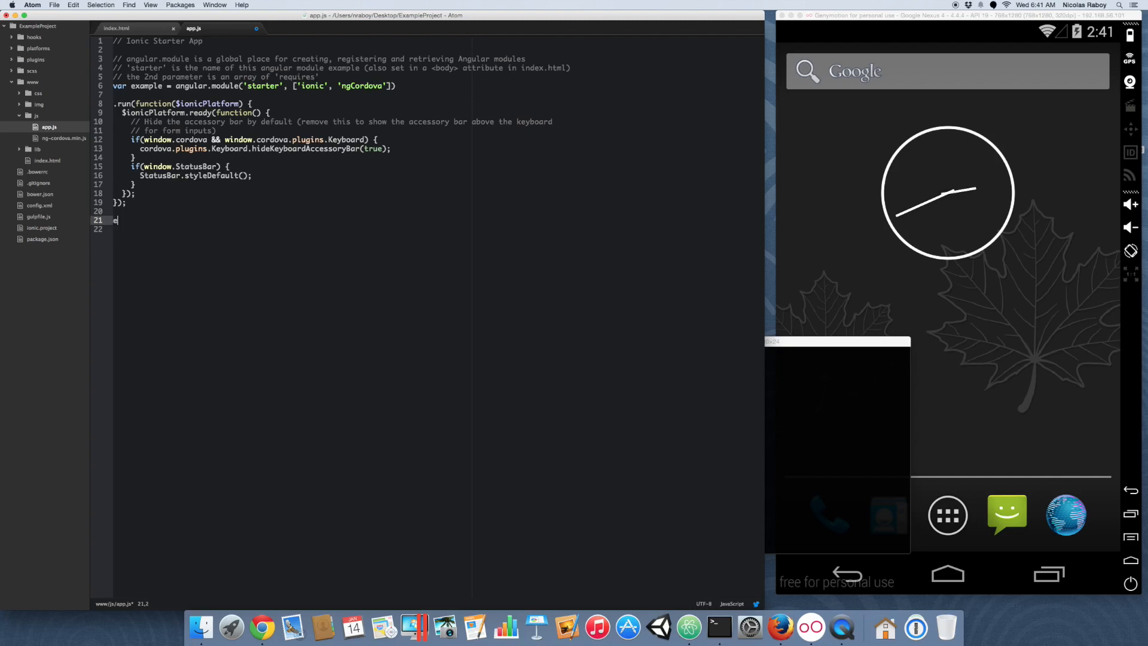
pyautogui.write('xample.controller("ExampleController", function($scope')
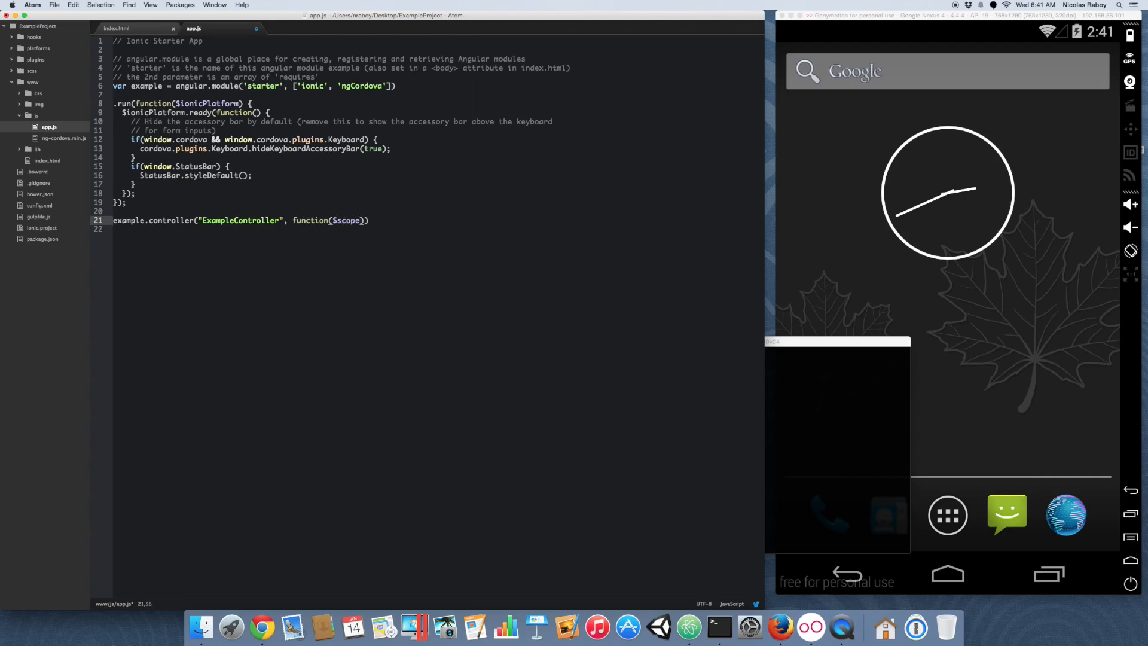
pyautogui.write(', $cordovaSocialSharin')
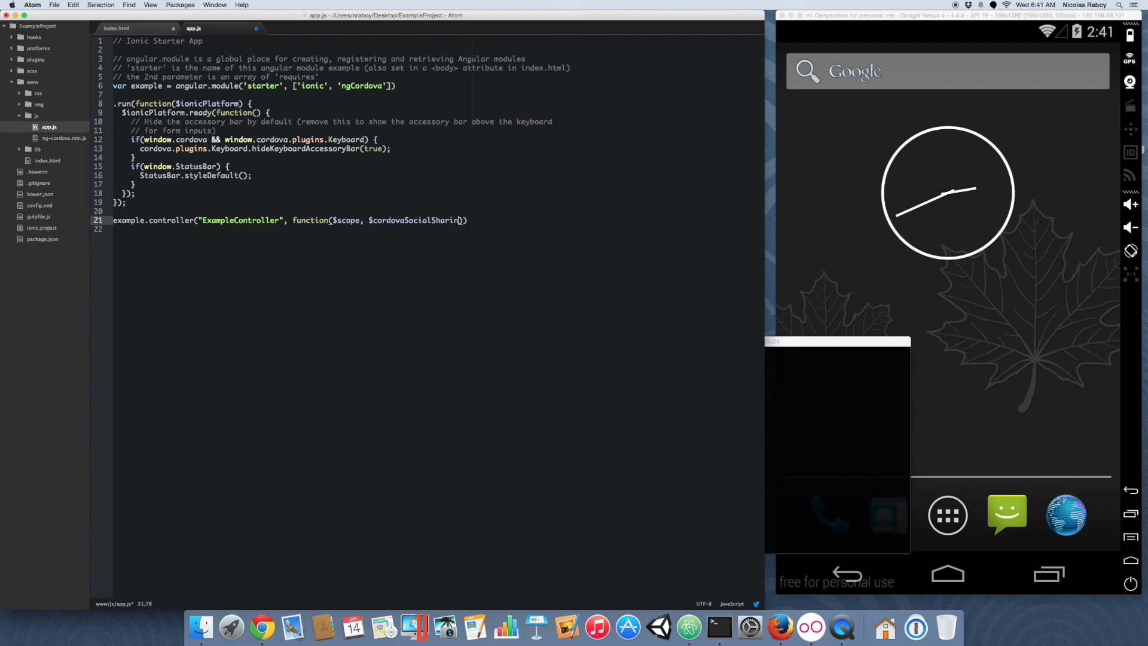
pyautogui.write('{')
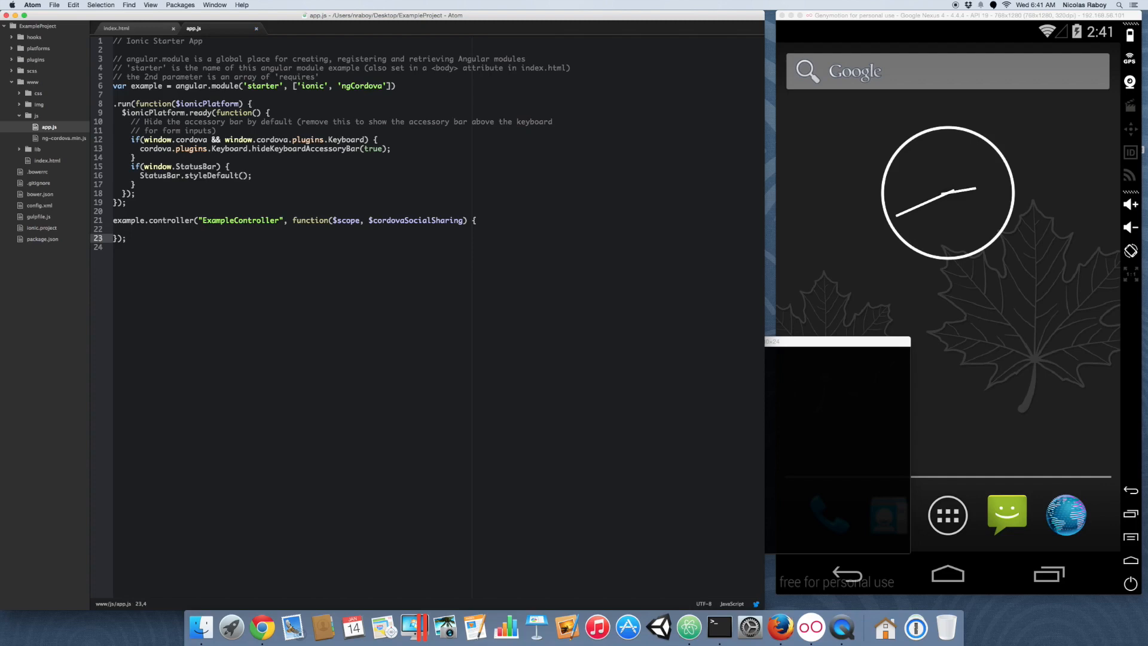
pyautogui.click(124, 238)
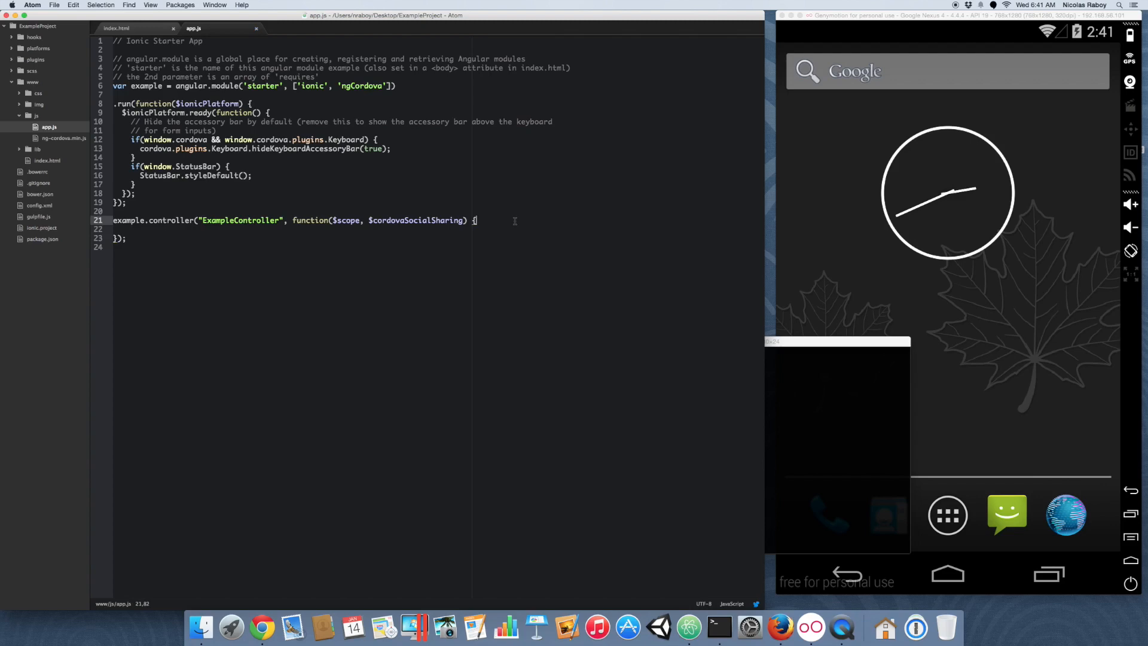
pyautogui.press('enter')
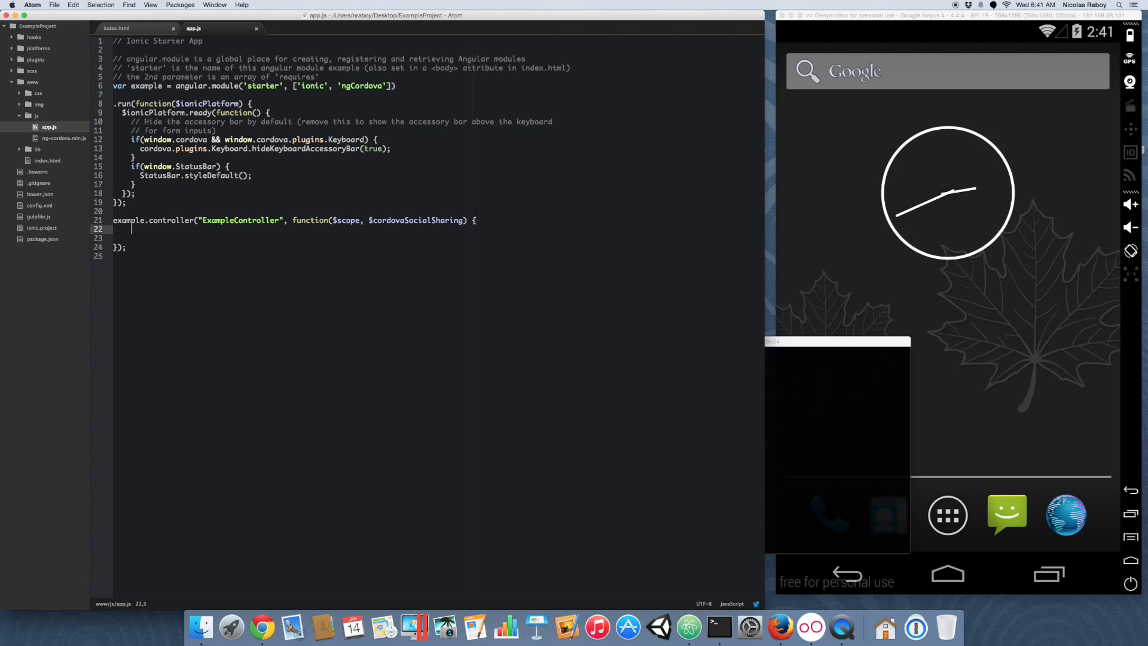
# Declare a $scope.shareAnywhere function inside the controller
pyautogui.press('enter')
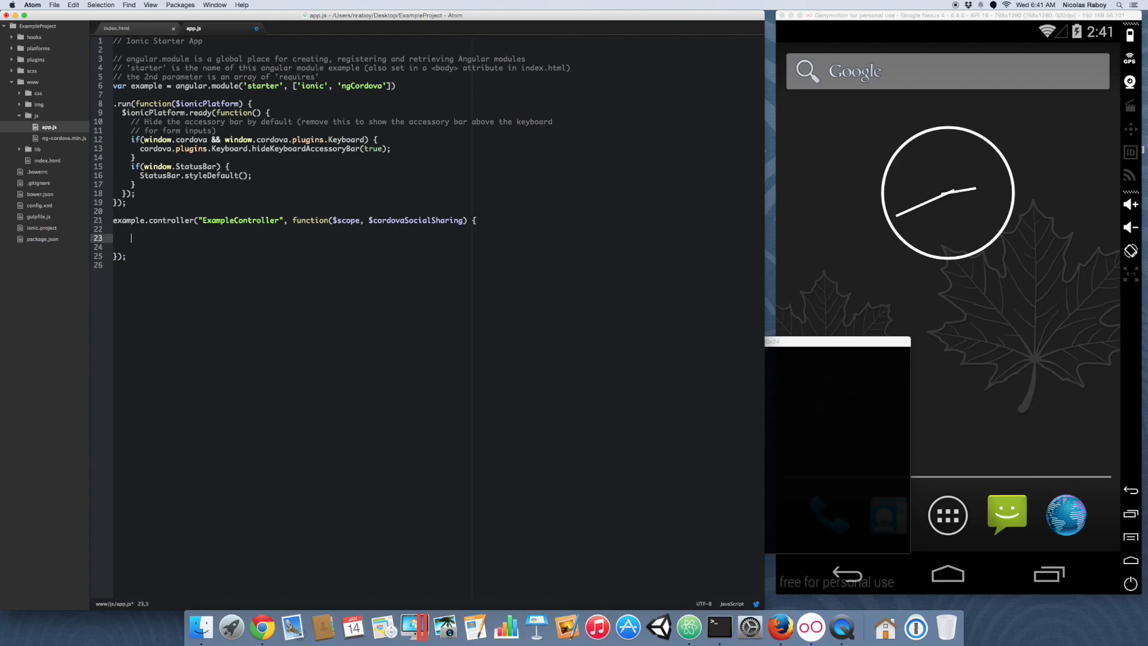
pyautogui.write('$')
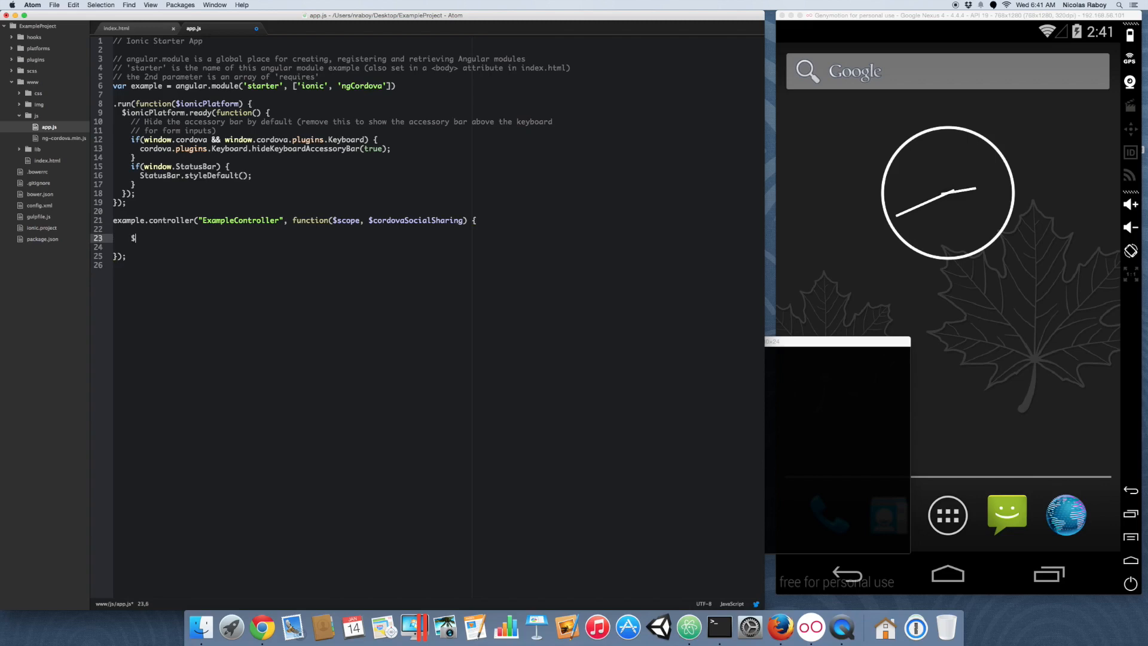
pyautogui.write('scope.s')
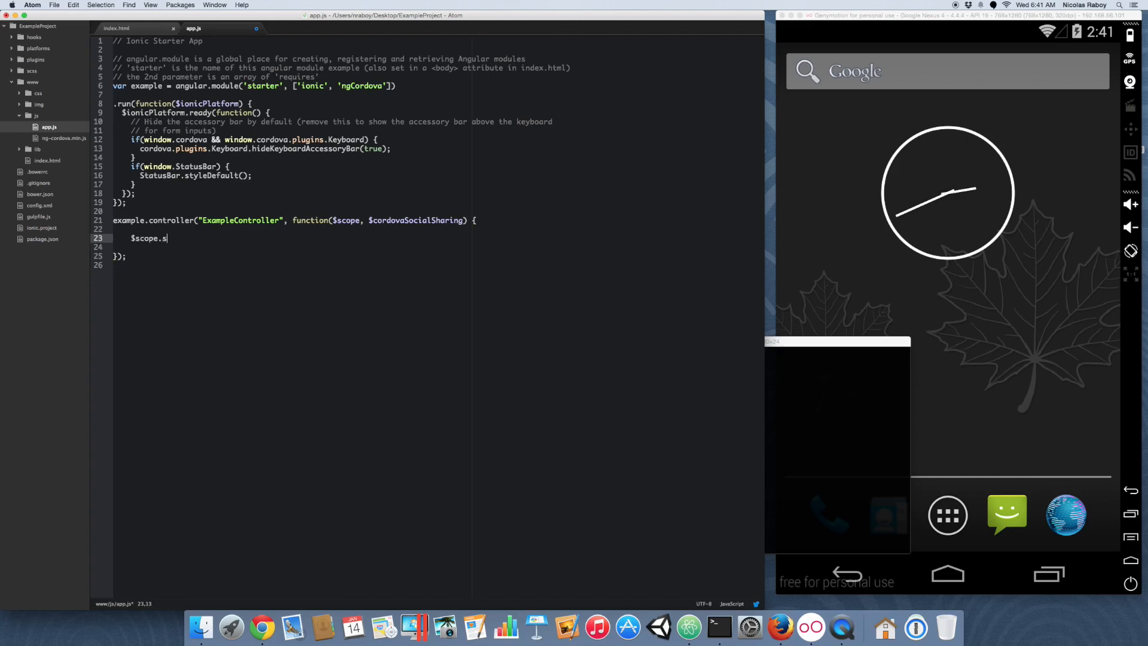
pyautogui.write('hareAnywhere = function(')
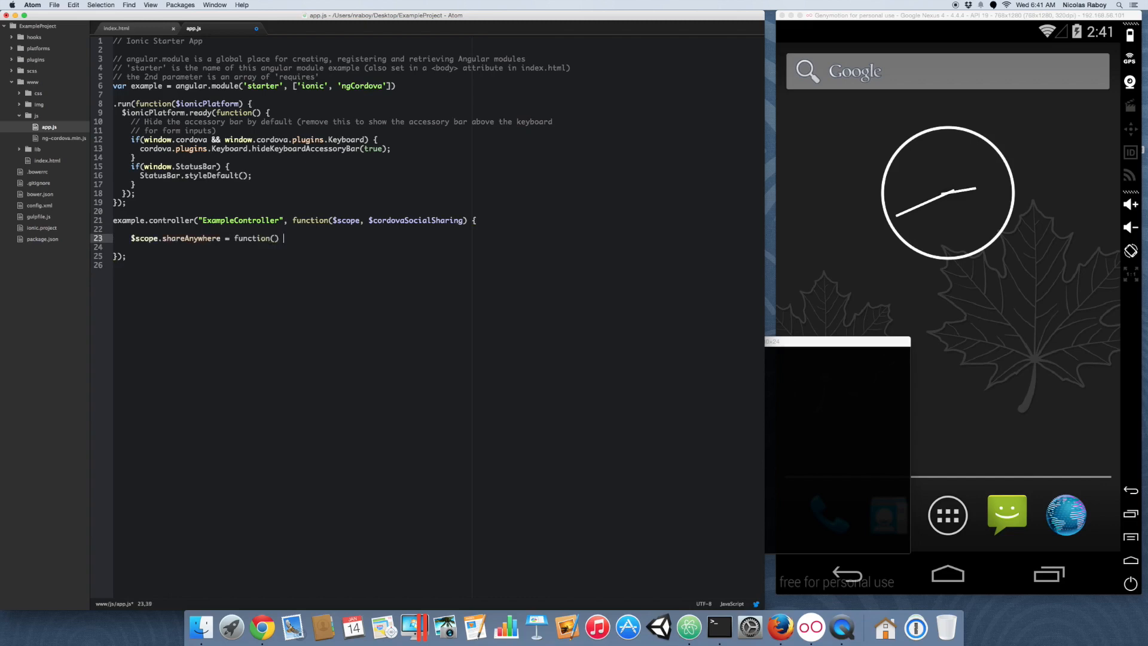
pyautogui.write('{')
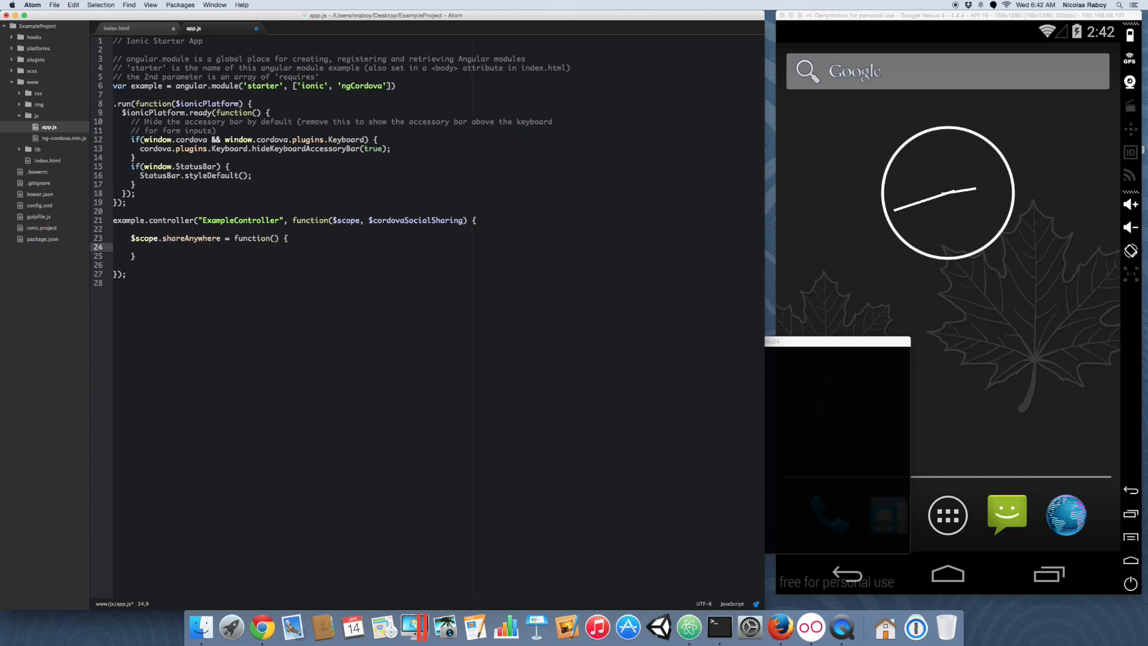
# Make shareAnywhere call $cordovaSocialSharing.share() with no arguments yet
pyautogui.write('$')
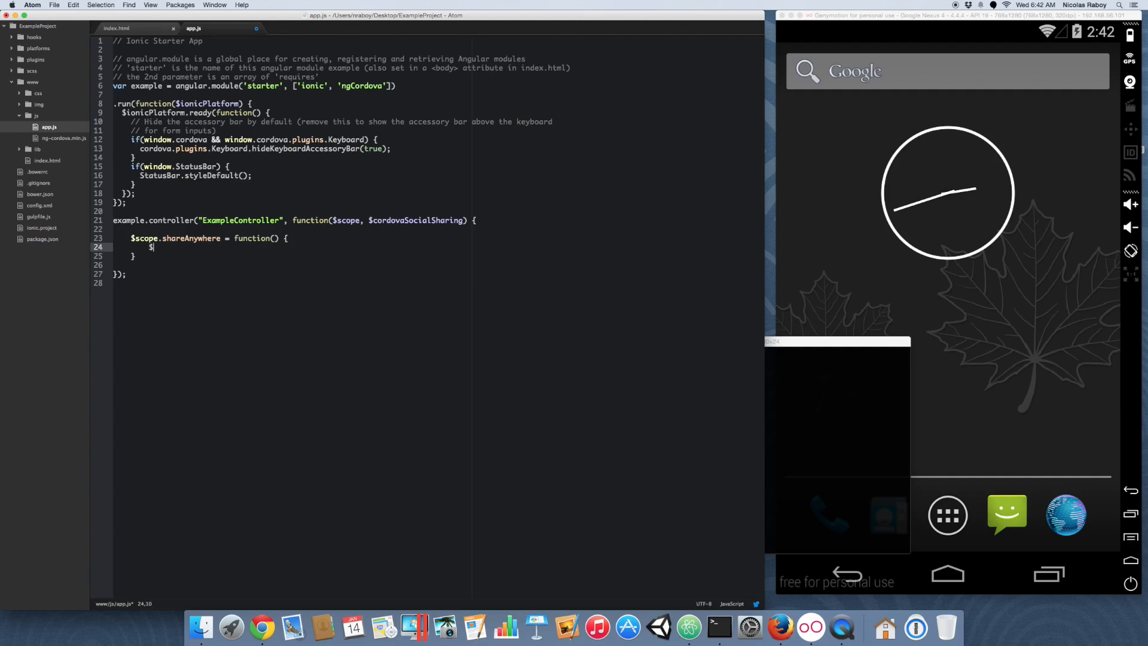
pyautogui.write('cordova')
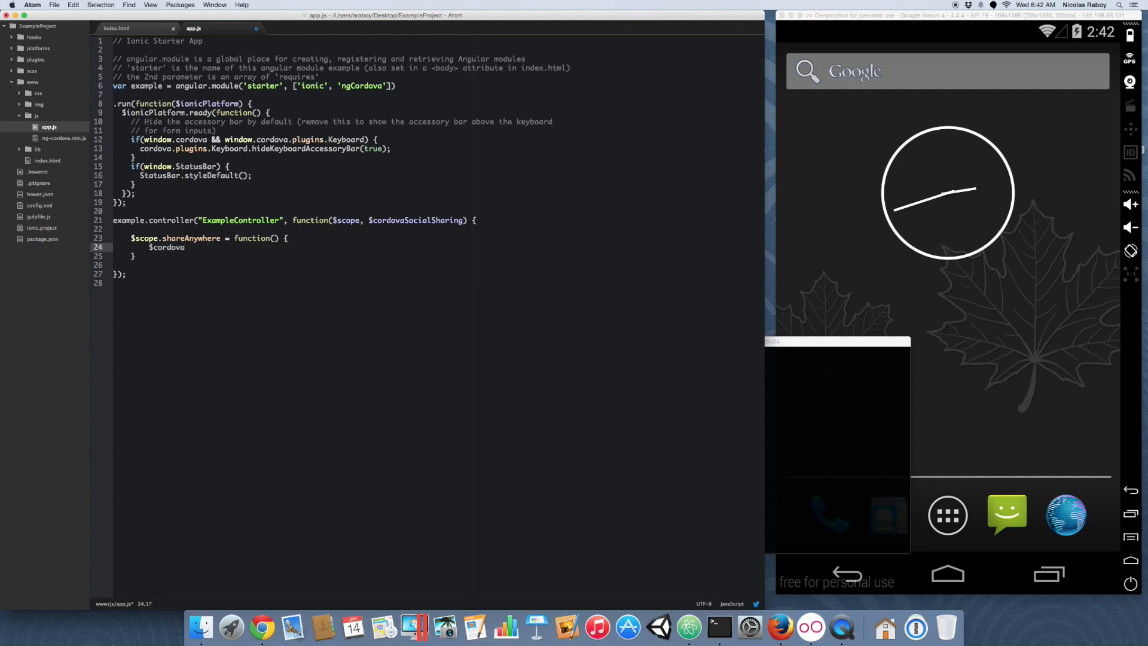
pyautogui.write('Soc')
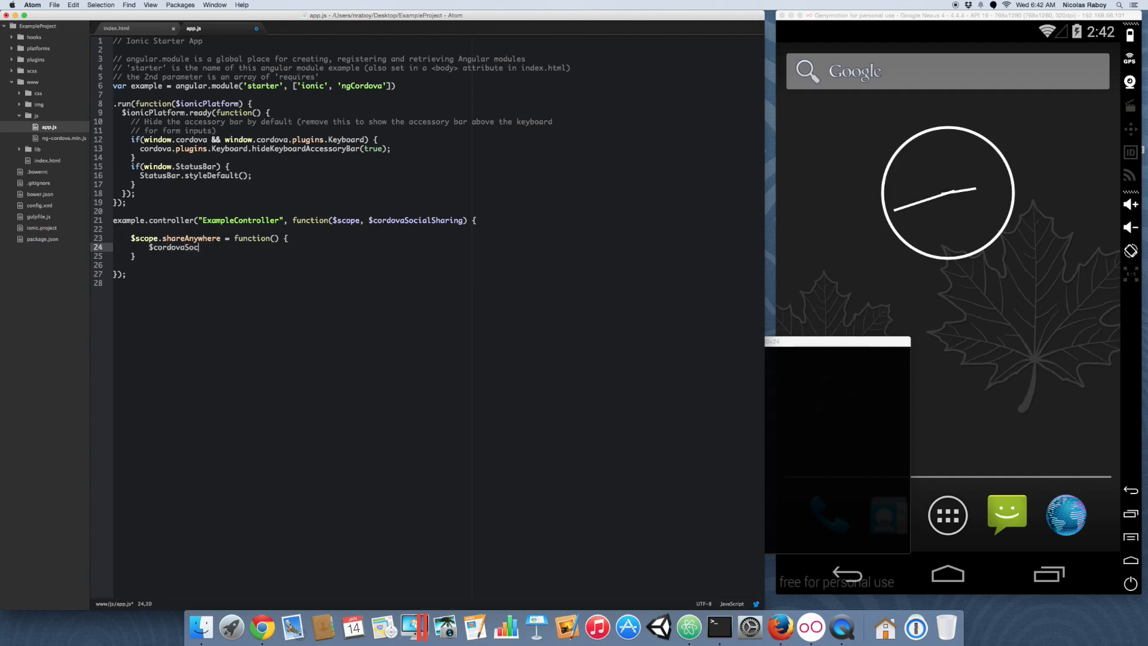
pyautogui.write('ialSharing.')
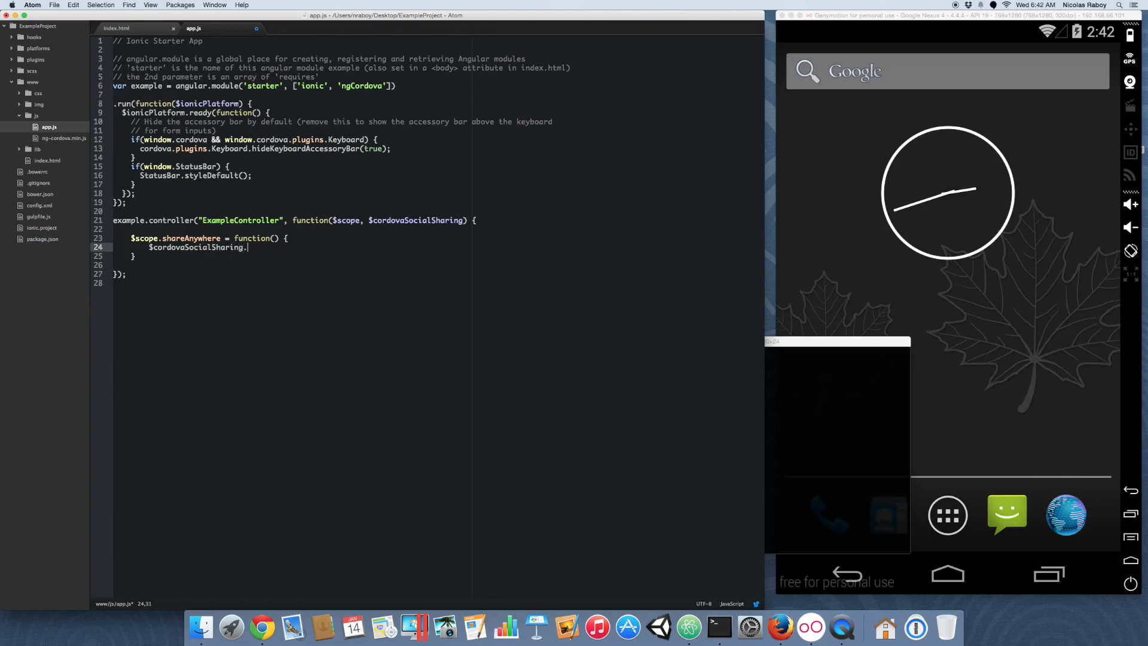
pyautogui.write('share()')
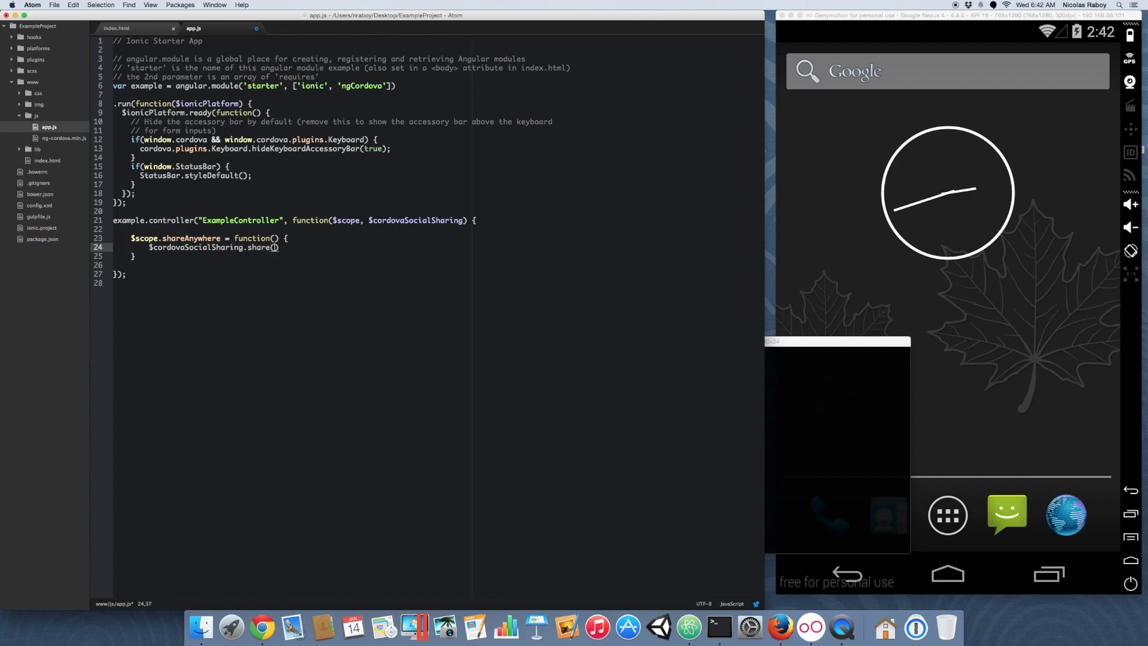
# Pass "This is a message to share", the title "This is a title for the share" and null to share()
pyautogui.write('""')
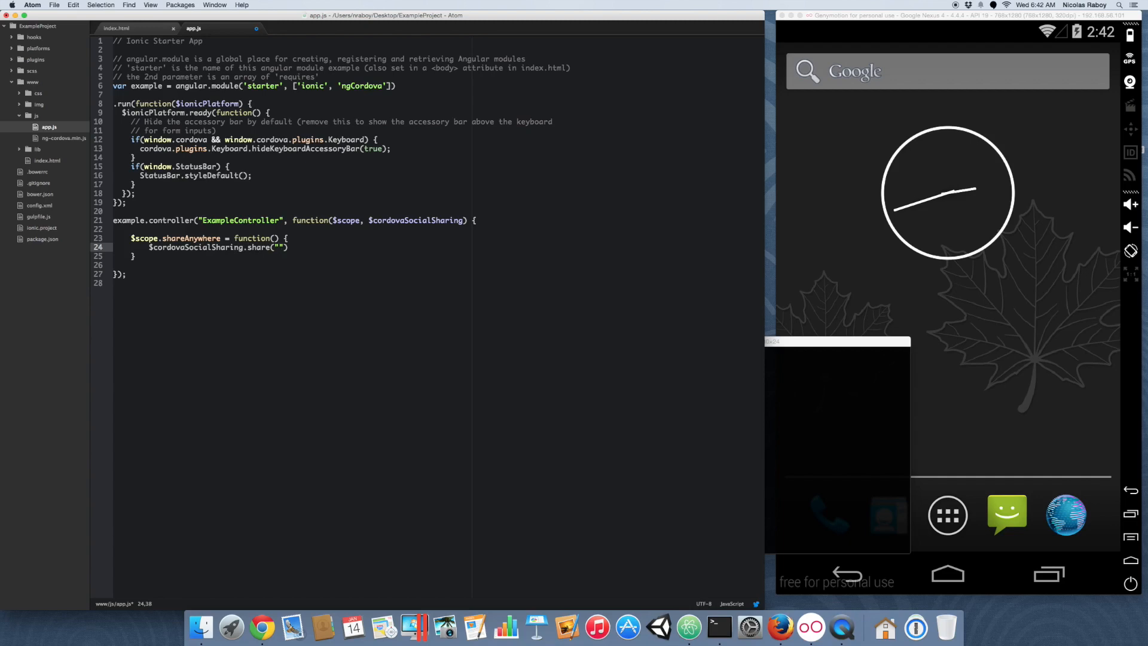
pyautogui.write('This is a message')
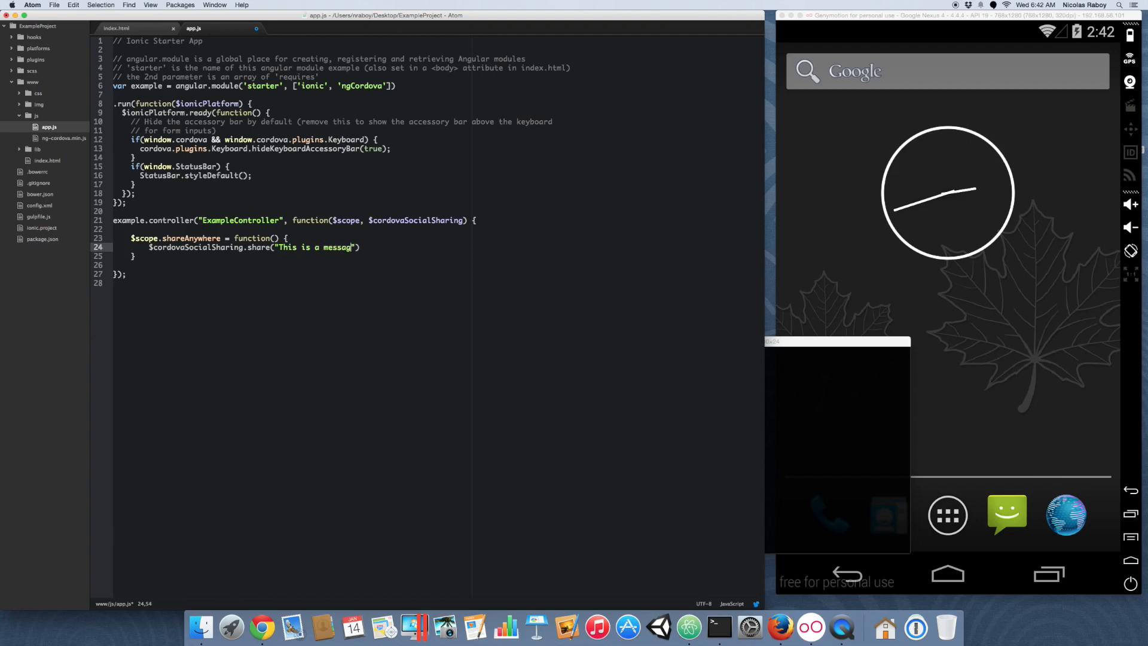
pyautogui.write('to share",')
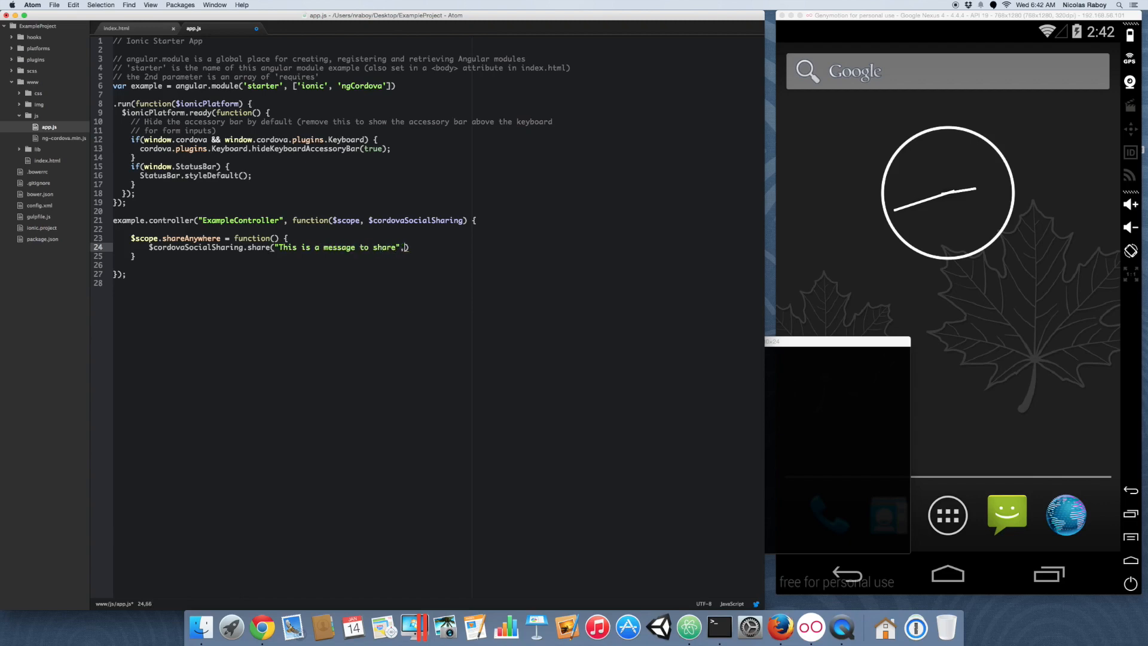
pyautogui.write('""')
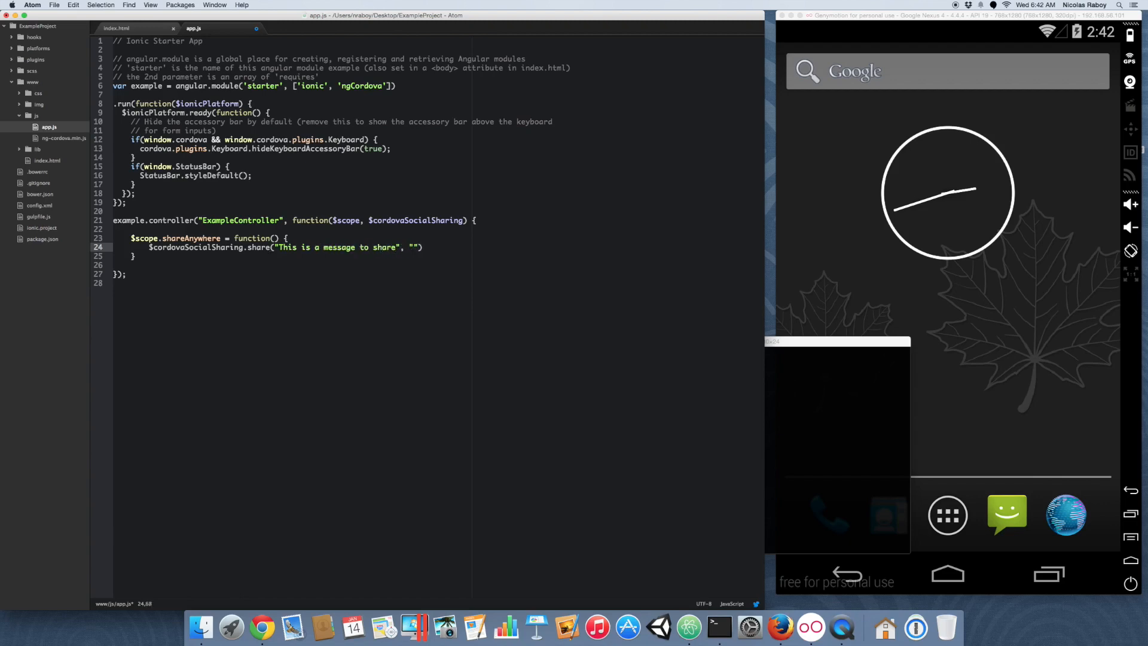
pyautogui.write('This is a title for the share')
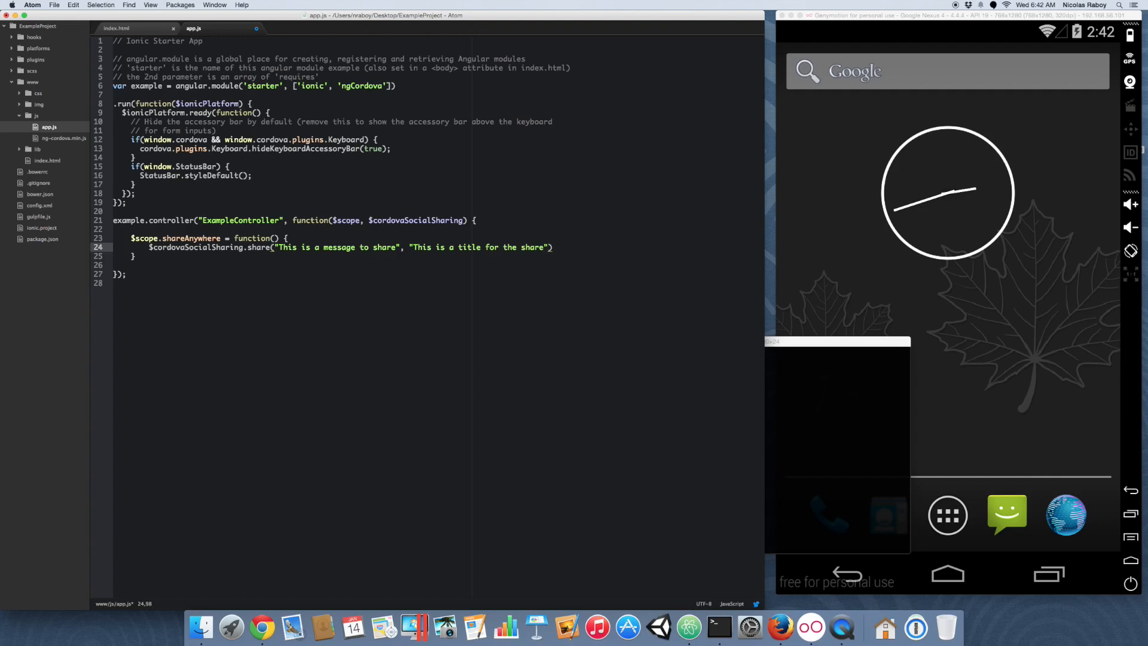
pyautogui.write(',')
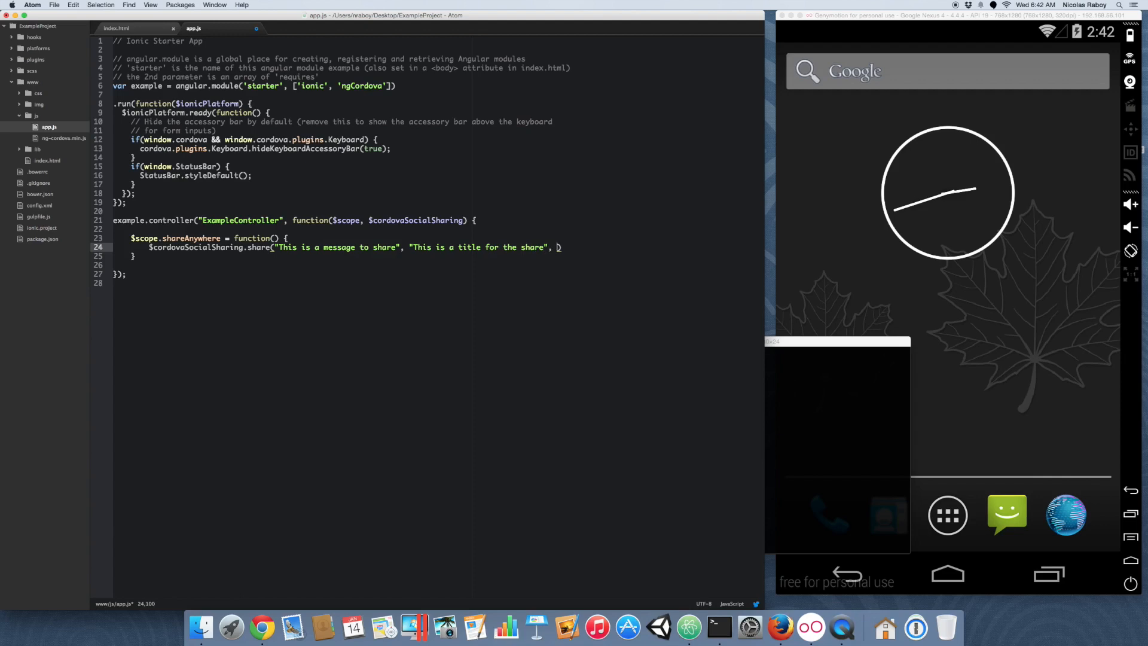
pyautogui.write('null,')
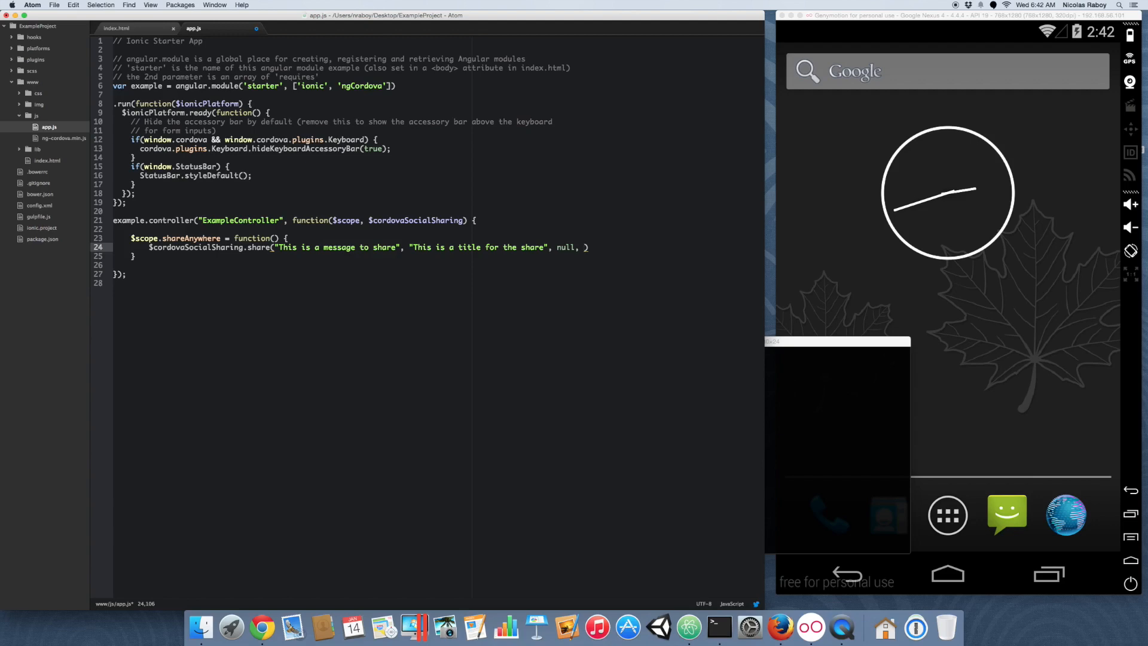
pyautogui.write('https://blog')
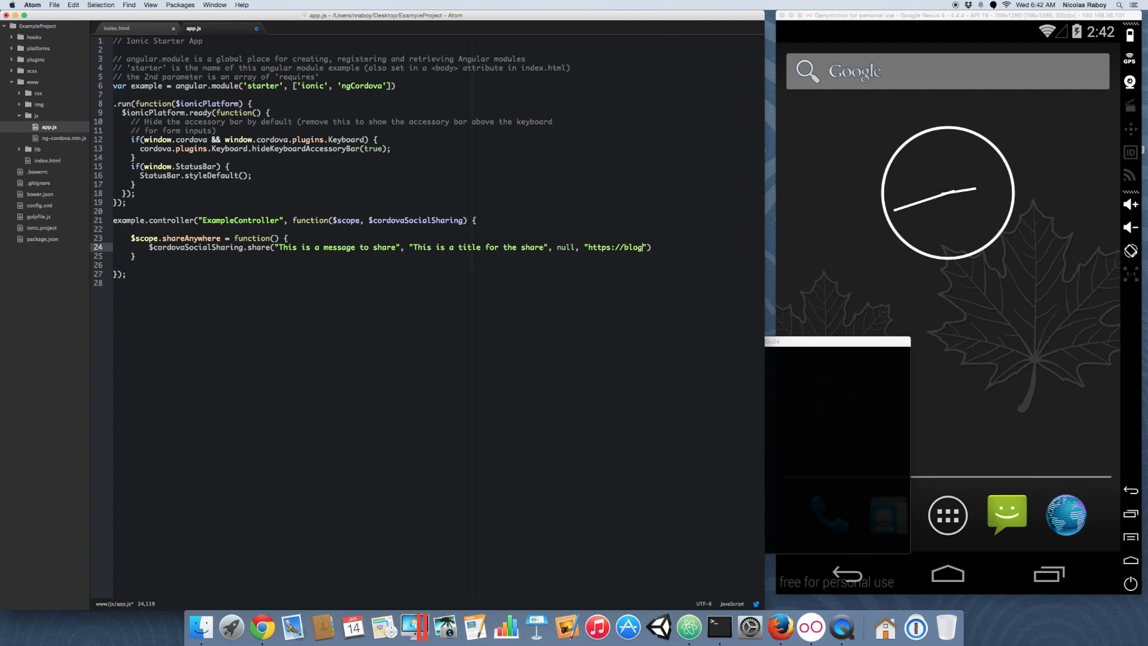
pyautogui.write('.nraboy')
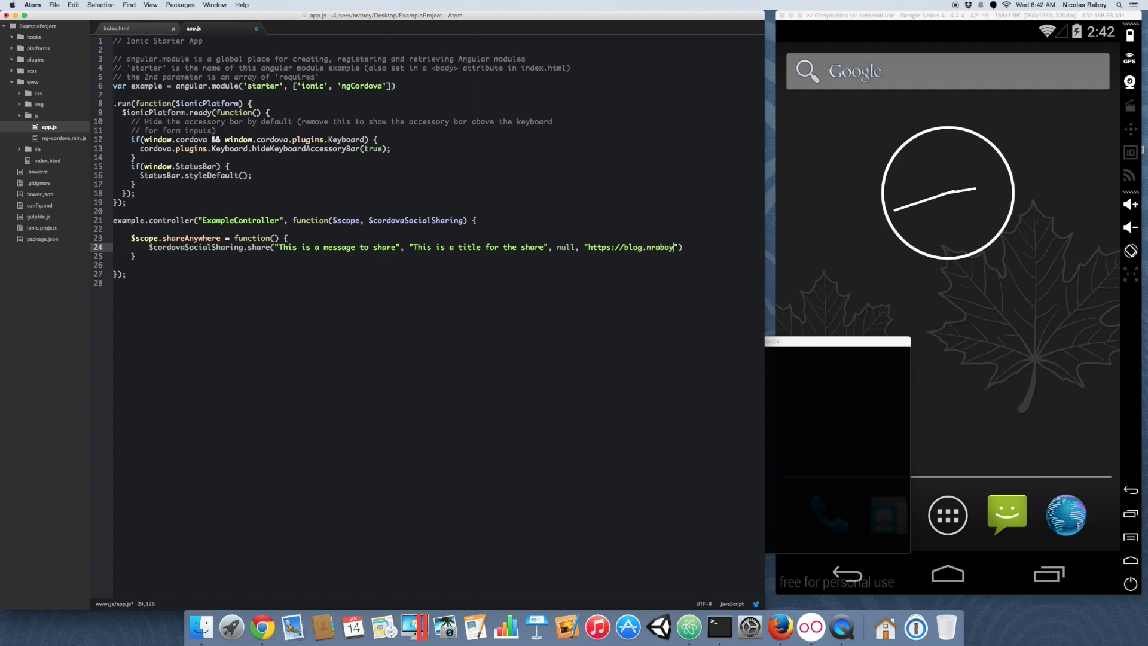
pyautogui.write('.com')
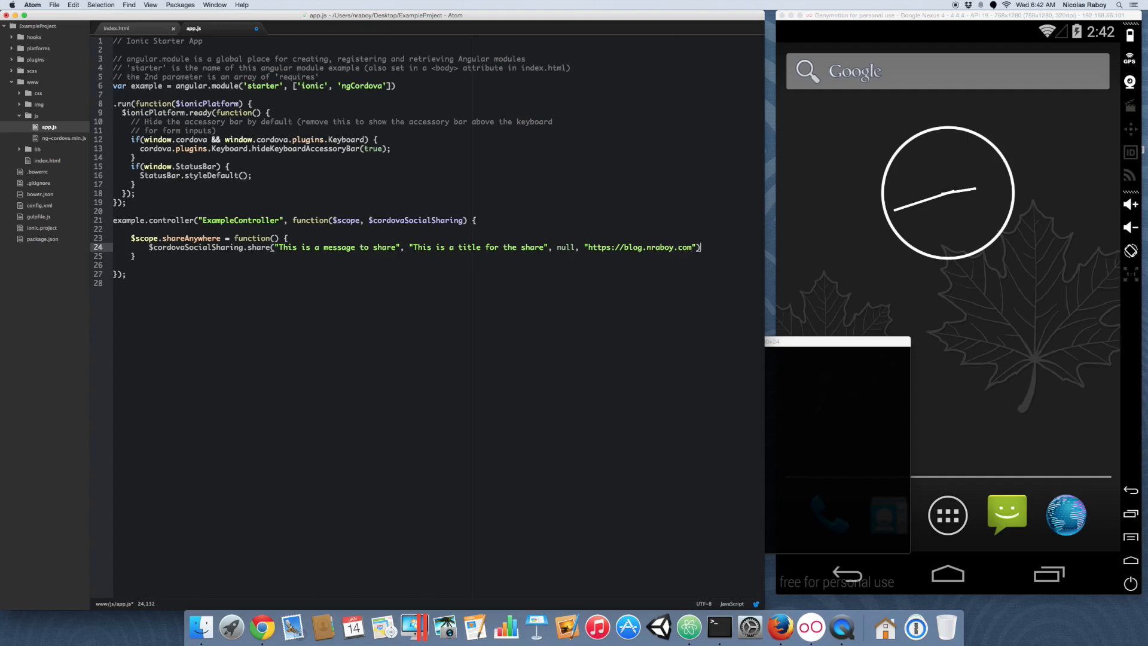
pyautogui.write(';')
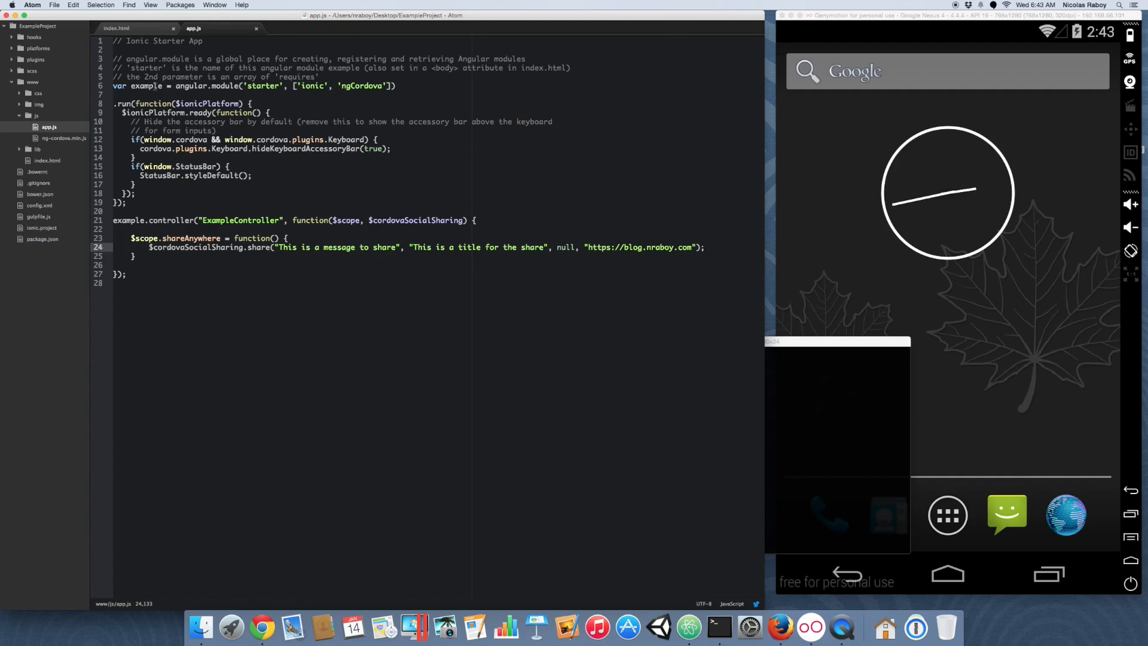
# In index.html, give the ion-content tag ng-controller="ExampleController"
pyautogui.click(46, 160)
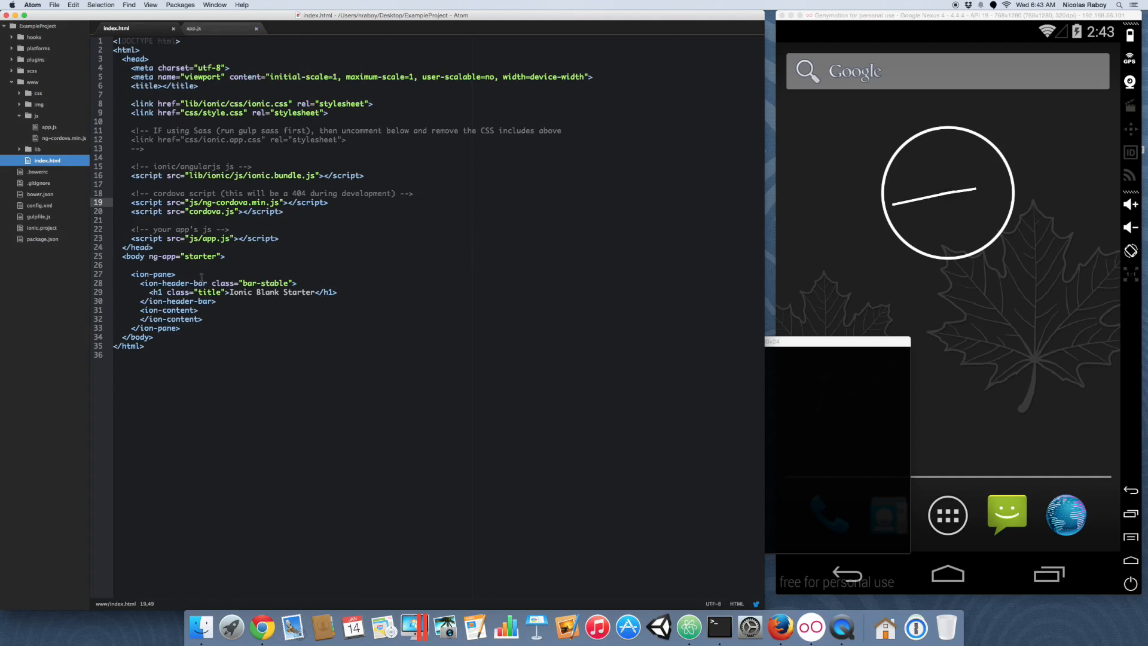
pyautogui.click(196, 310)
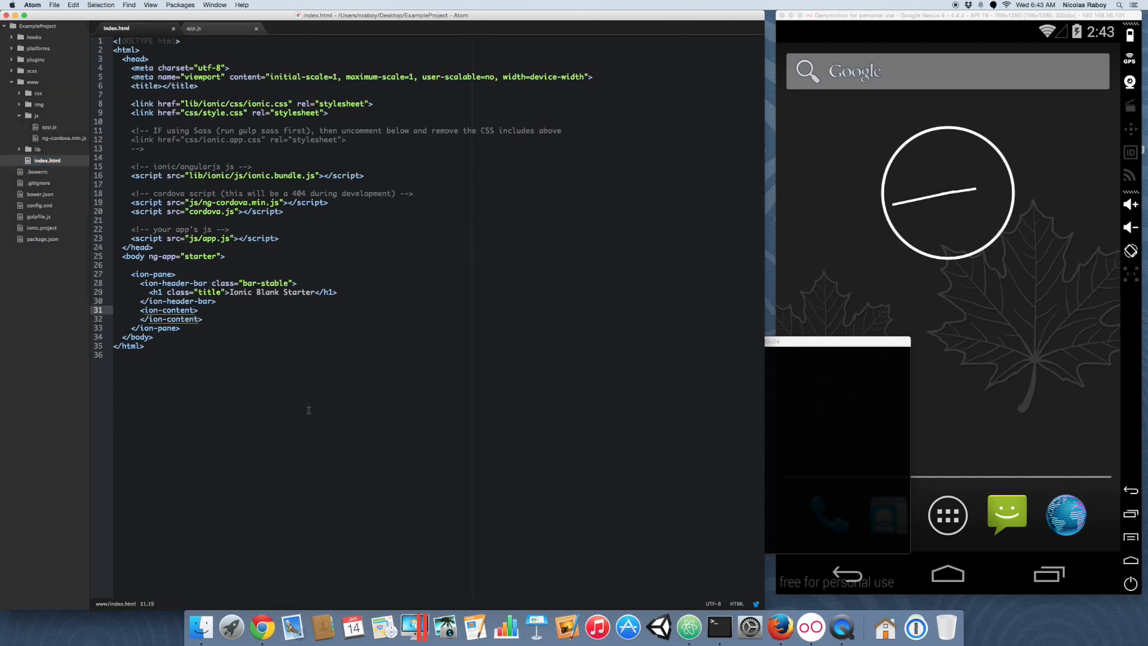
pyautogui.write('ng-controller')
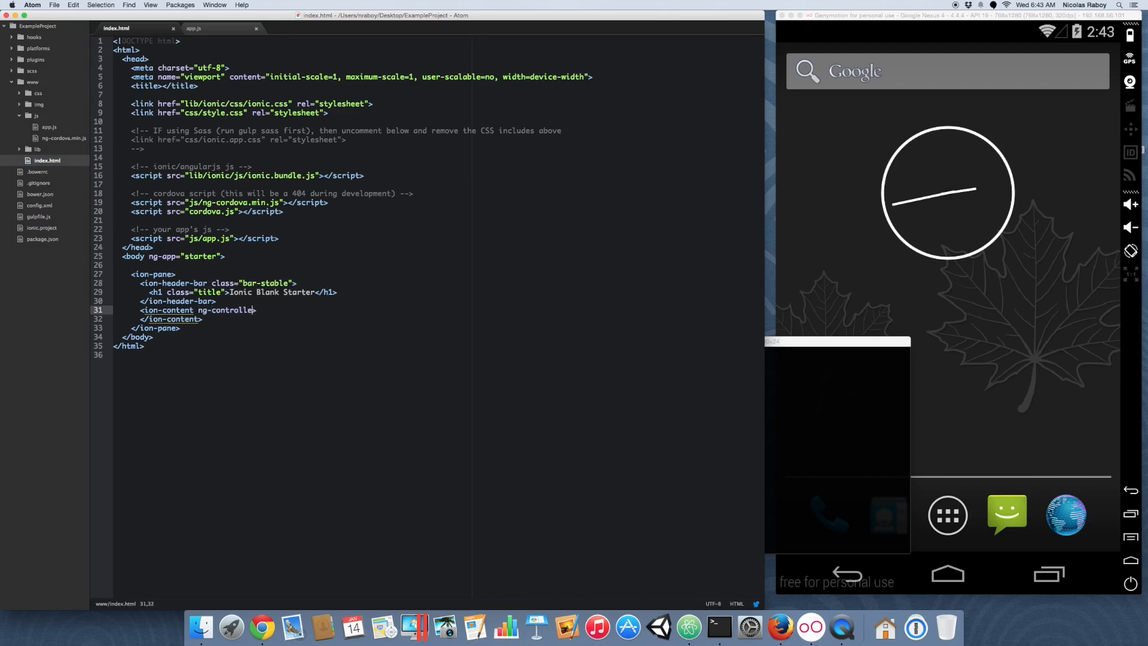
pyautogui.write('"ExampleC"')
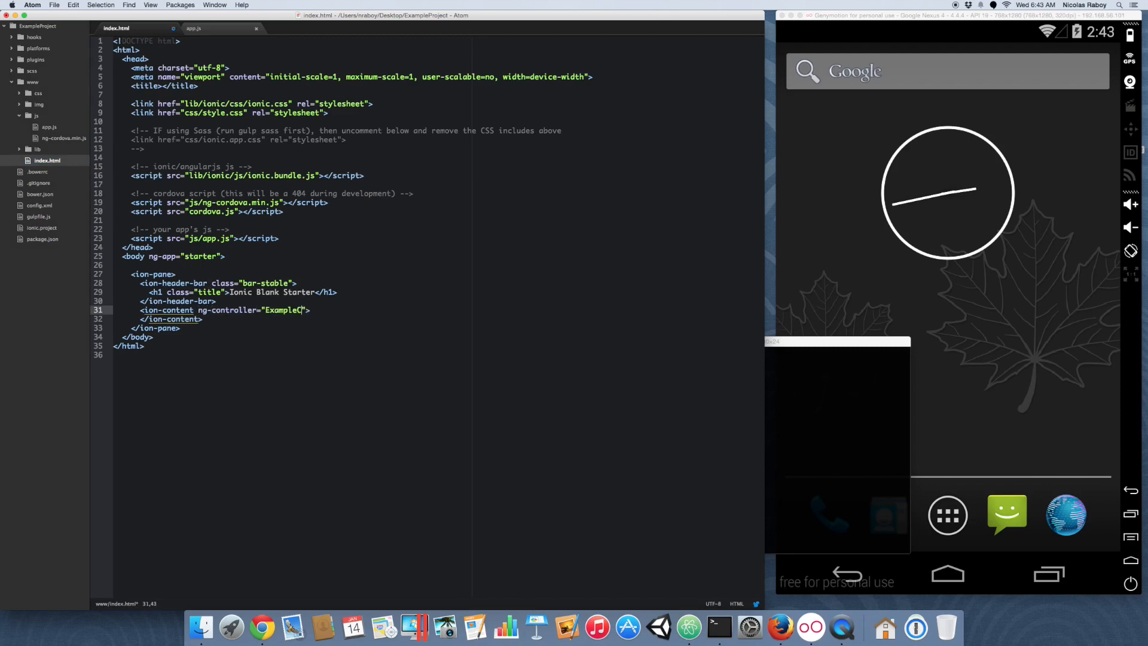
pyautogui.write('Controller')
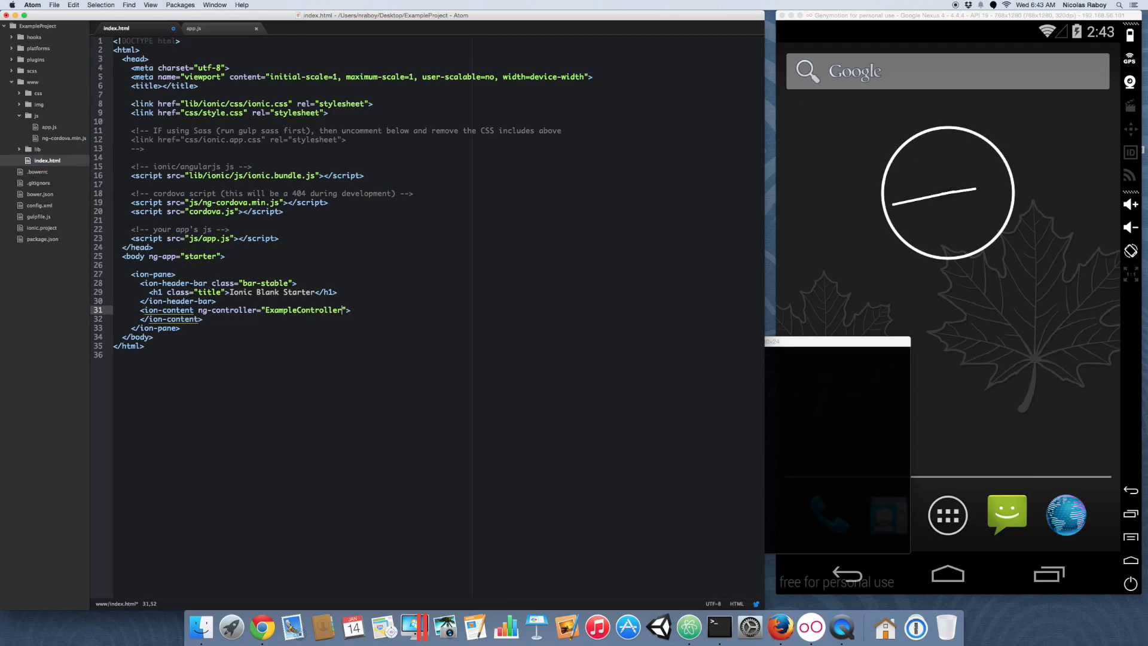
pyautogui.press('enter')
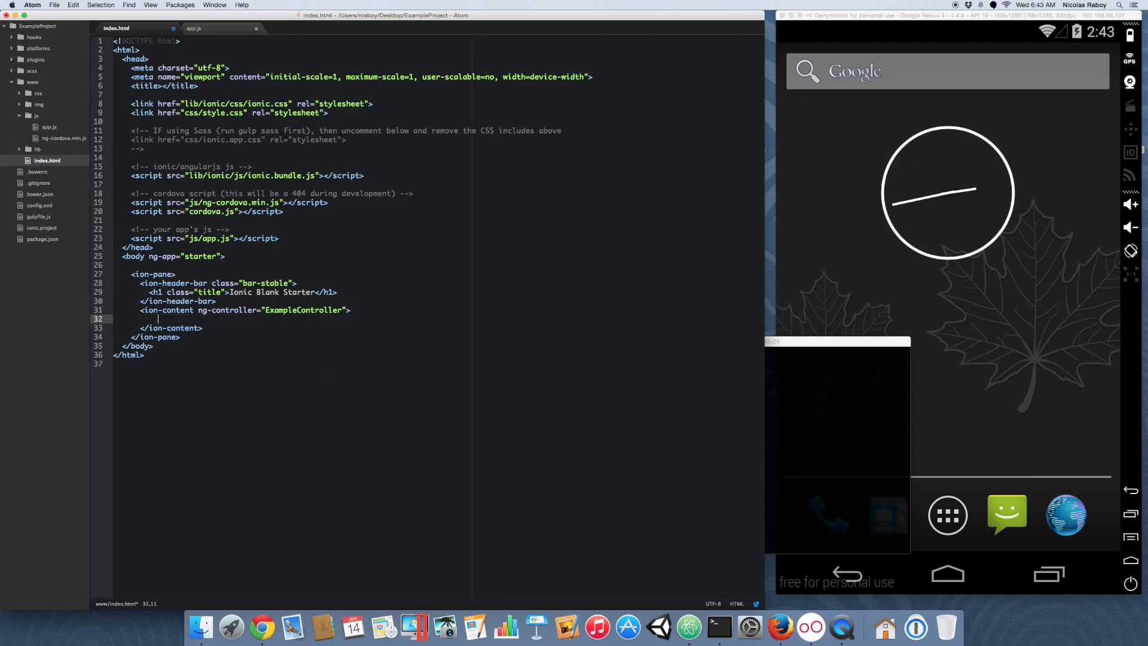
# Add a button with class "button" and ng-click="shareAnywhere()" labelled "Share anywhere"
pyautogui.write('<')
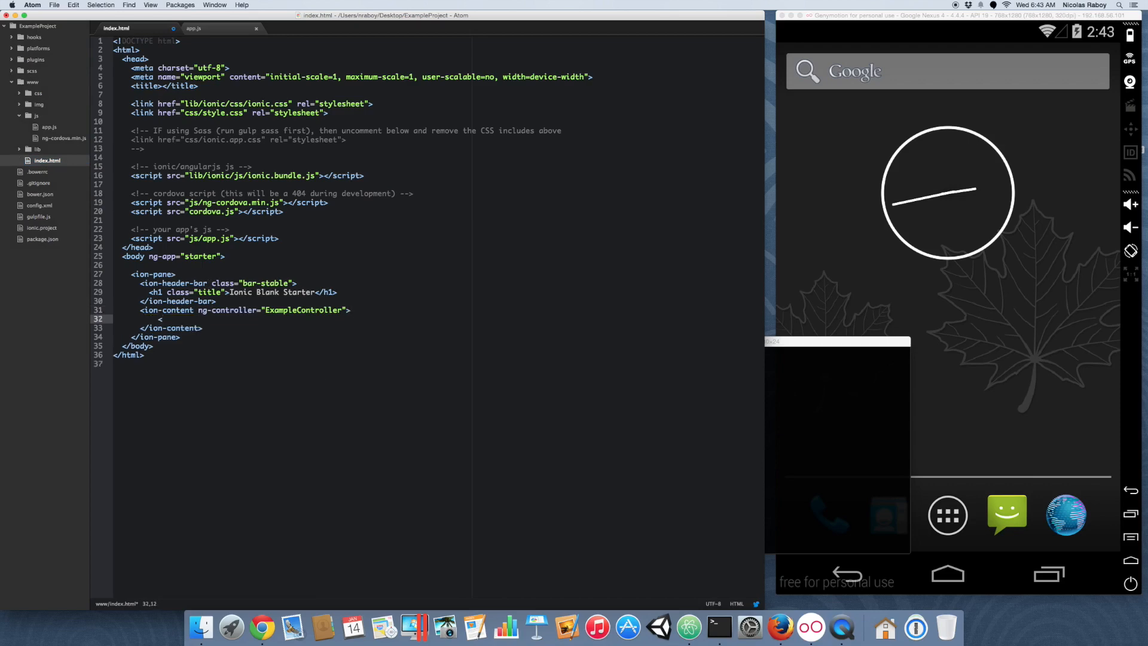
pyautogui.write('button')
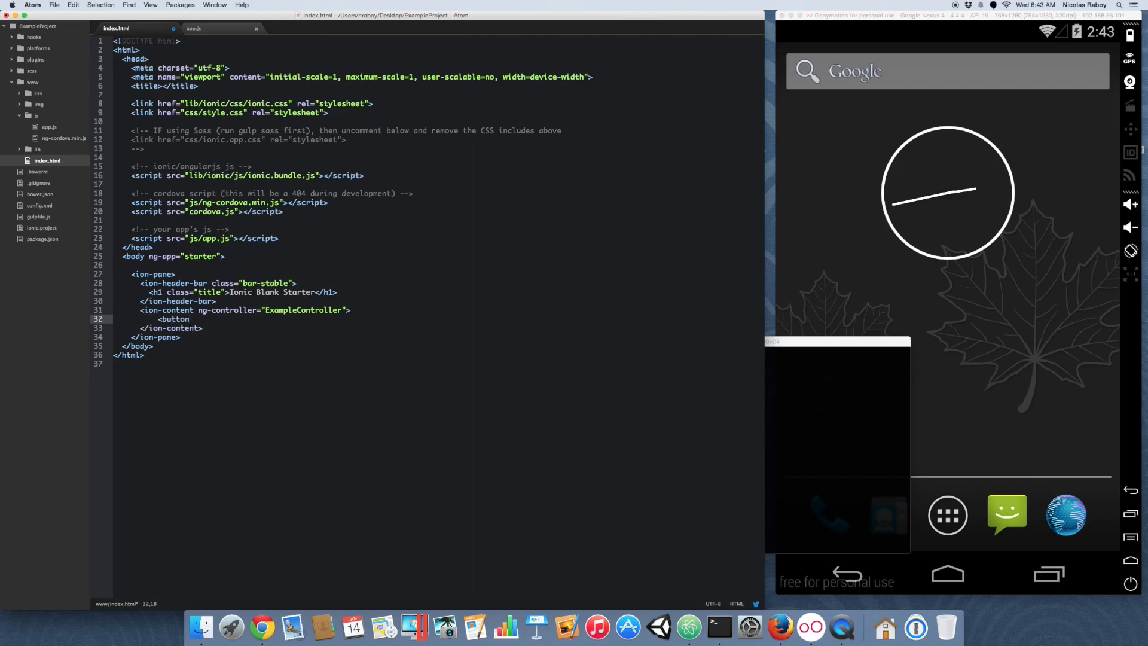
pyautogui.write('class="b"')
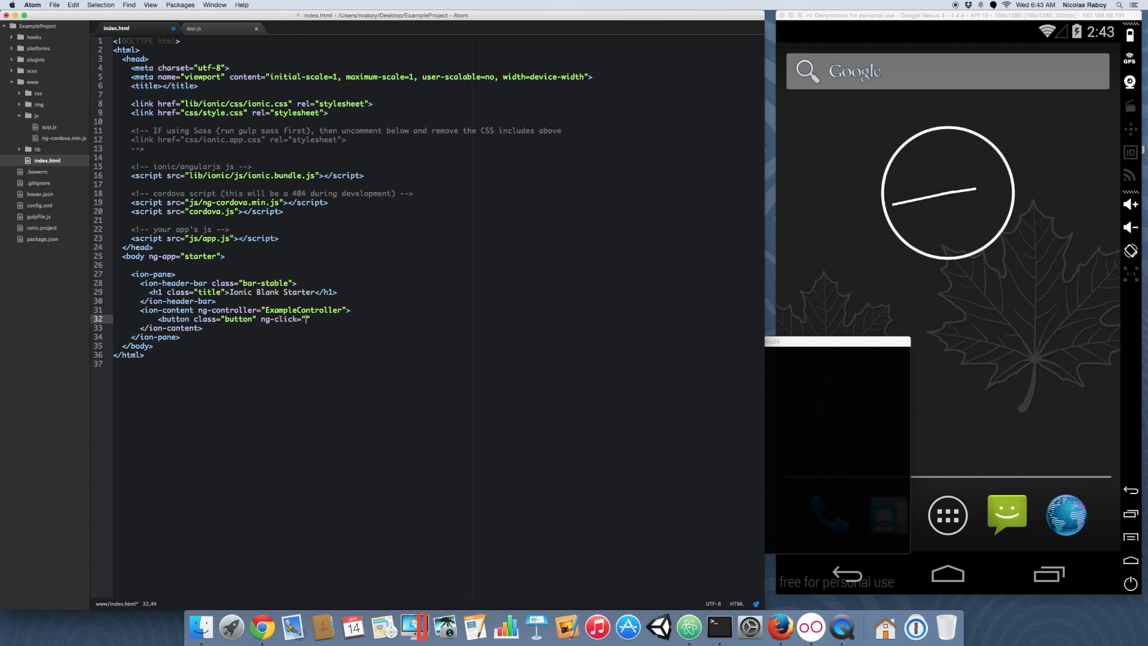
pyautogui.write('shareAn')
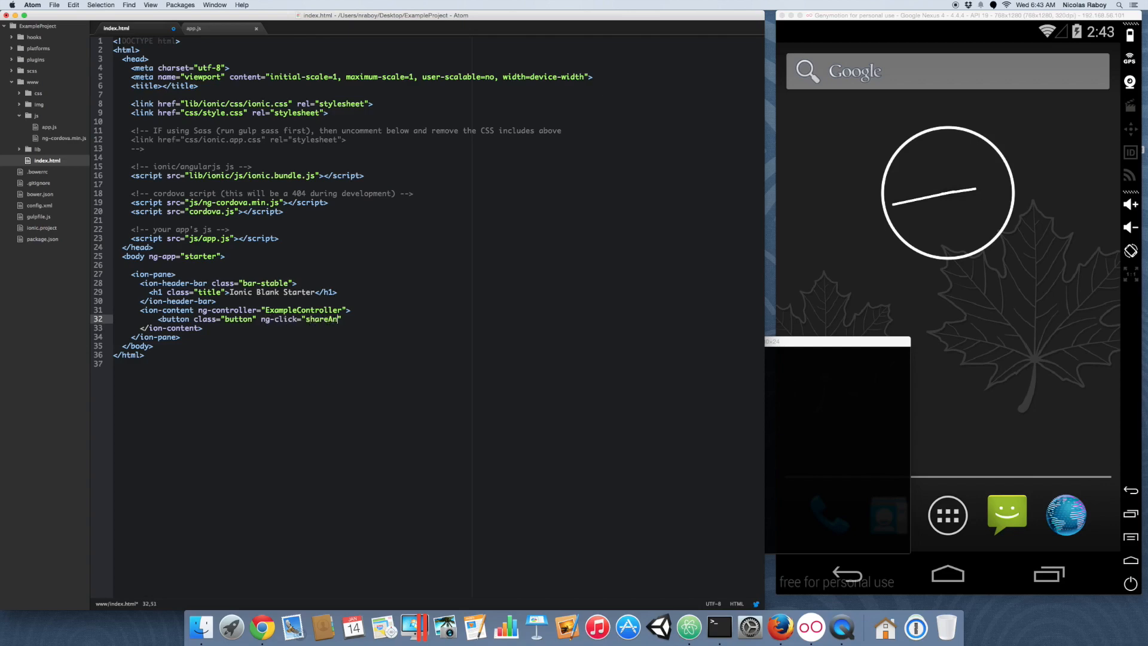
pyautogui.write('ywhere')
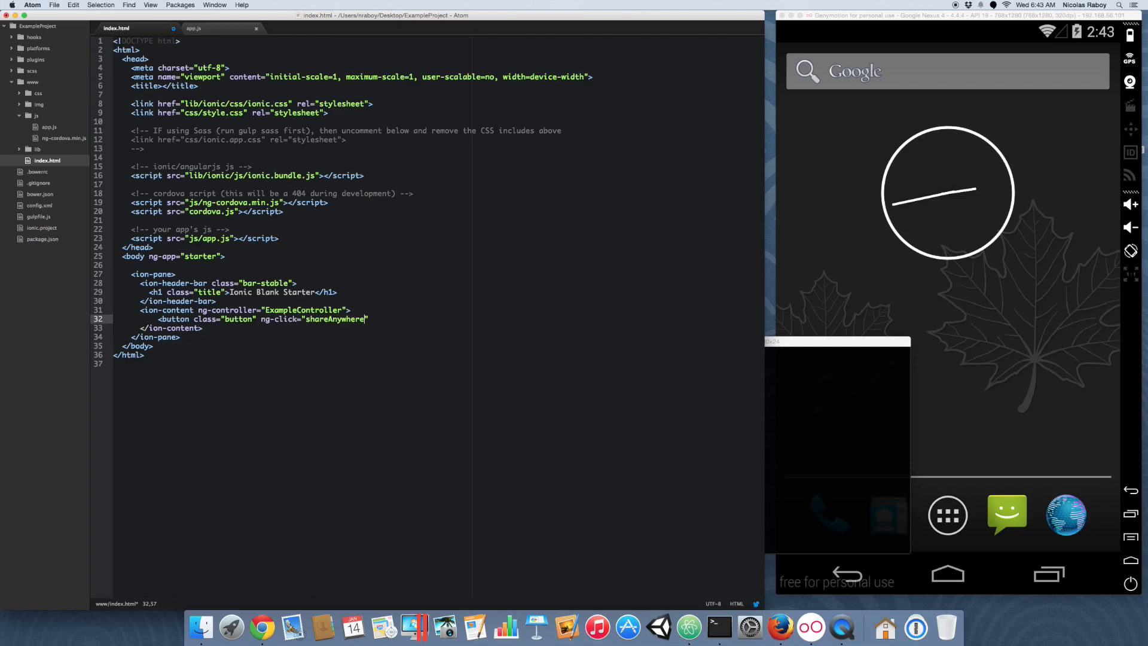
pyautogui.write('()>')
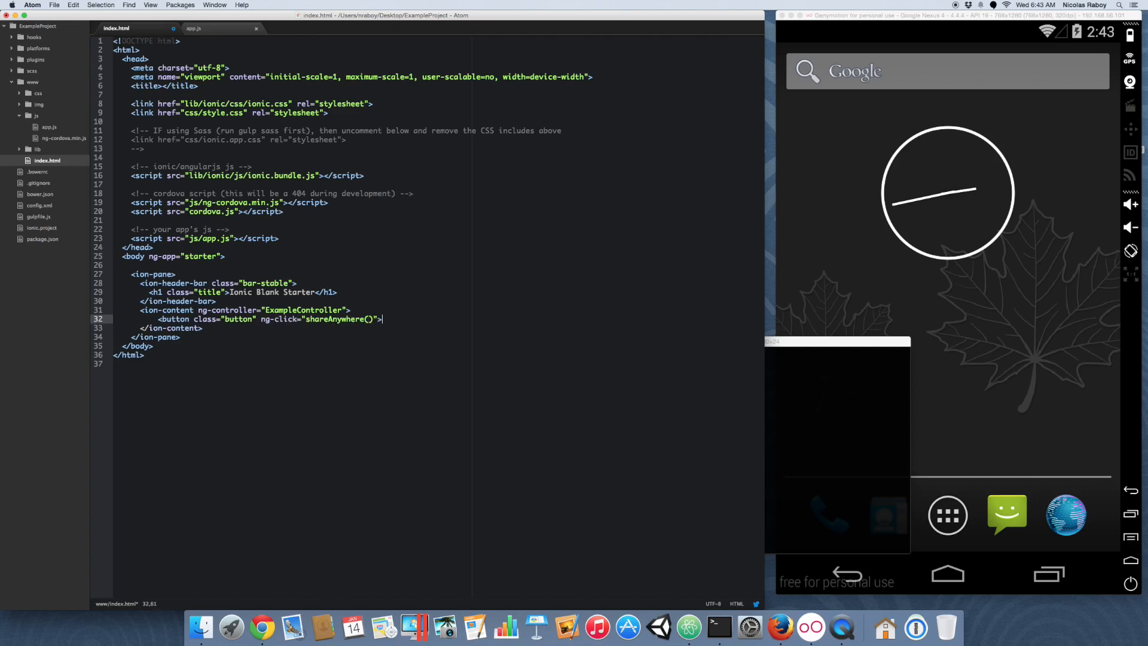
pyautogui.write('Share a')
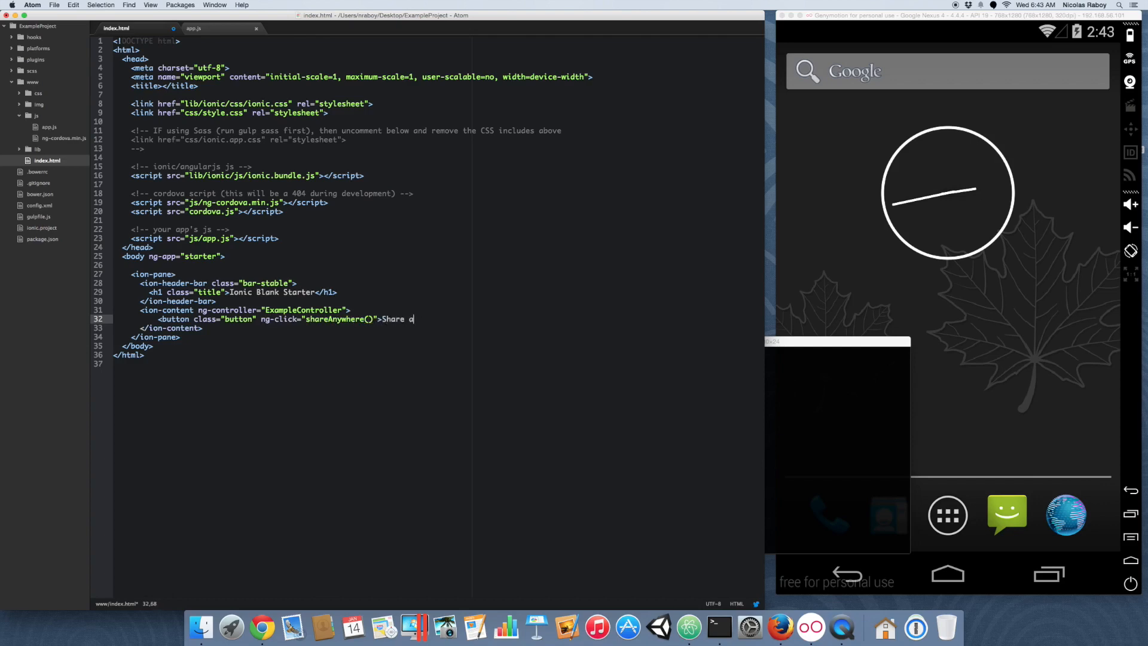
pyautogui.write('nywhere</button>')
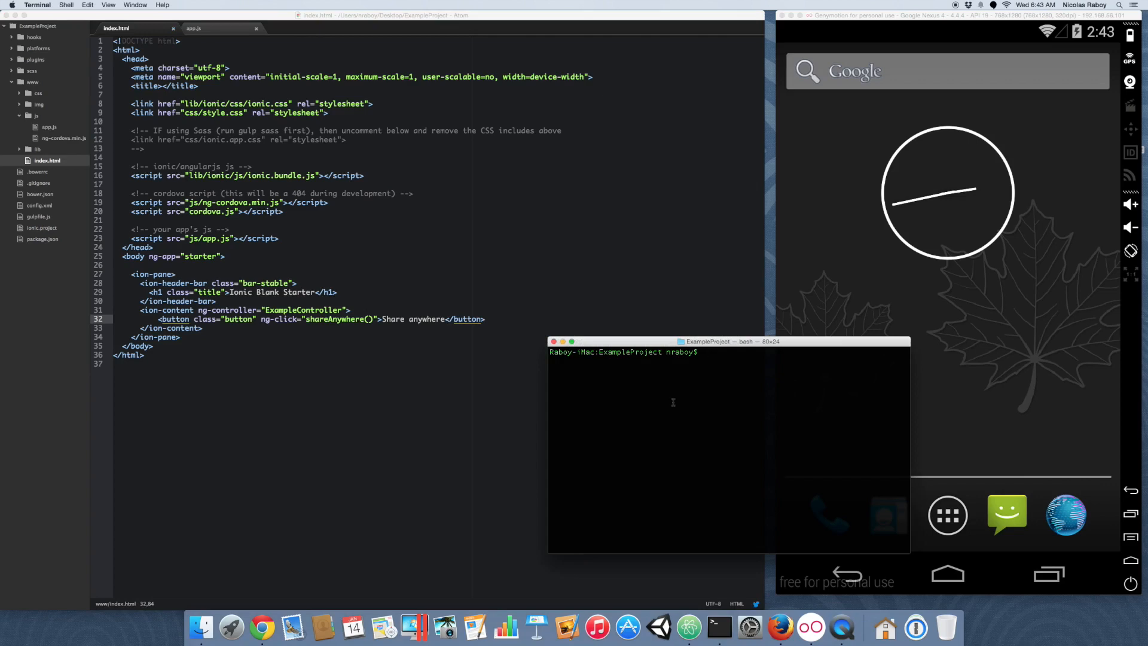
# Run 'ionic build android' until BUILD SUCCESSFUL, then clear the terminal
pyautogui.write('ionic build android')
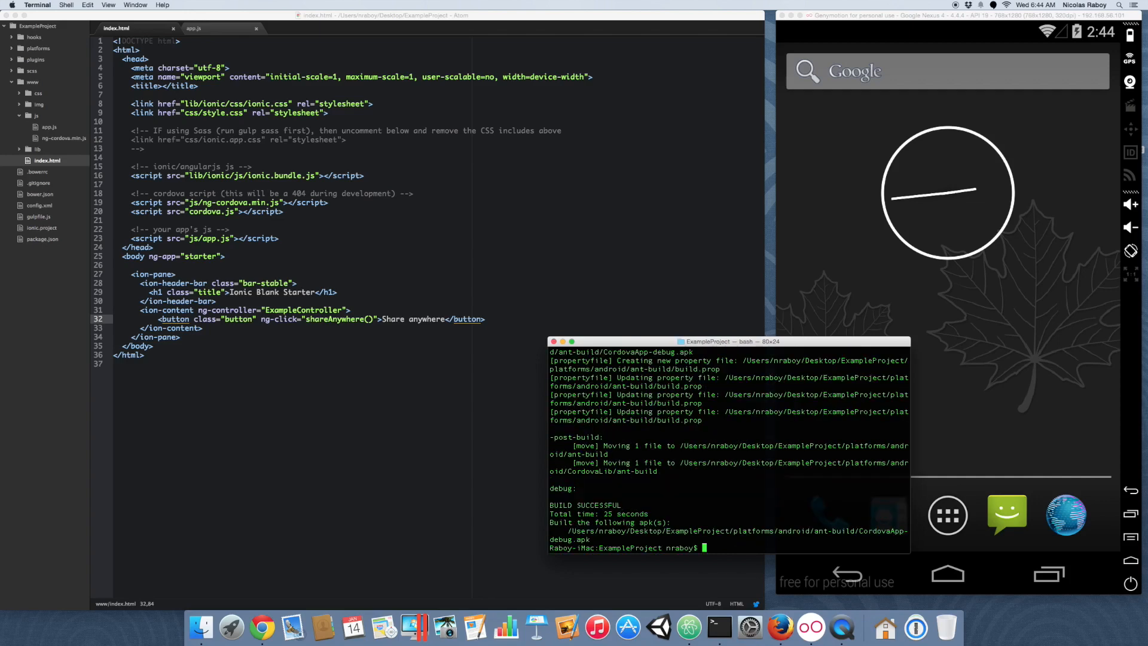
pyautogui.write('clear')
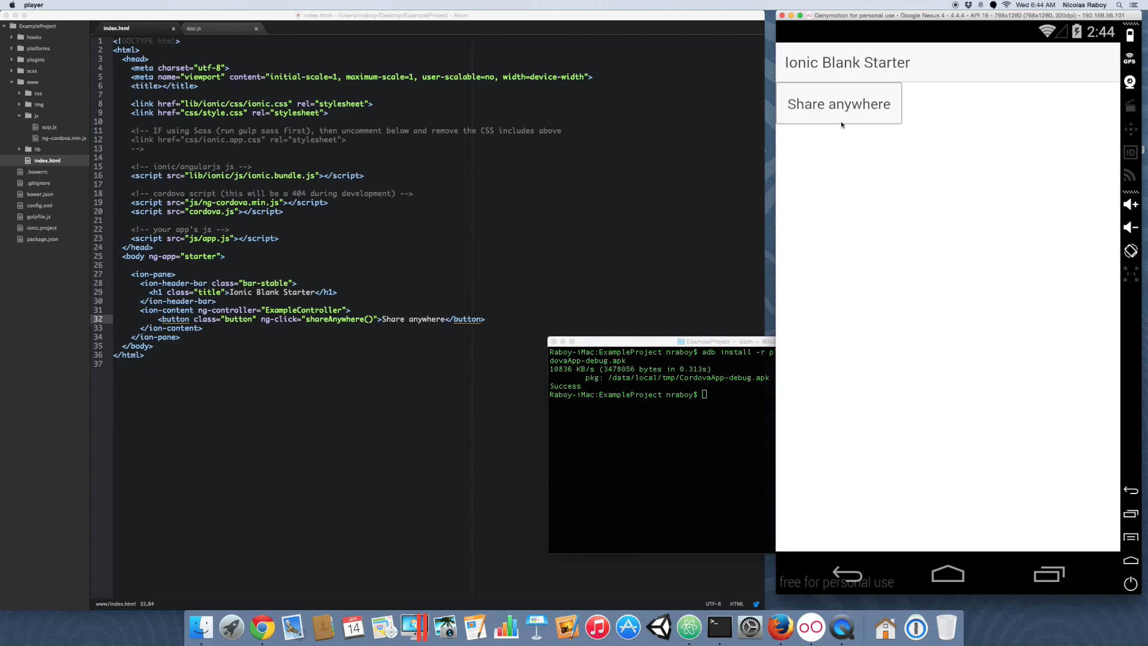
# Tap Share anywhere in the emulated app to bring up the Choose an action sheet
pyautogui.click(838, 103)
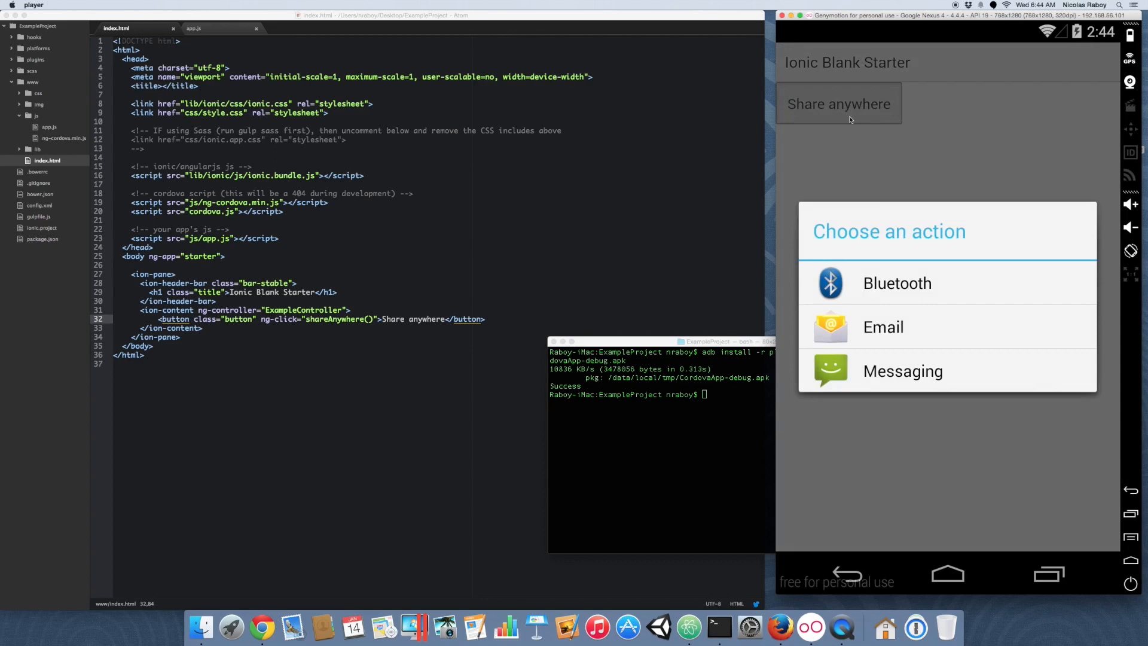
pyautogui.moveTo(871, 141)
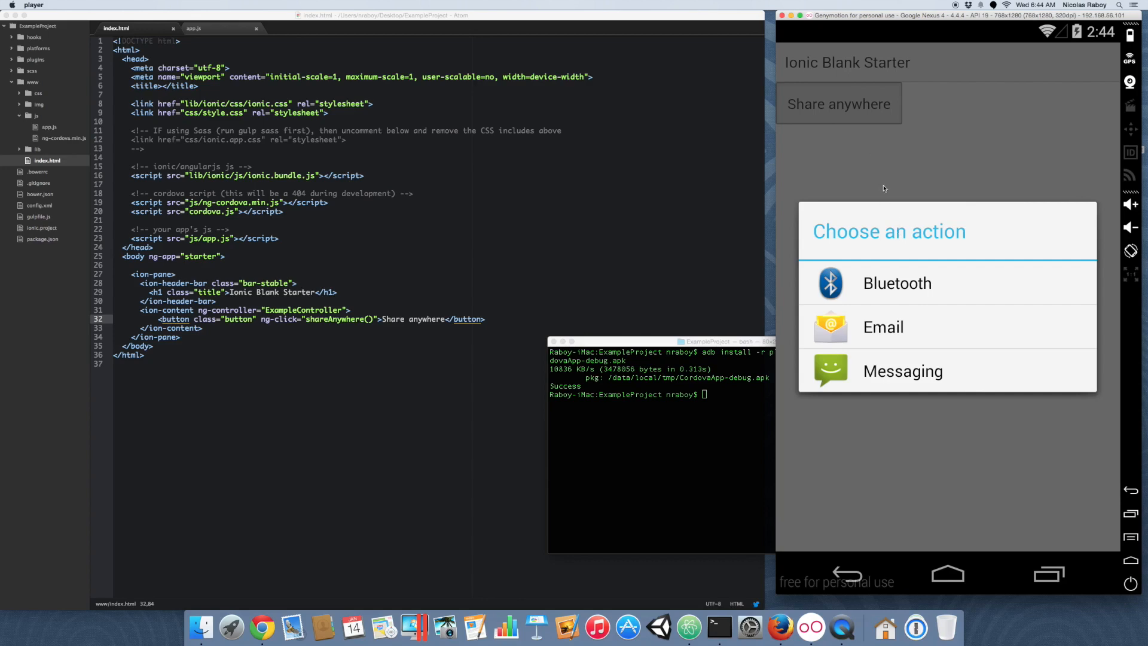
pyautogui.moveTo(887, 315)
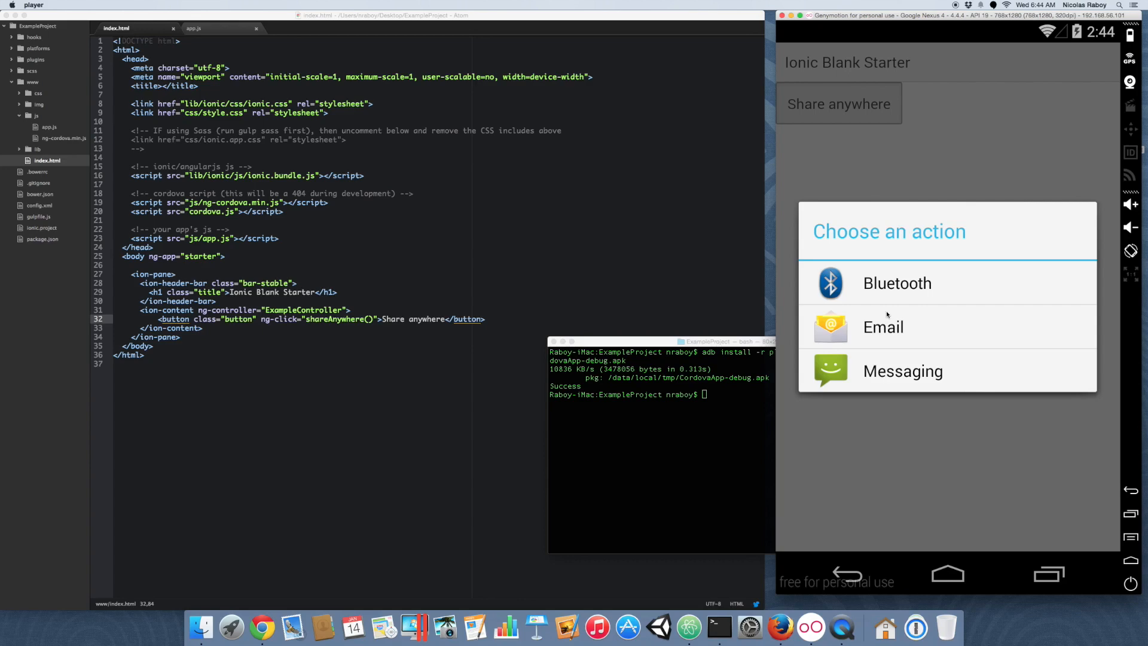
pyautogui.moveTo(901, 359)
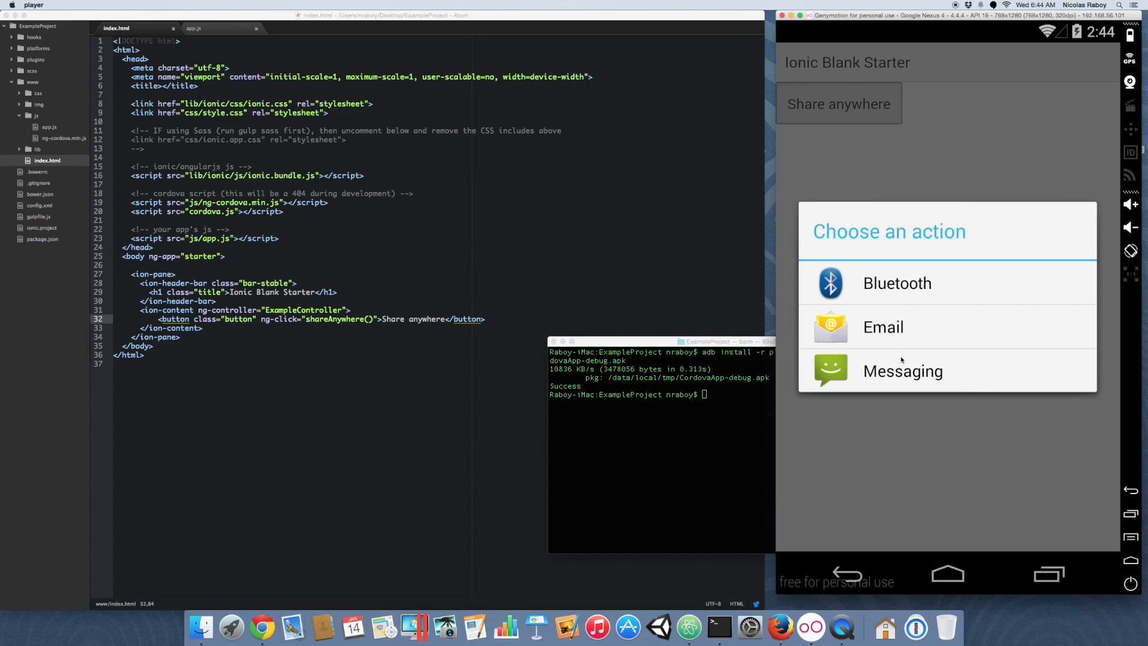
pyautogui.moveTo(902, 347)
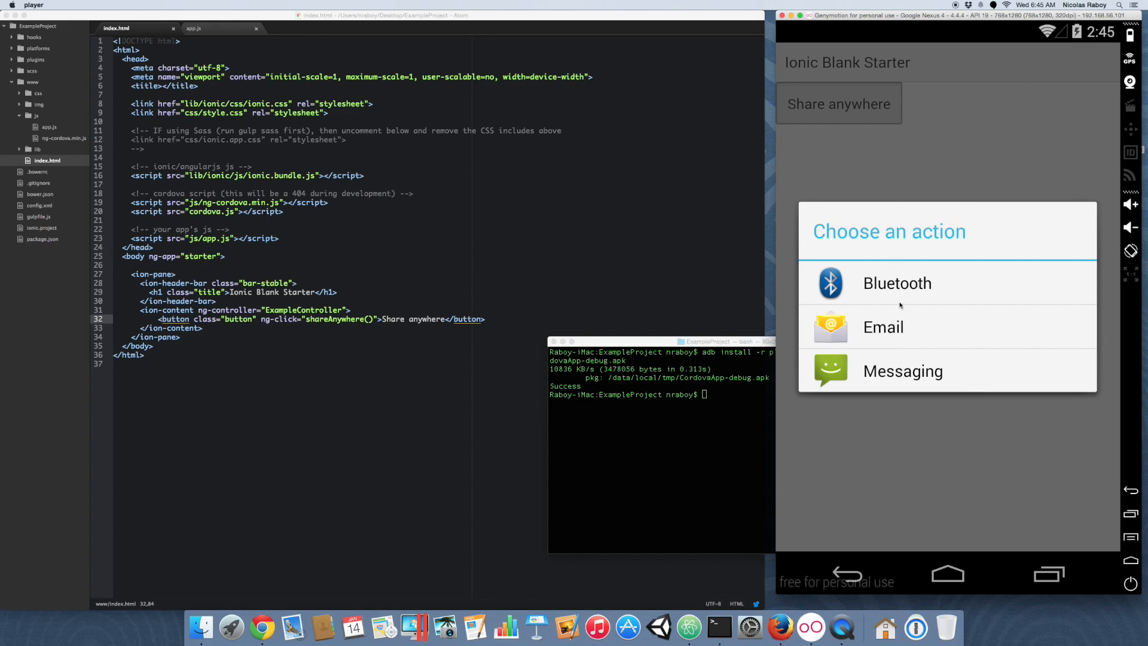
pyautogui.moveTo(903, 335)
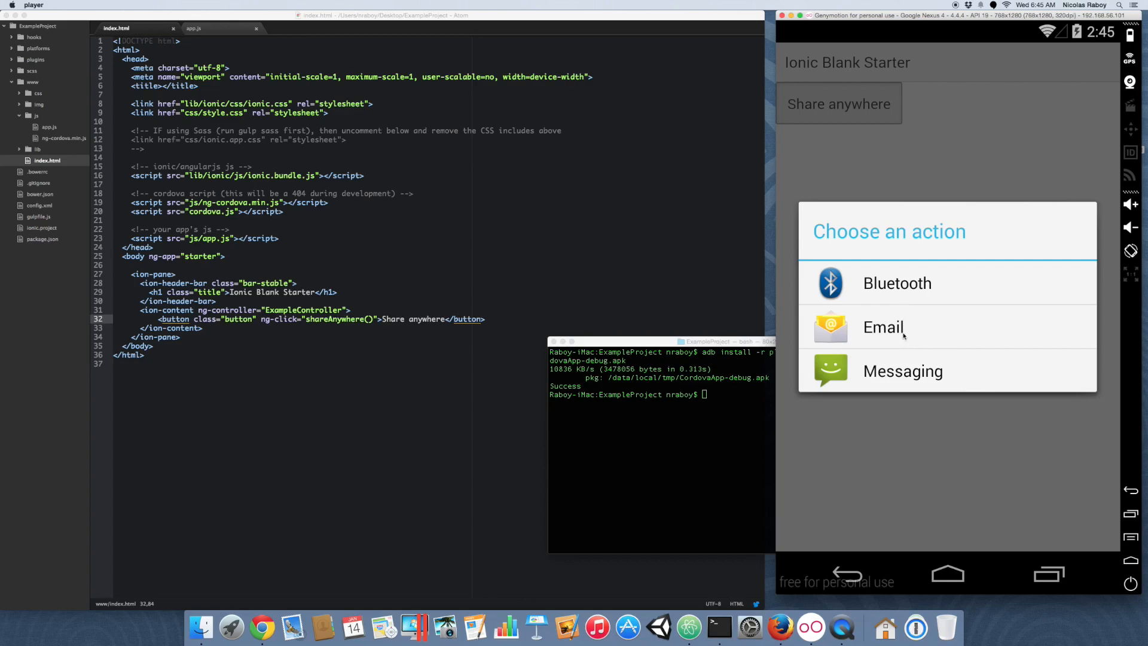
pyautogui.moveTo(904, 330)
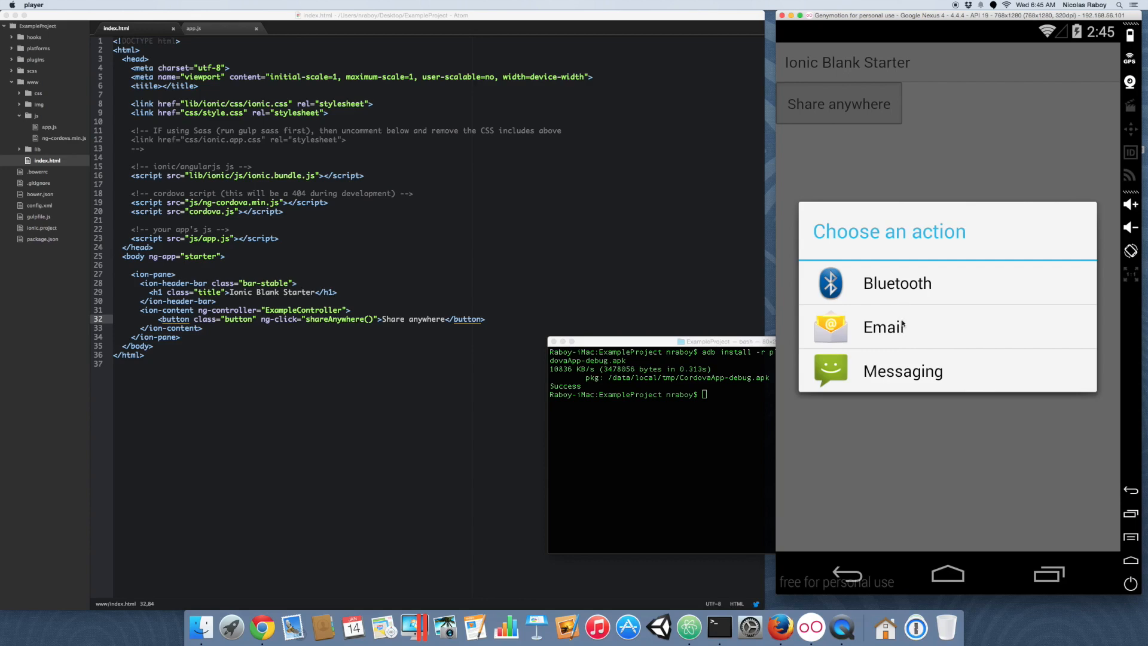
pyautogui.moveTo(894, 434)
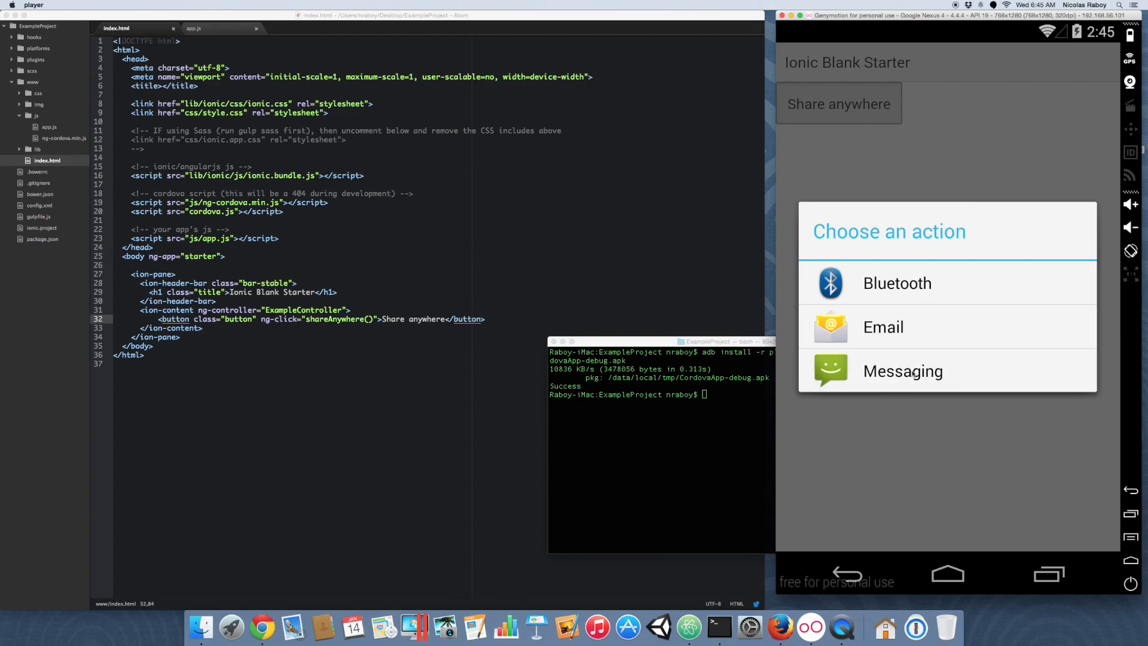
# Share via Messaging, discard the prefilled message with OK, then reopen the sheet and choose Email
pyautogui.click(902, 370)
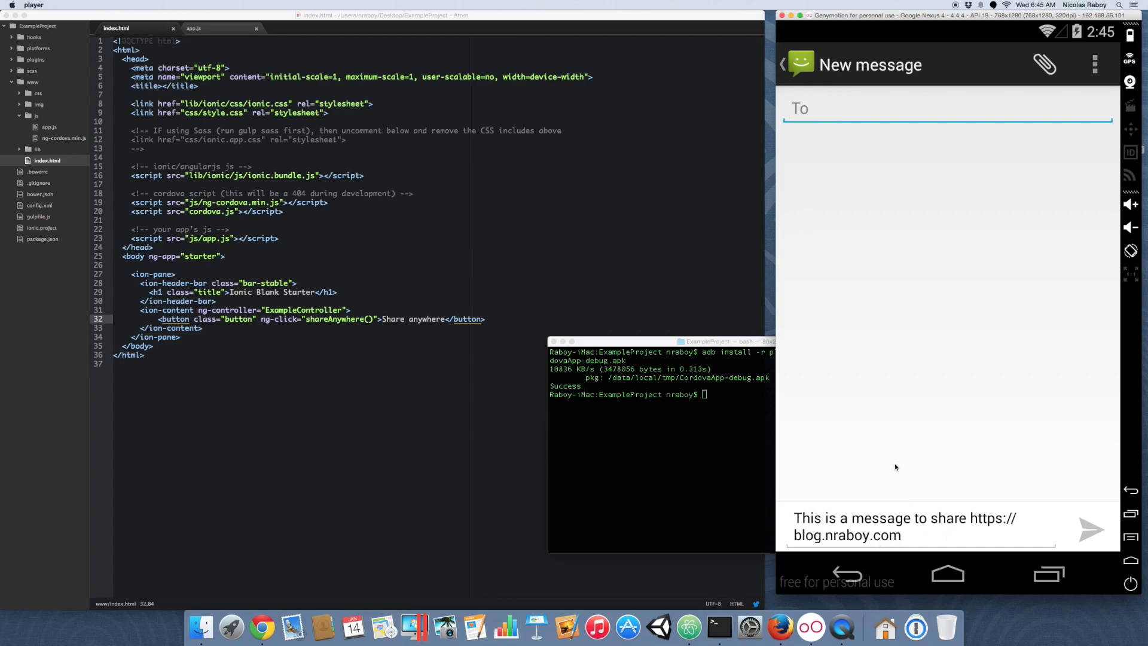
pyautogui.moveTo(888, 422)
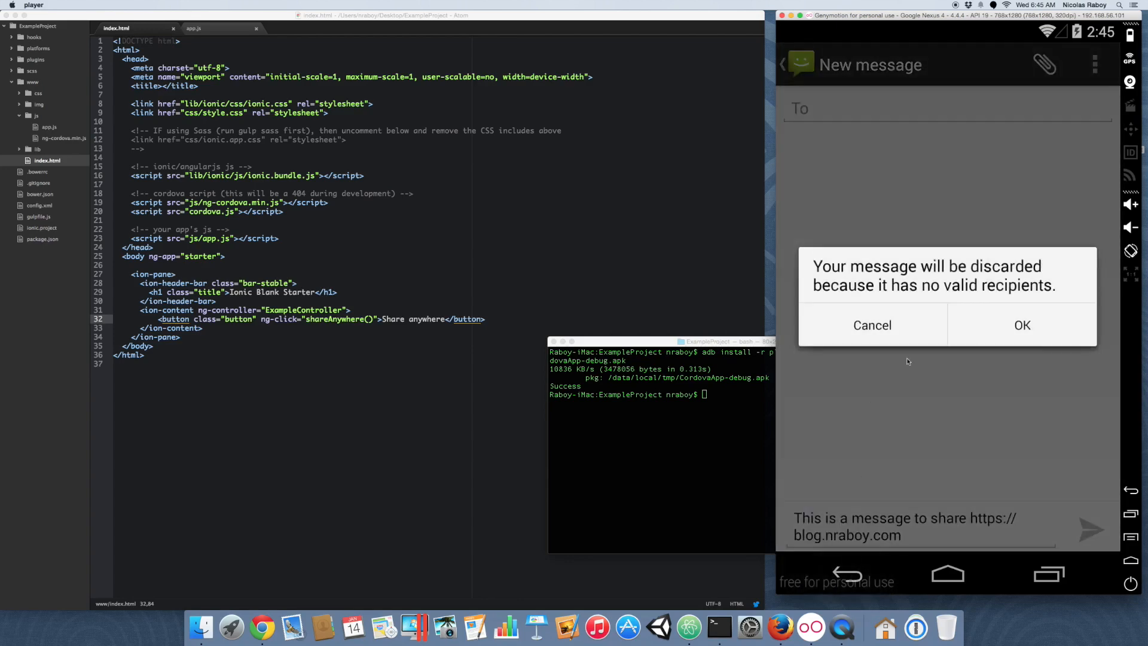
pyautogui.click(1021, 325)
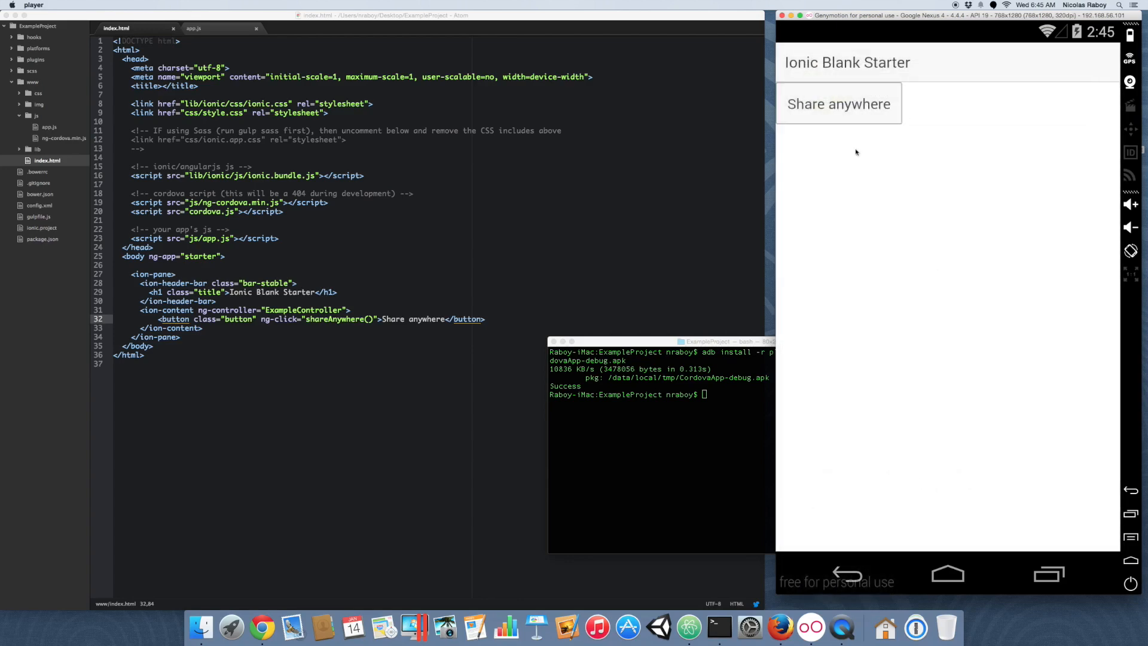
pyautogui.click(837, 104)
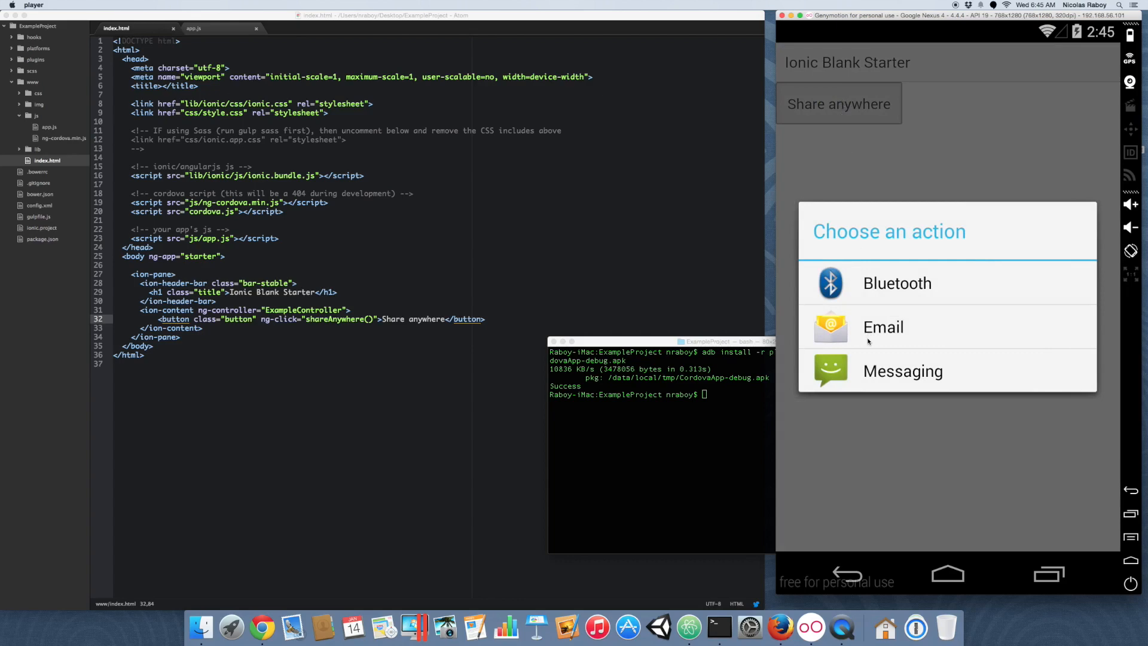
pyautogui.click(883, 327)
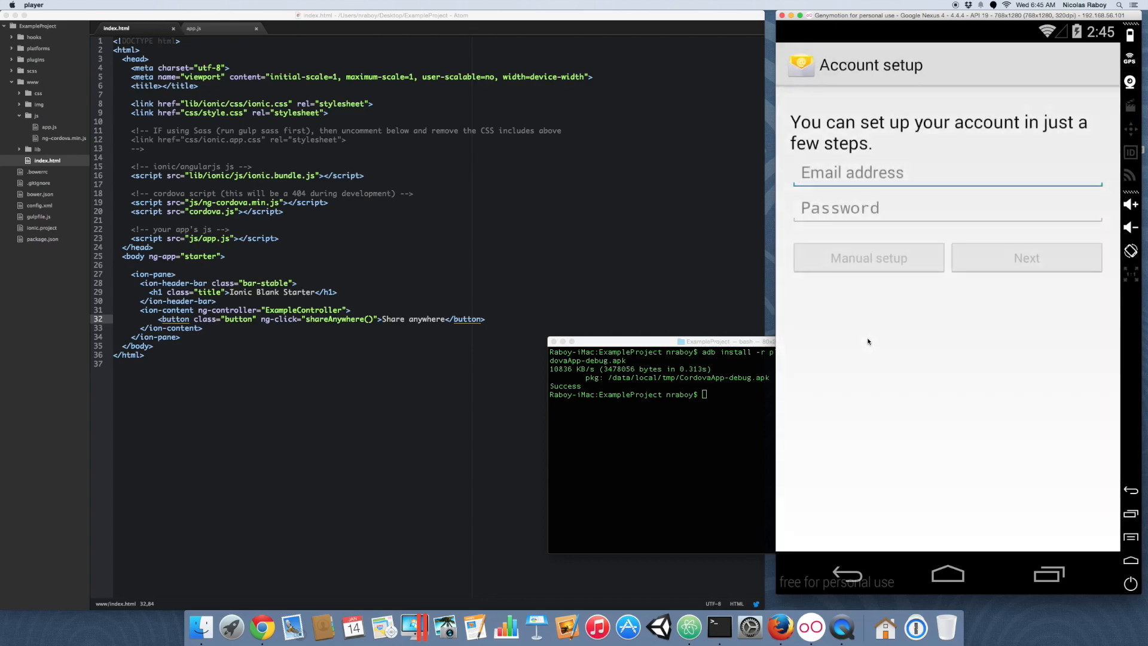
pyautogui.moveTo(885, 376)
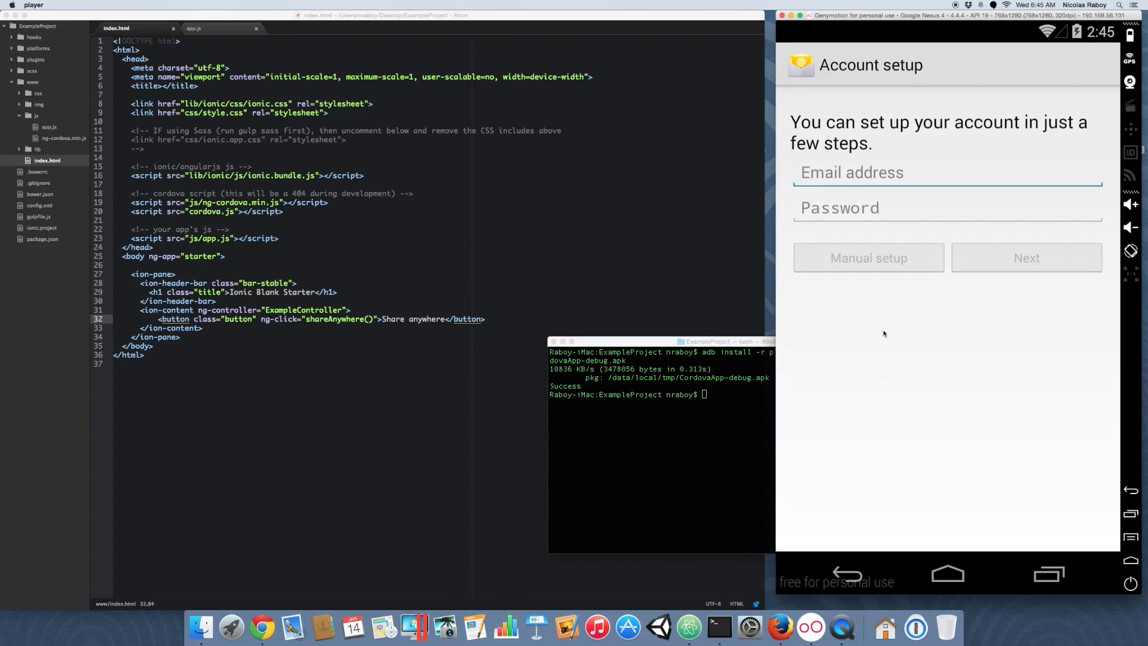
pyautogui.moveTo(842, 537)
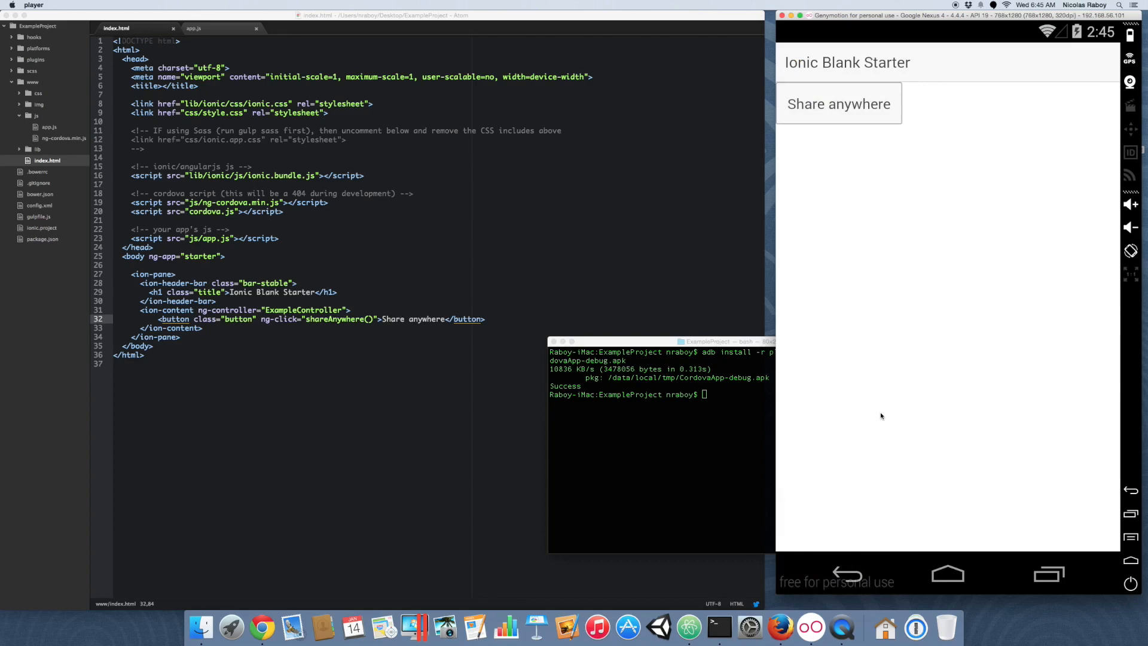
pyautogui.moveTo(764, 402)
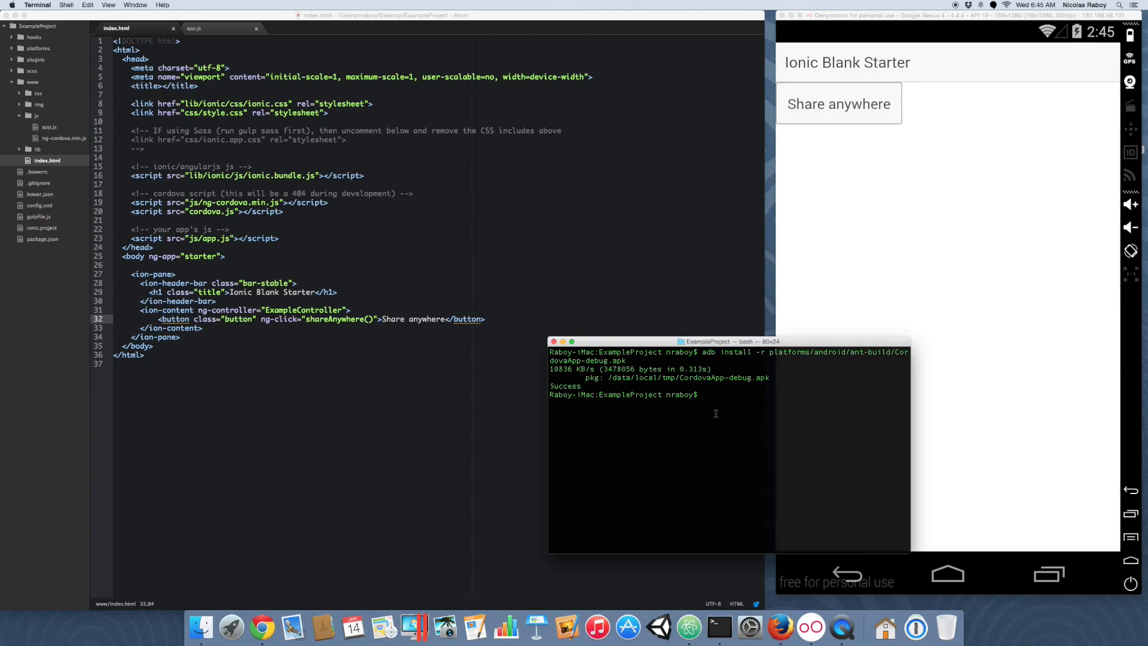
pyautogui.moveTo(637, 345)
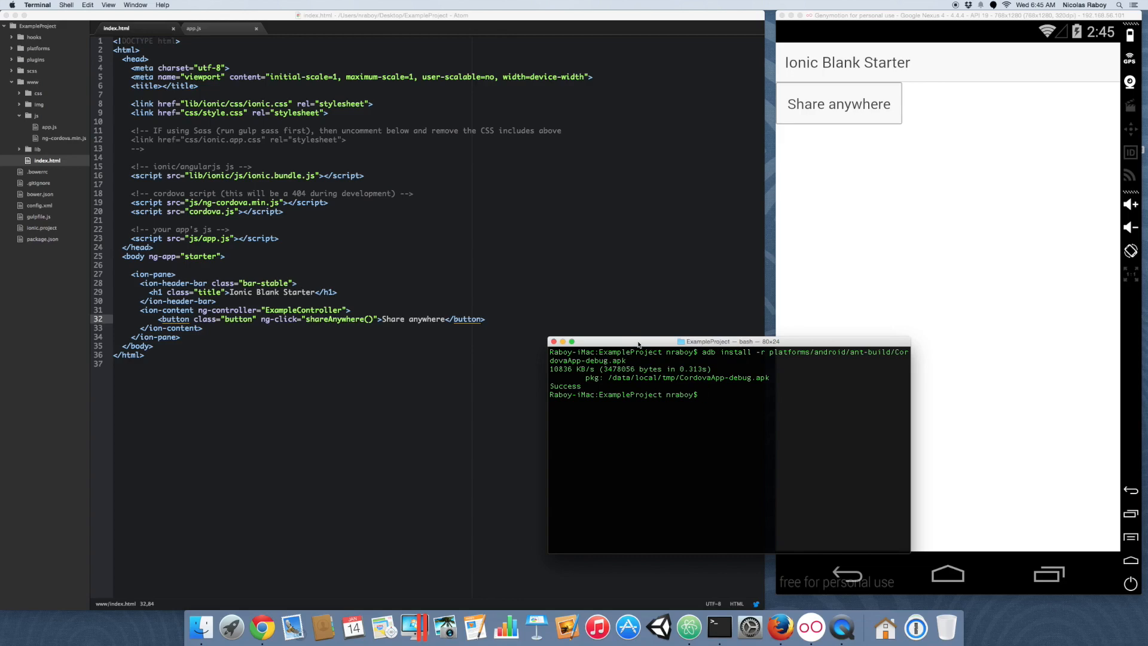
pyautogui.moveTo(204, 95)
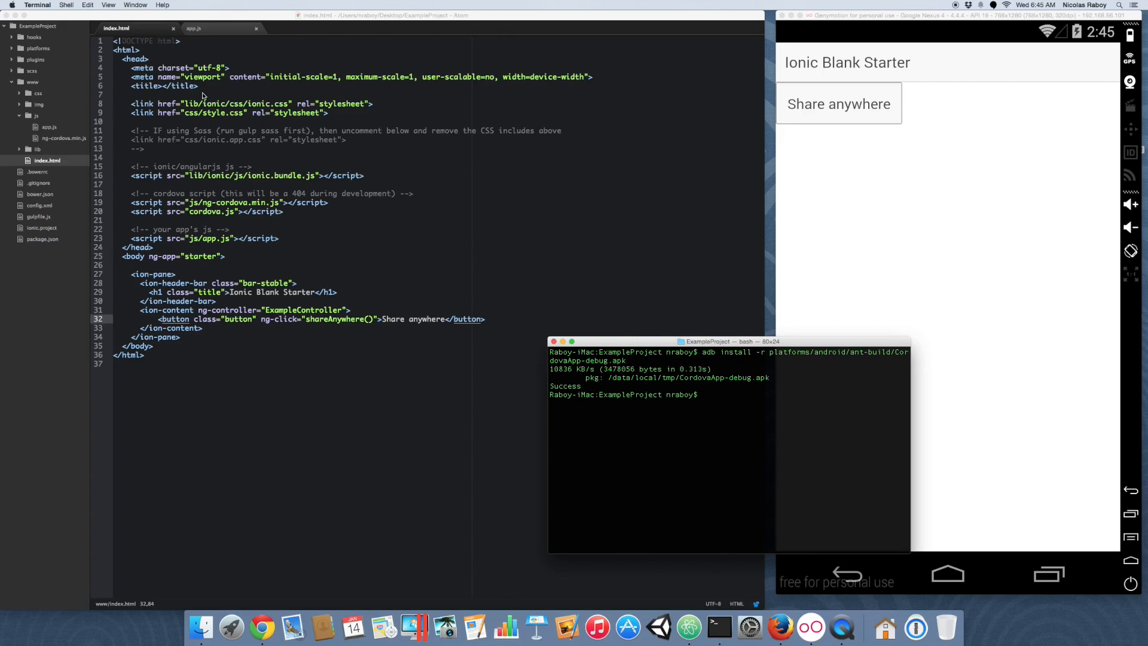